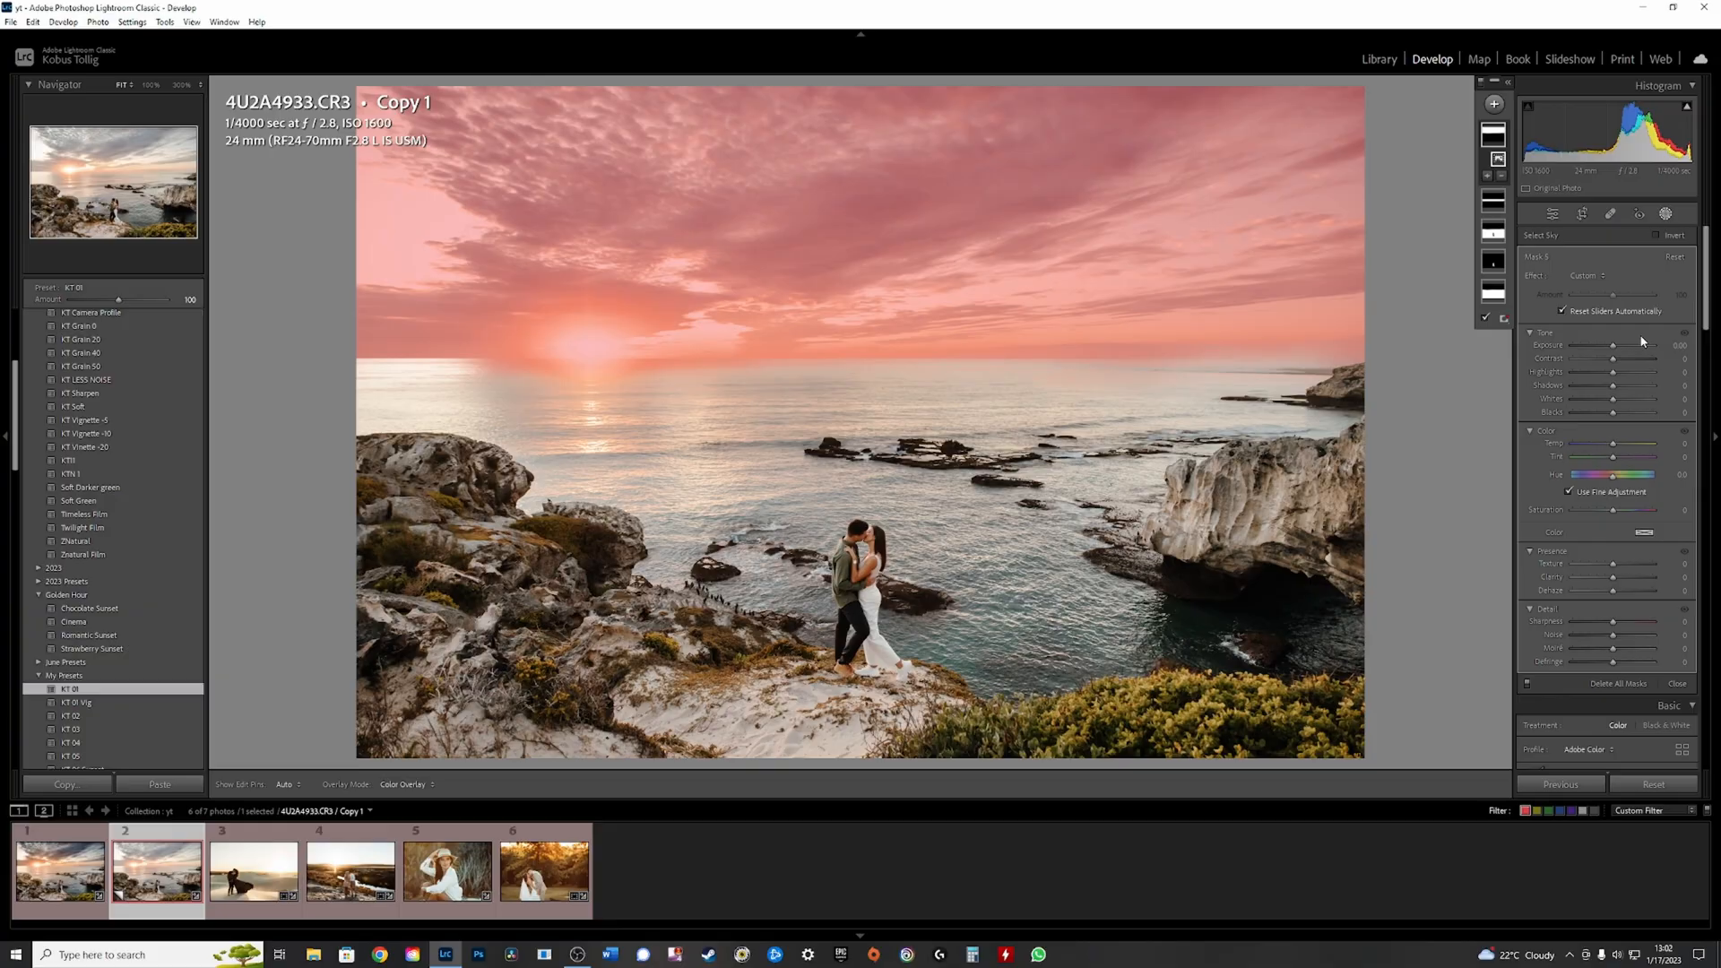
# Select the portrait of the woman in the white hat from the filmstrip
pyautogui.click(445, 869)
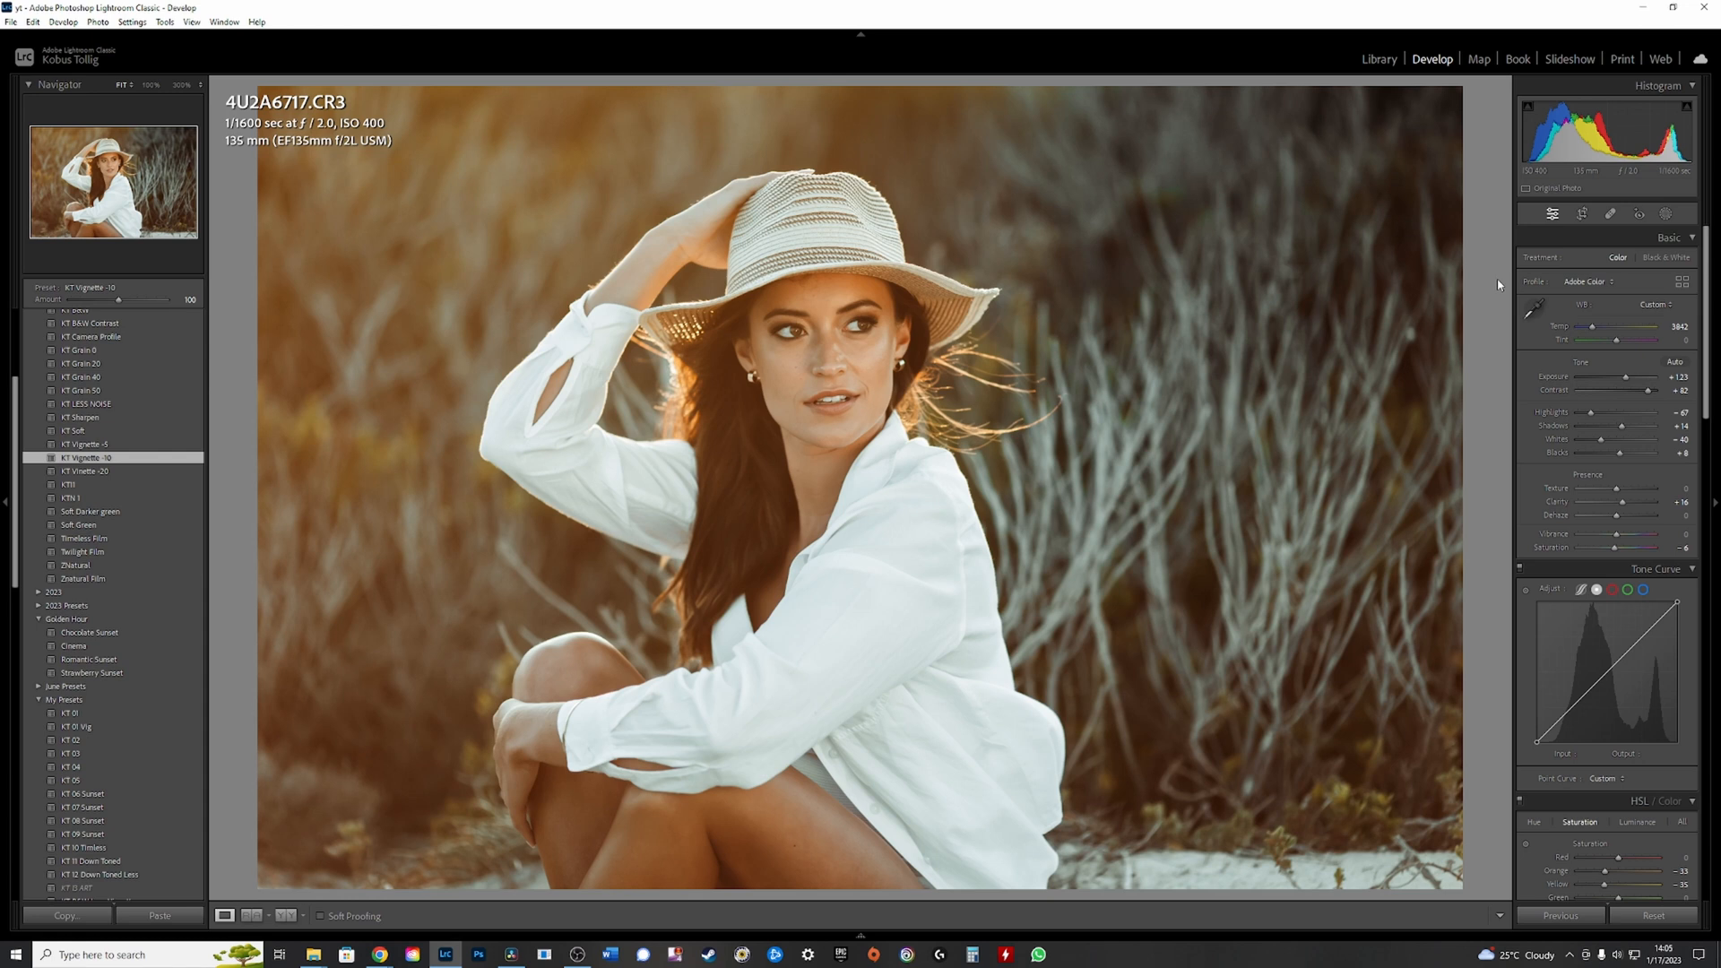
pyautogui.moveTo(1500, 268)
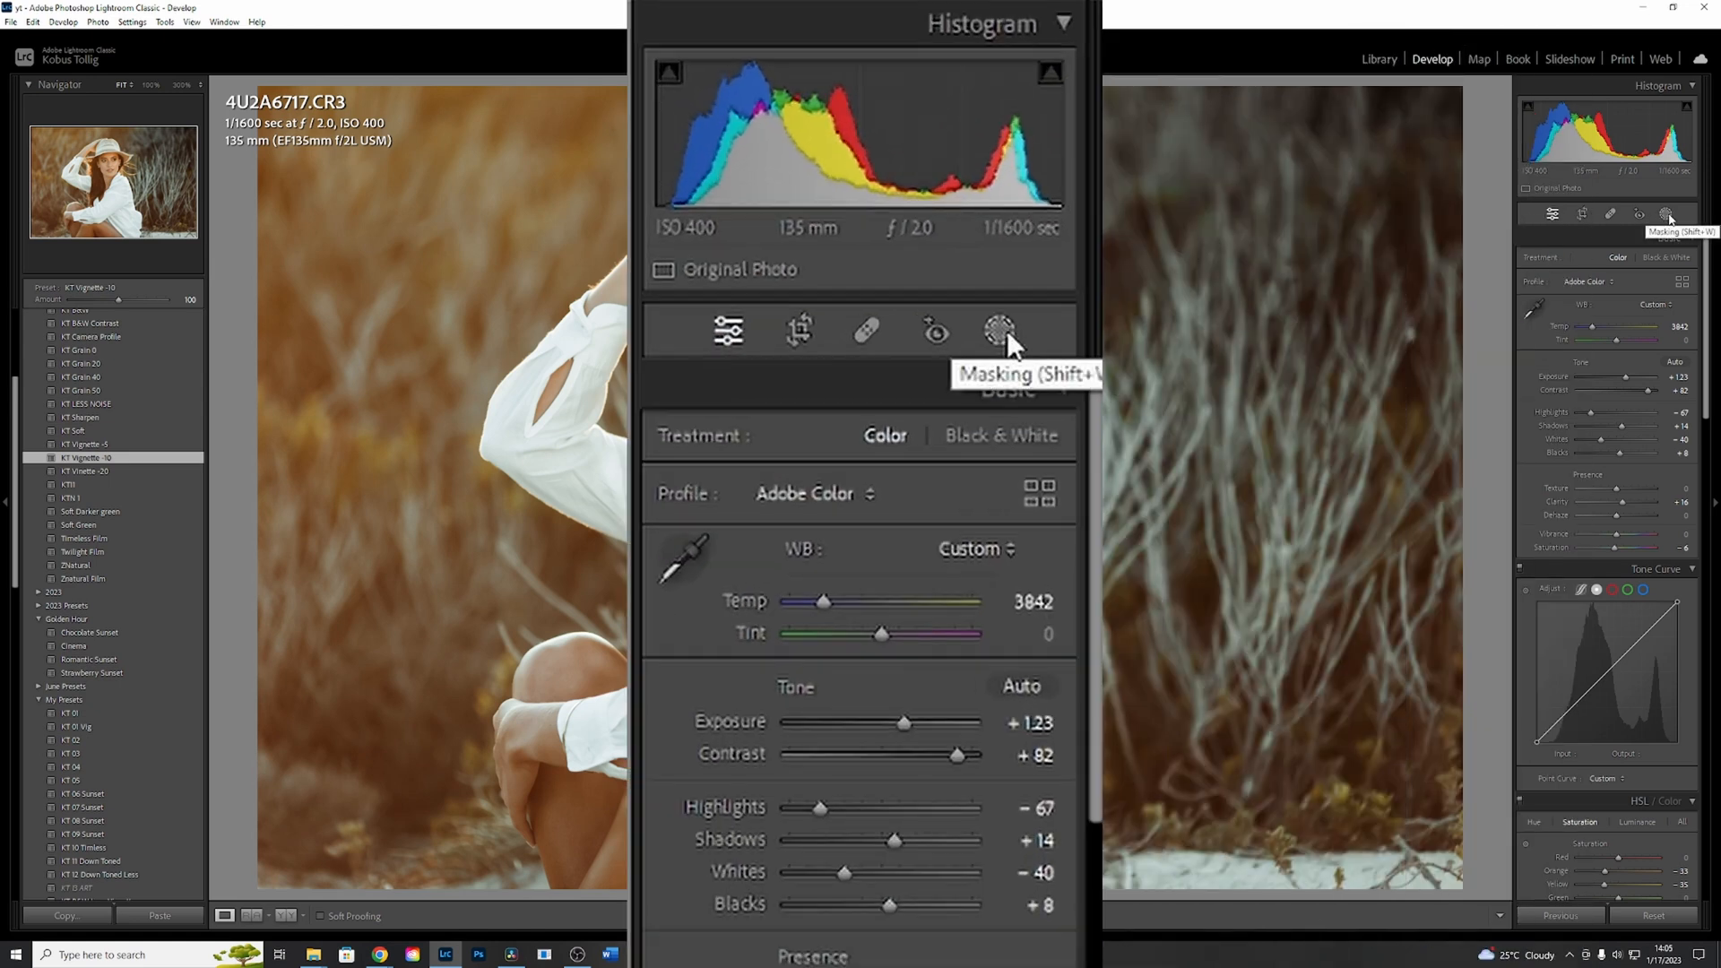
# Draw radial gradient Mask 1 as an ellipse around the woman in the hat
pyautogui.click(998, 331)
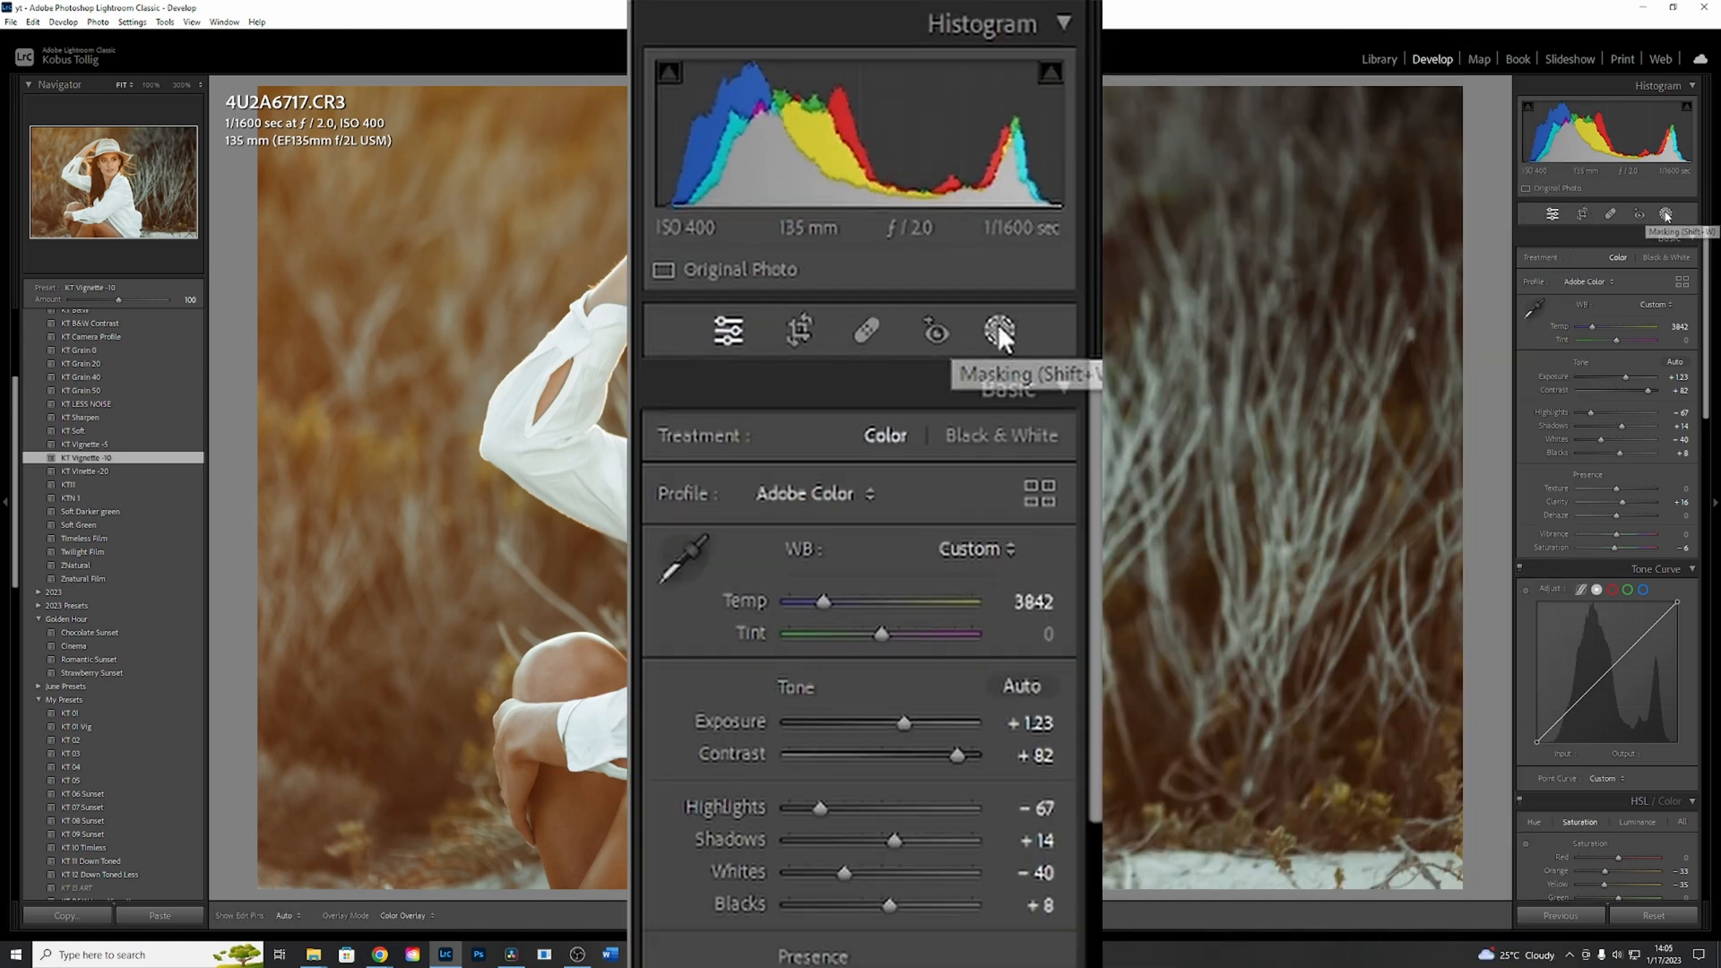
pyautogui.click(999, 330)
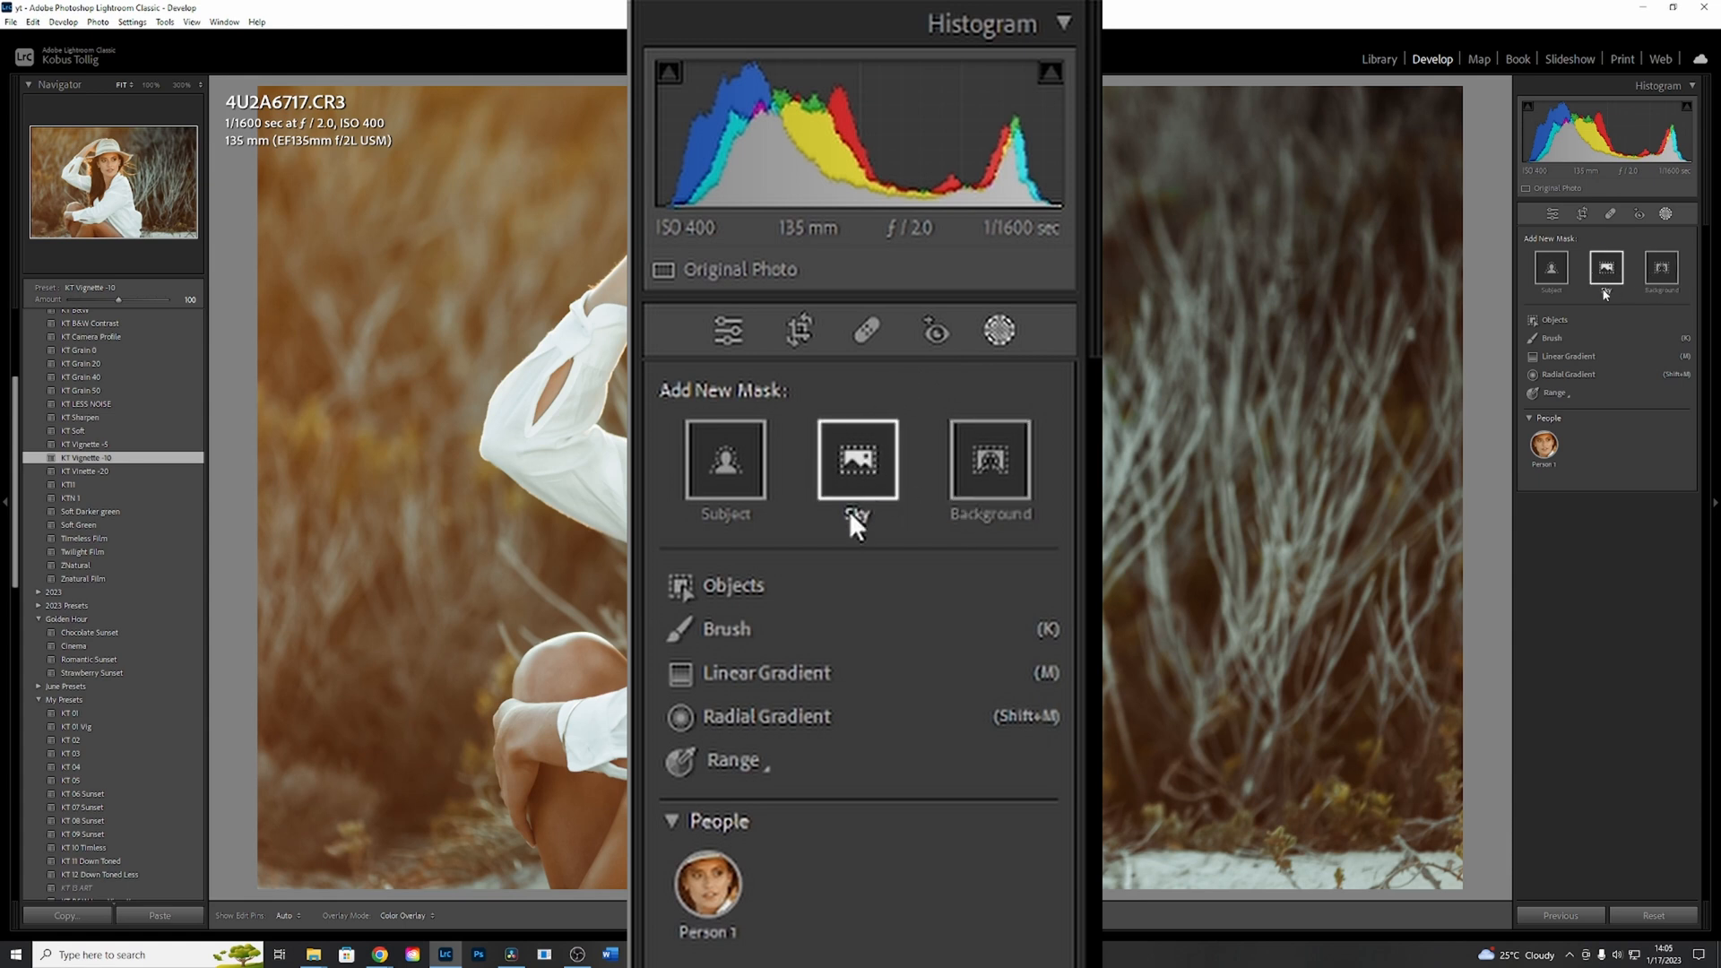
pyautogui.click(766, 715)
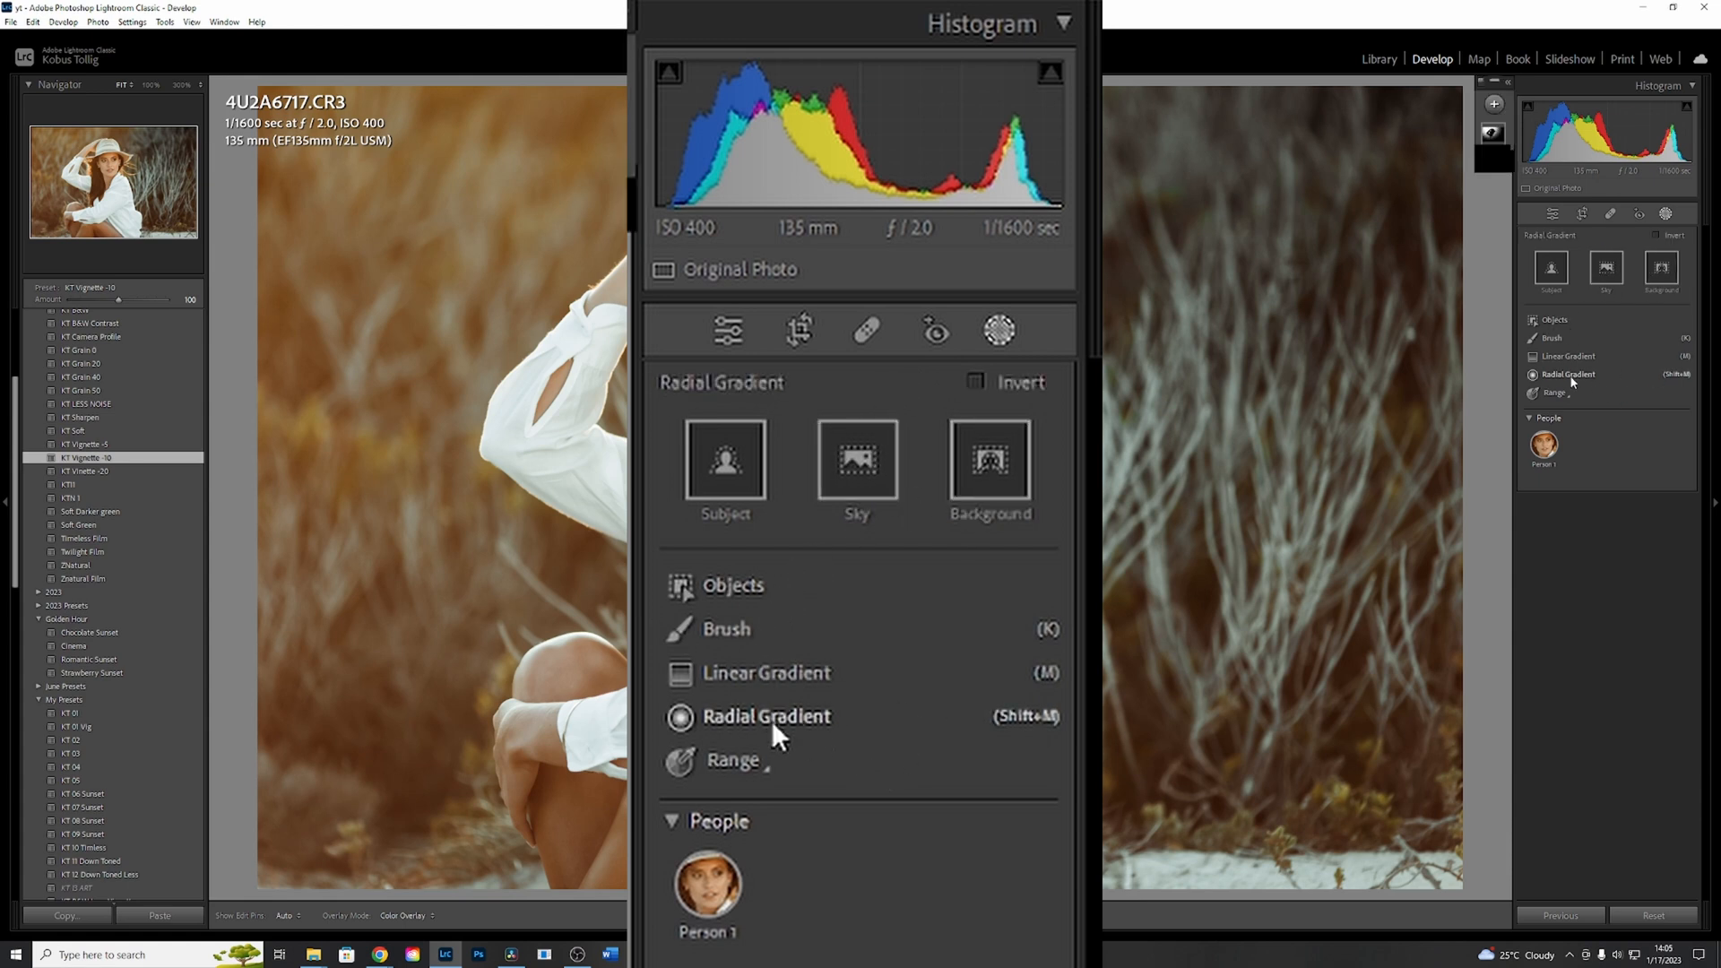
pyautogui.click(767, 715)
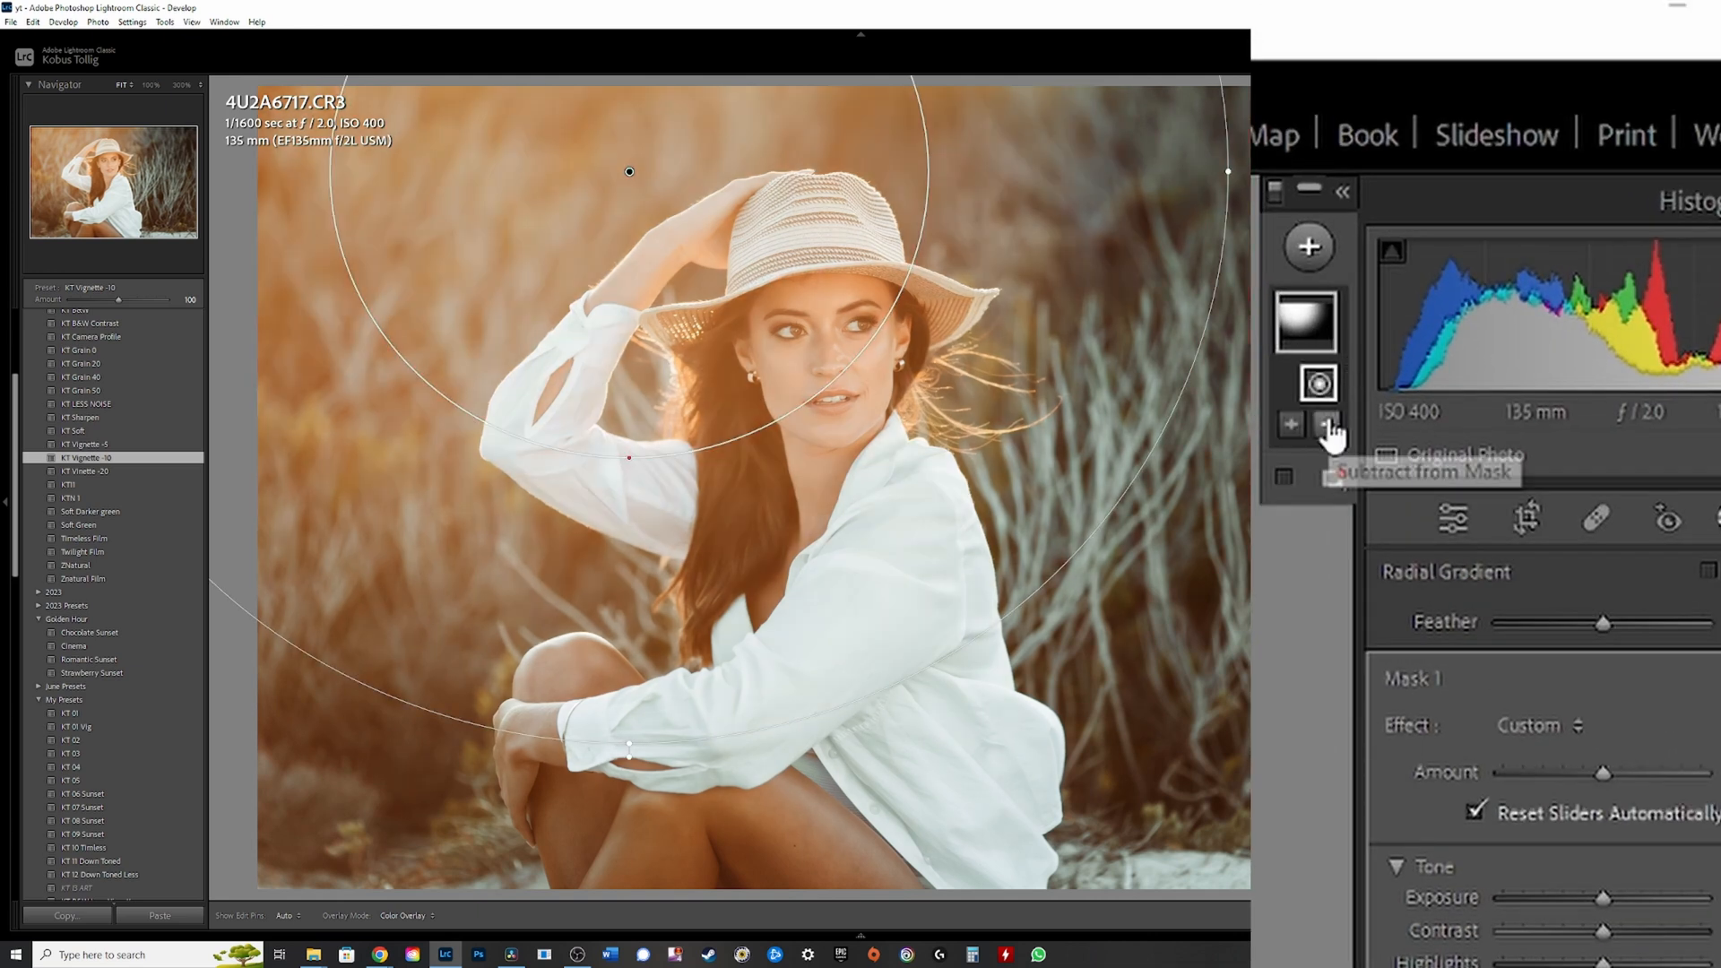
# Subtract the woman from the radial mask as an object, then close masking
pyautogui.click(1326, 425)
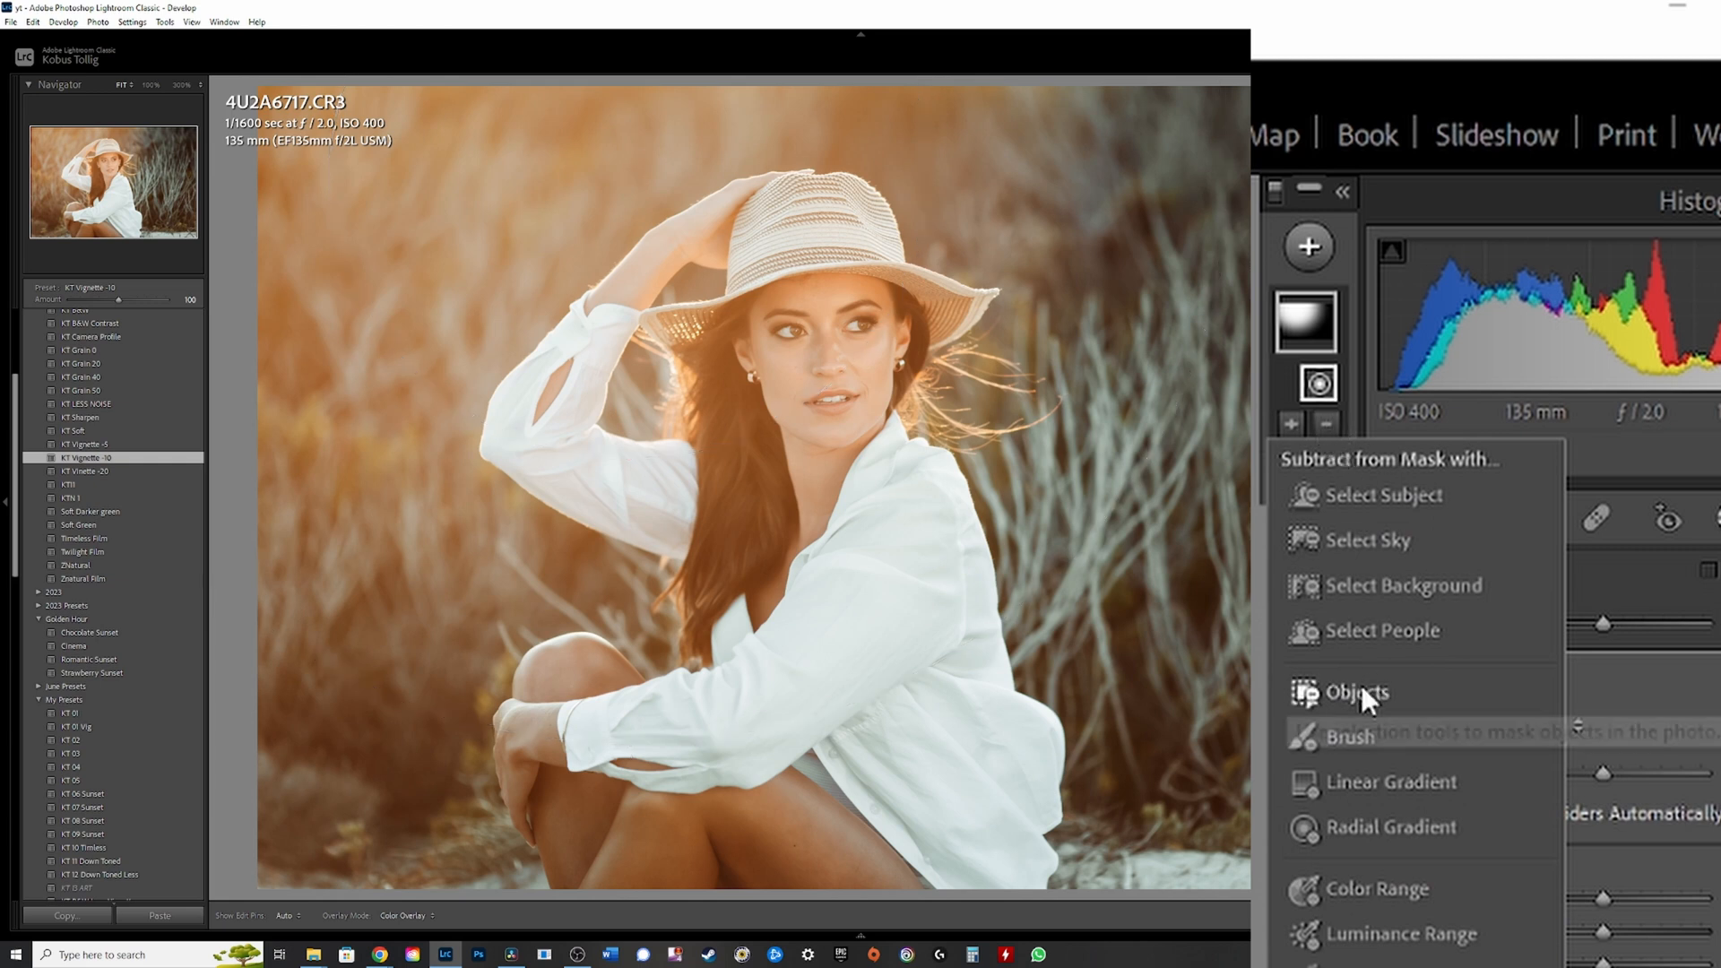
pyautogui.click(1359, 691)
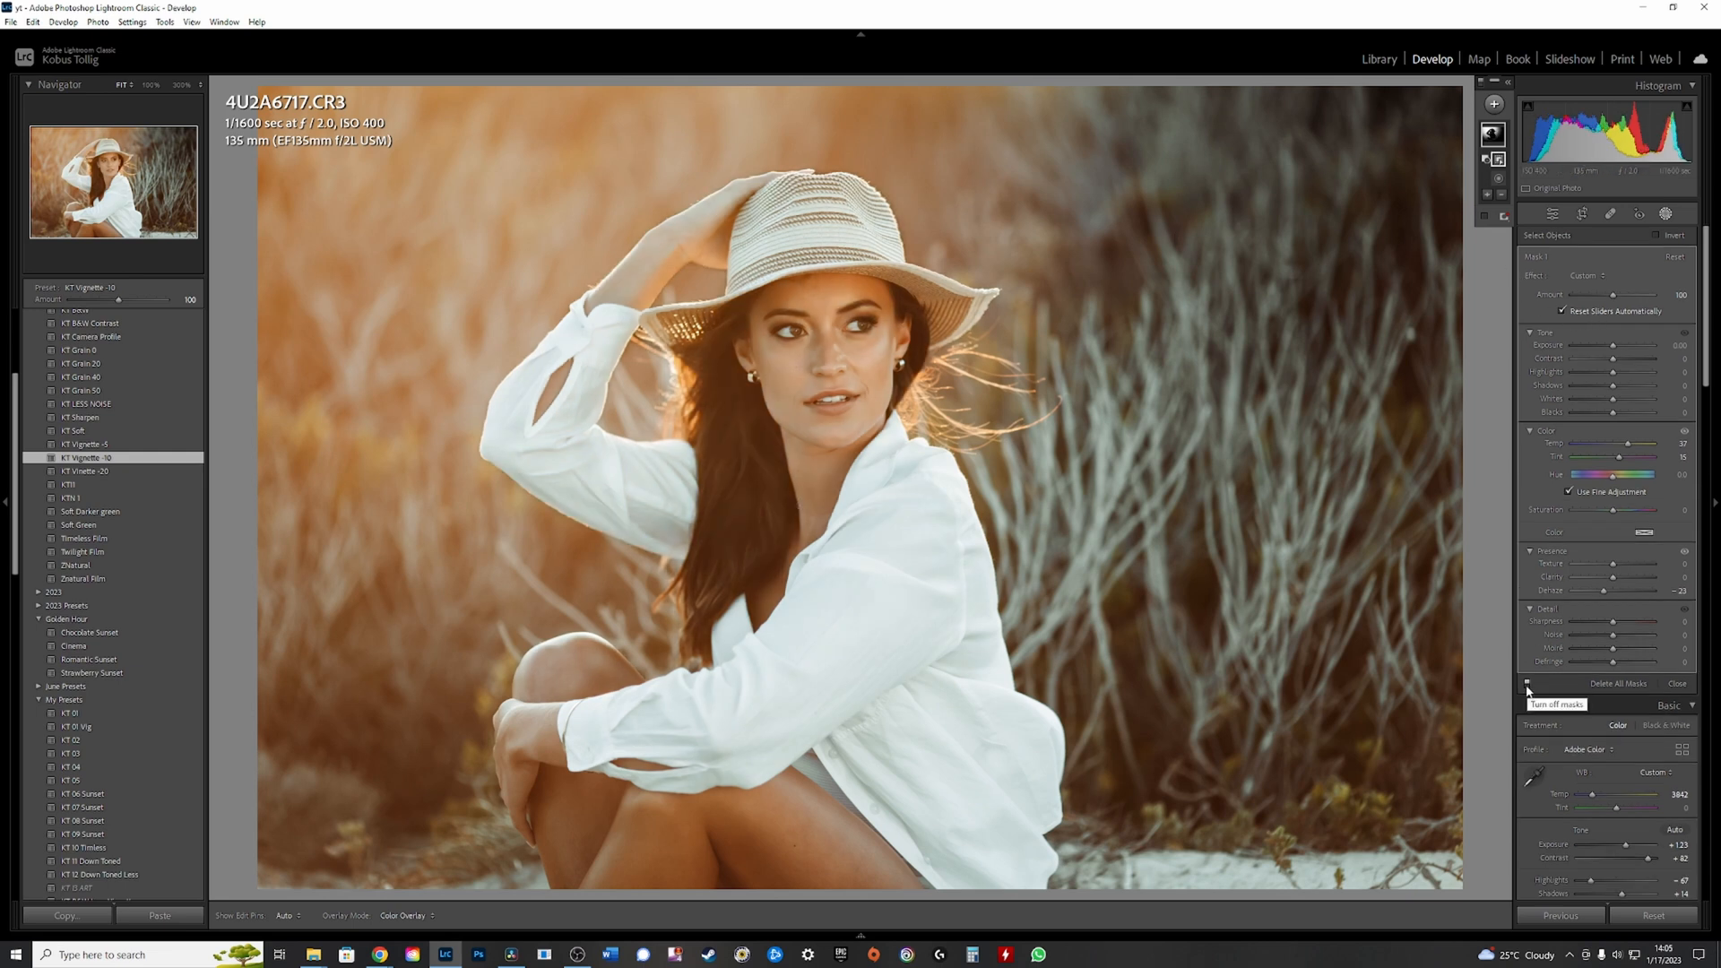
pyautogui.click(1526, 688)
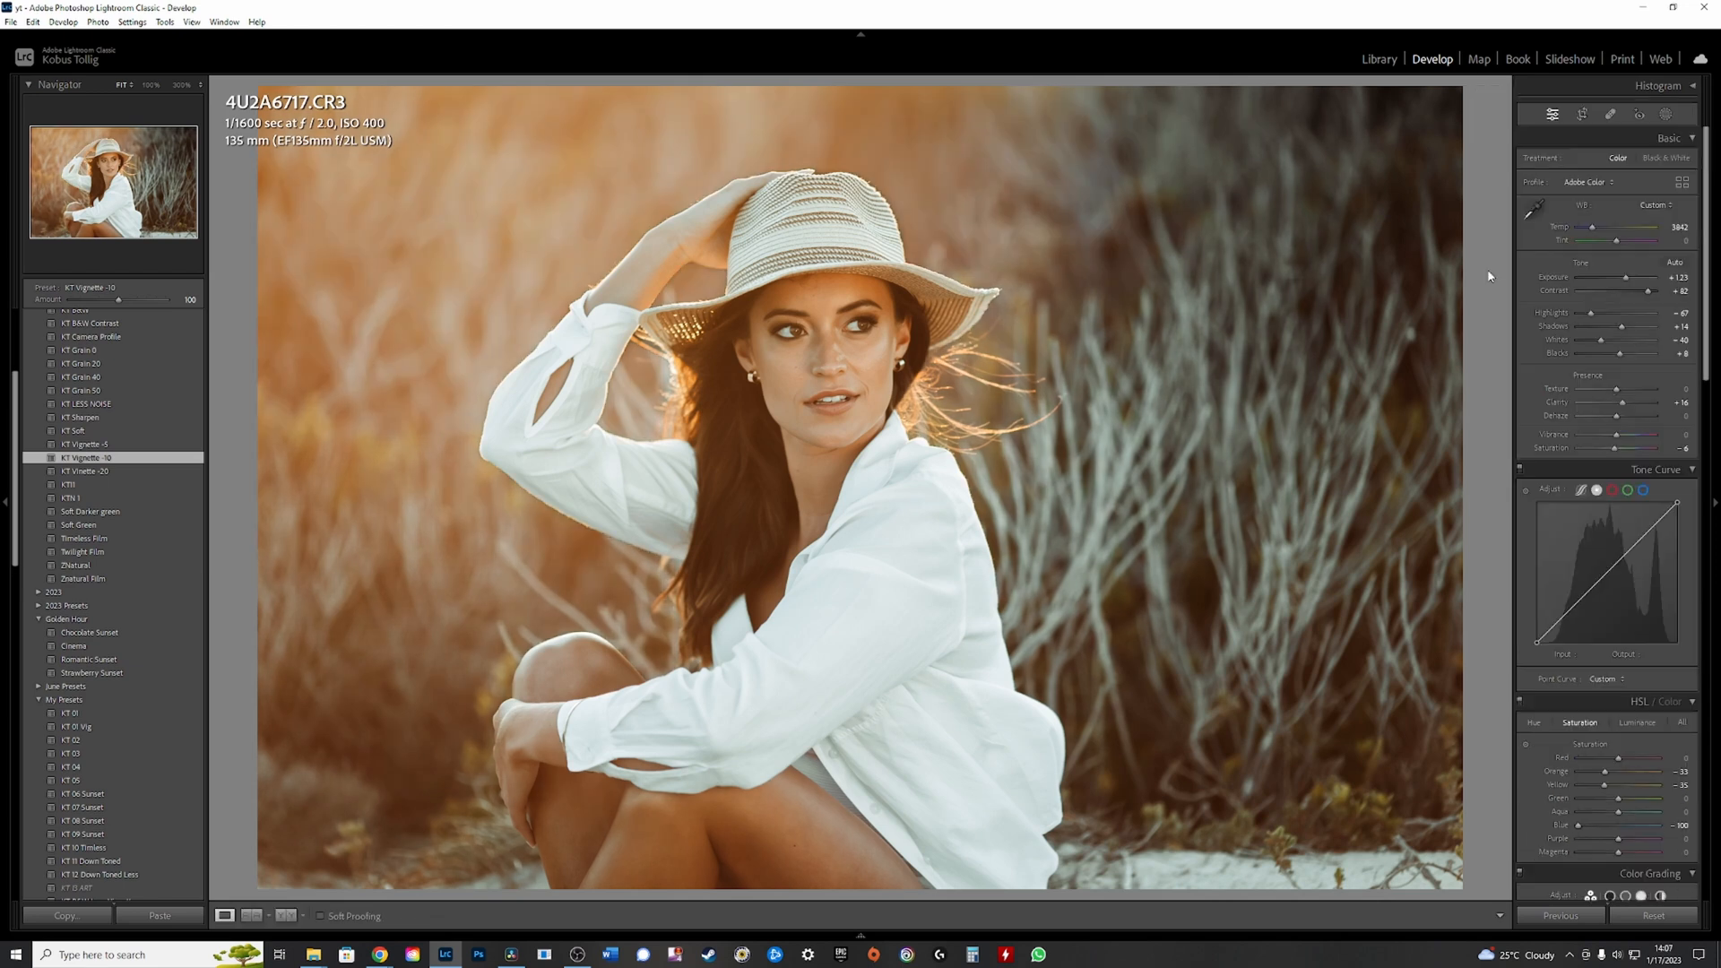
pyautogui.moveTo(1663, 118)
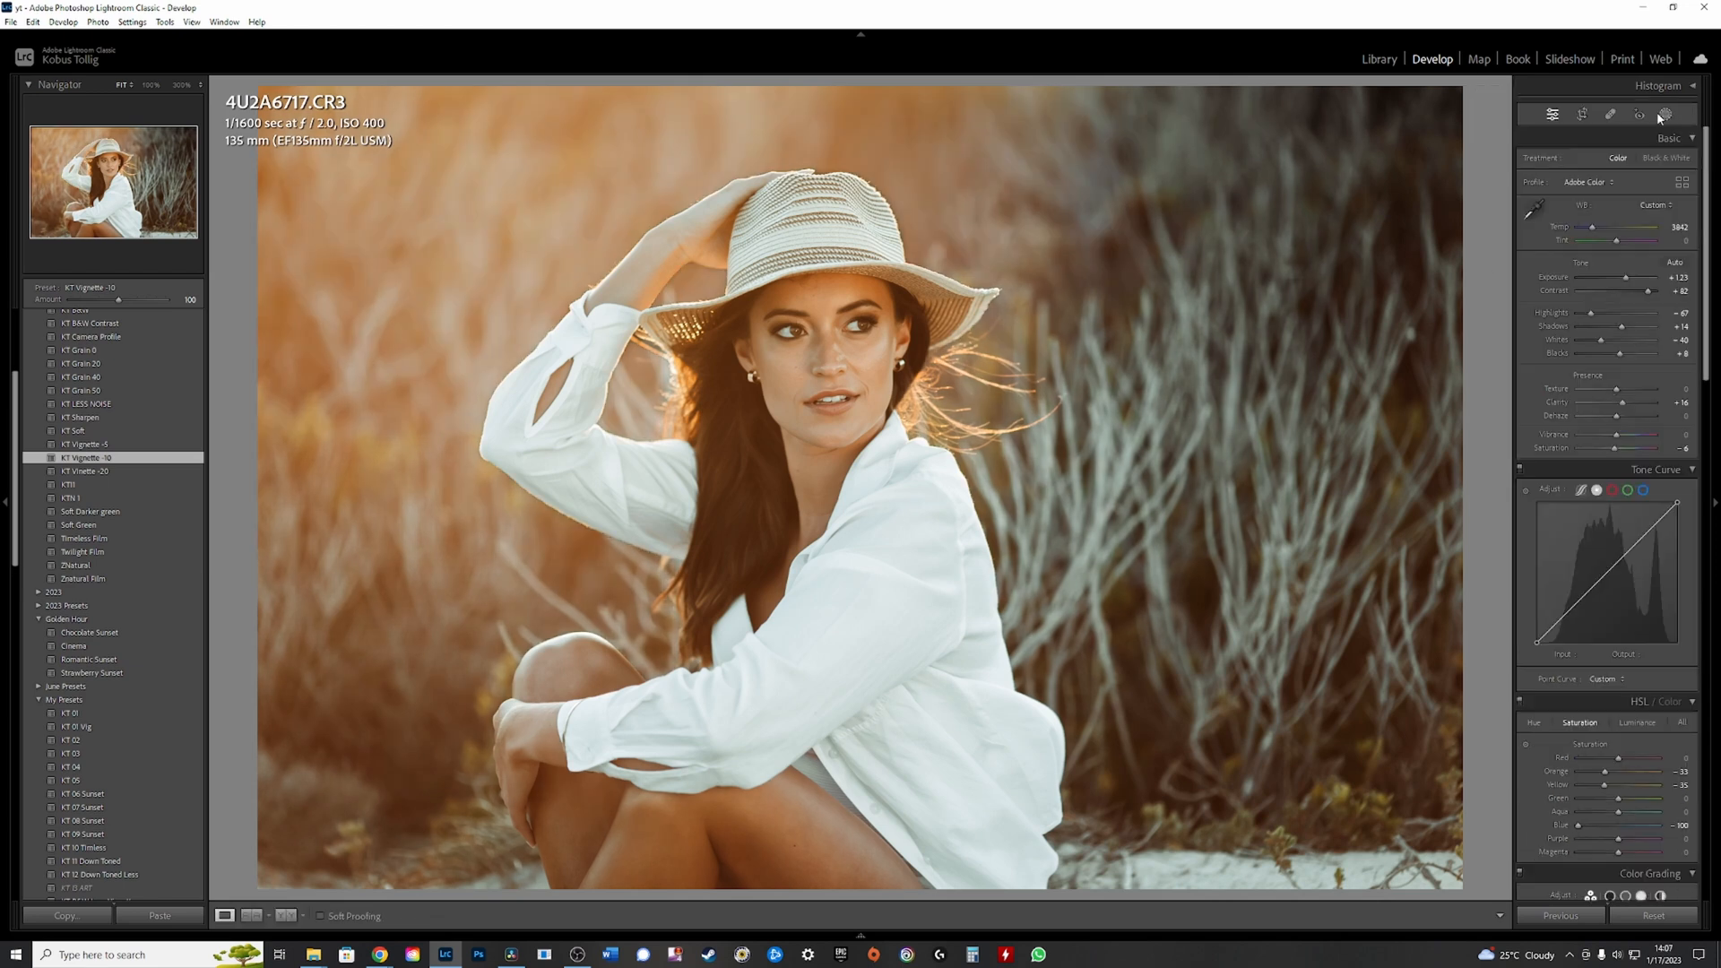
# Create people Mask 2 for Person 1, limited to face skin and body skin
pyautogui.click(1663, 114)
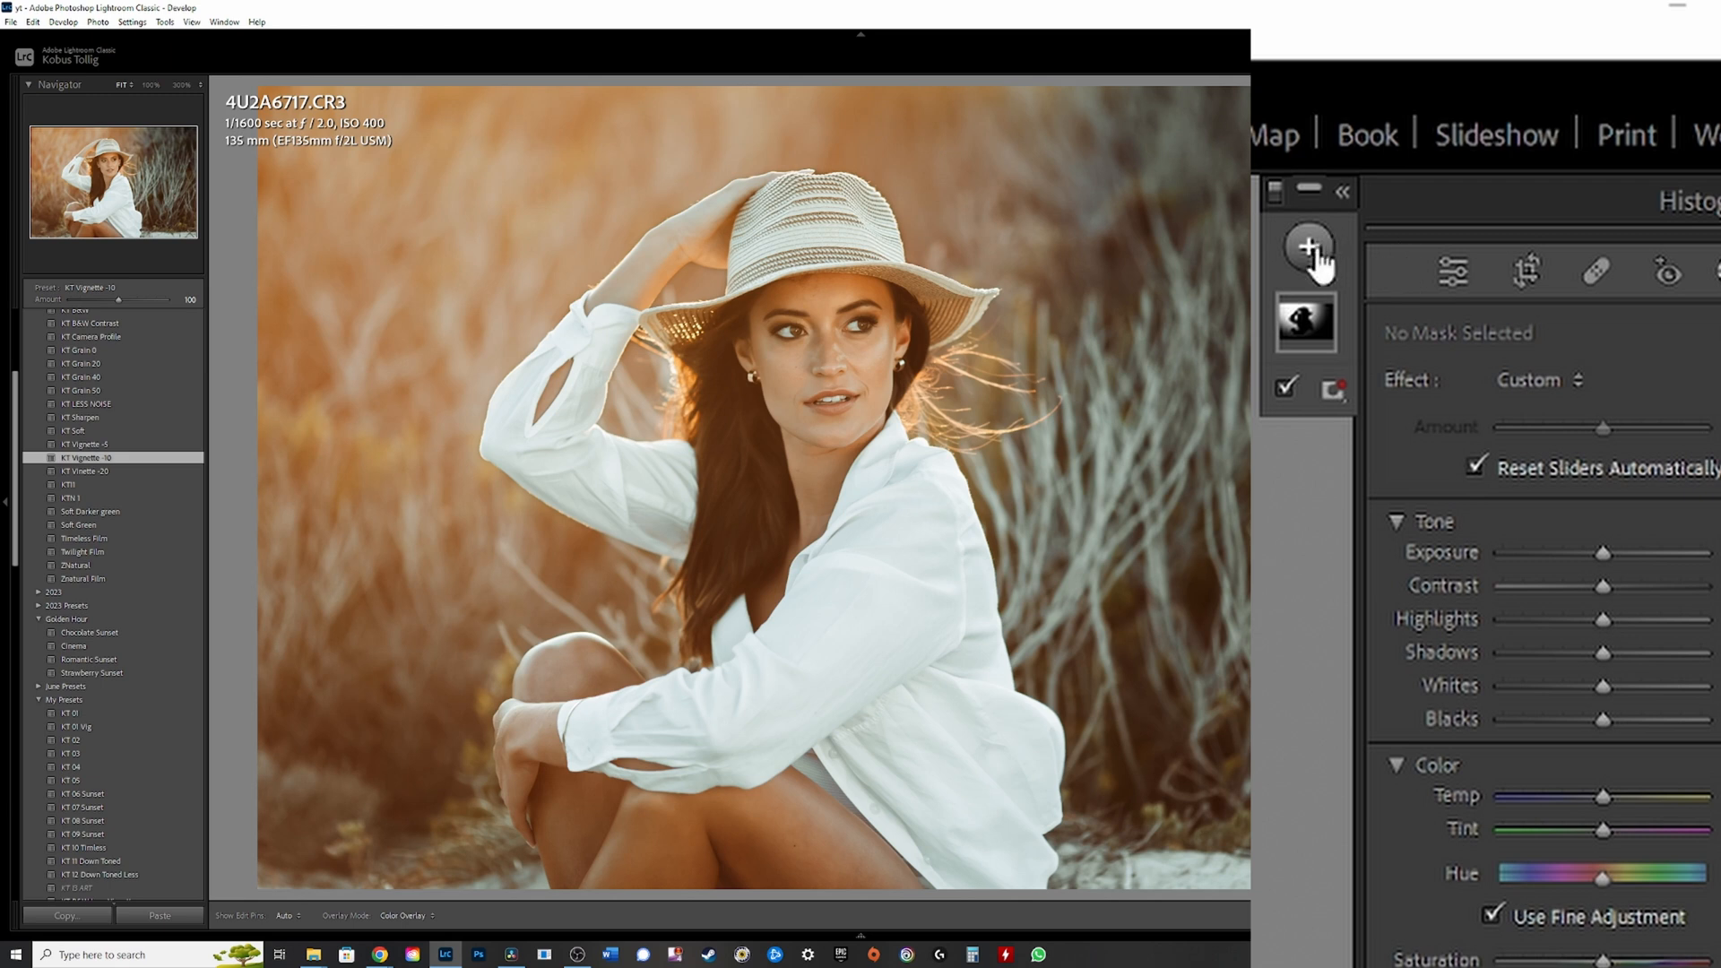
pyautogui.moveTo(1349, 459)
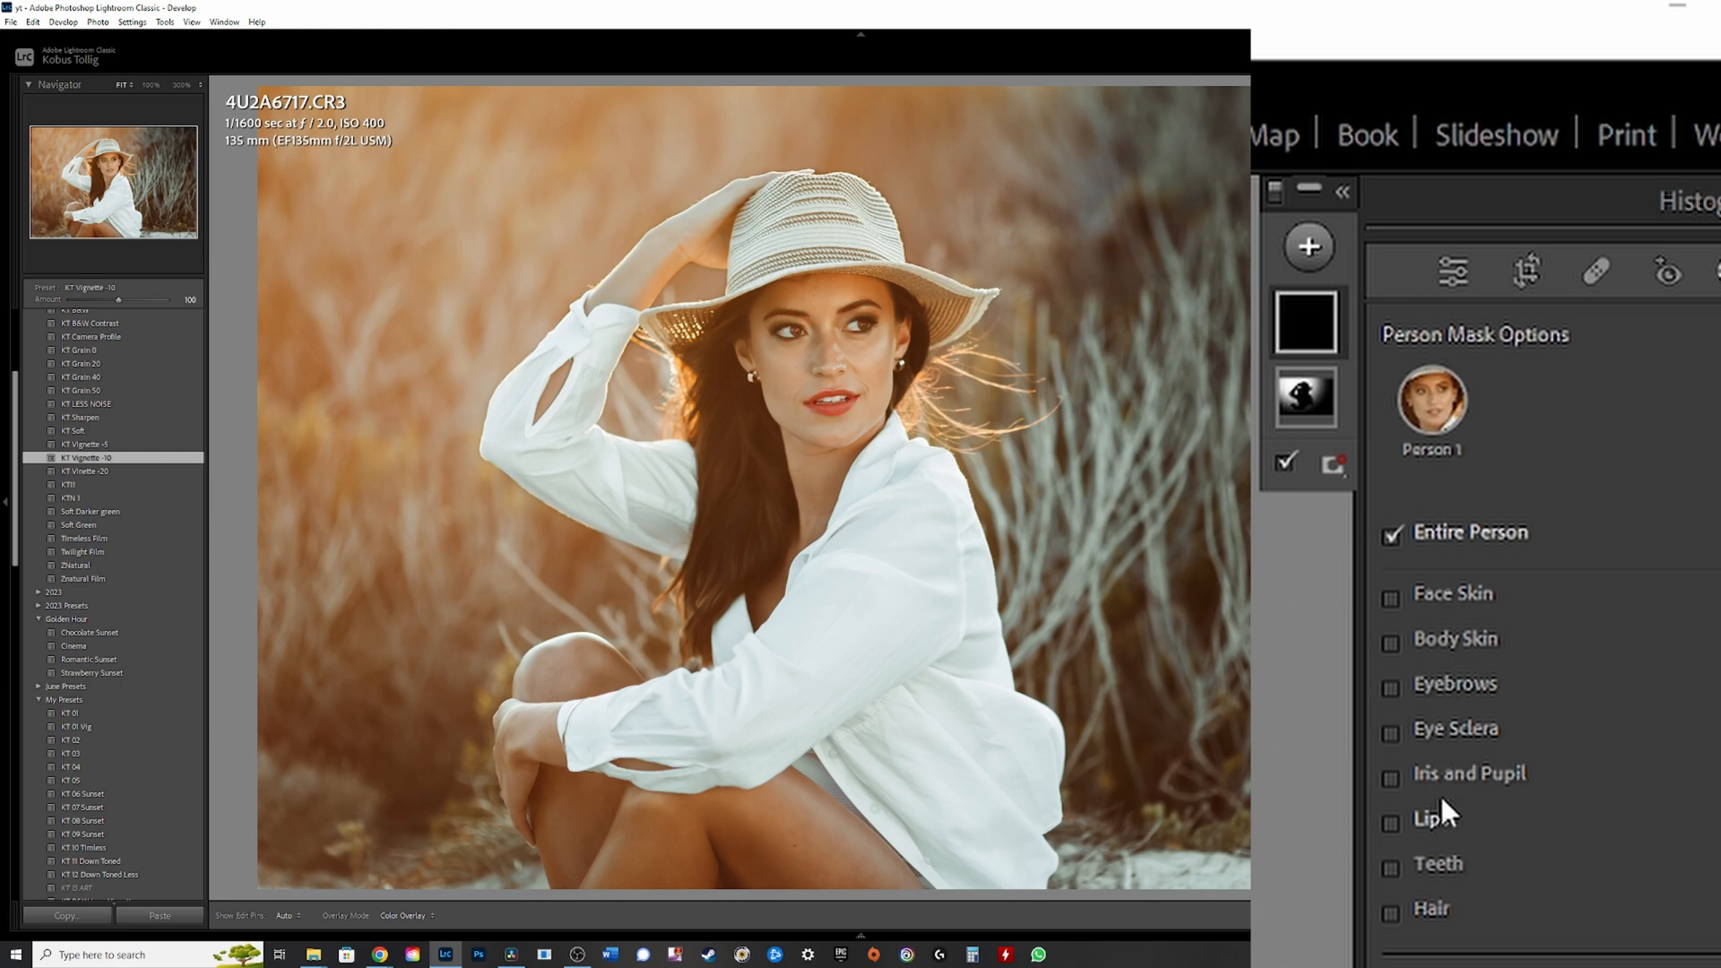
pyautogui.click(1390, 593)
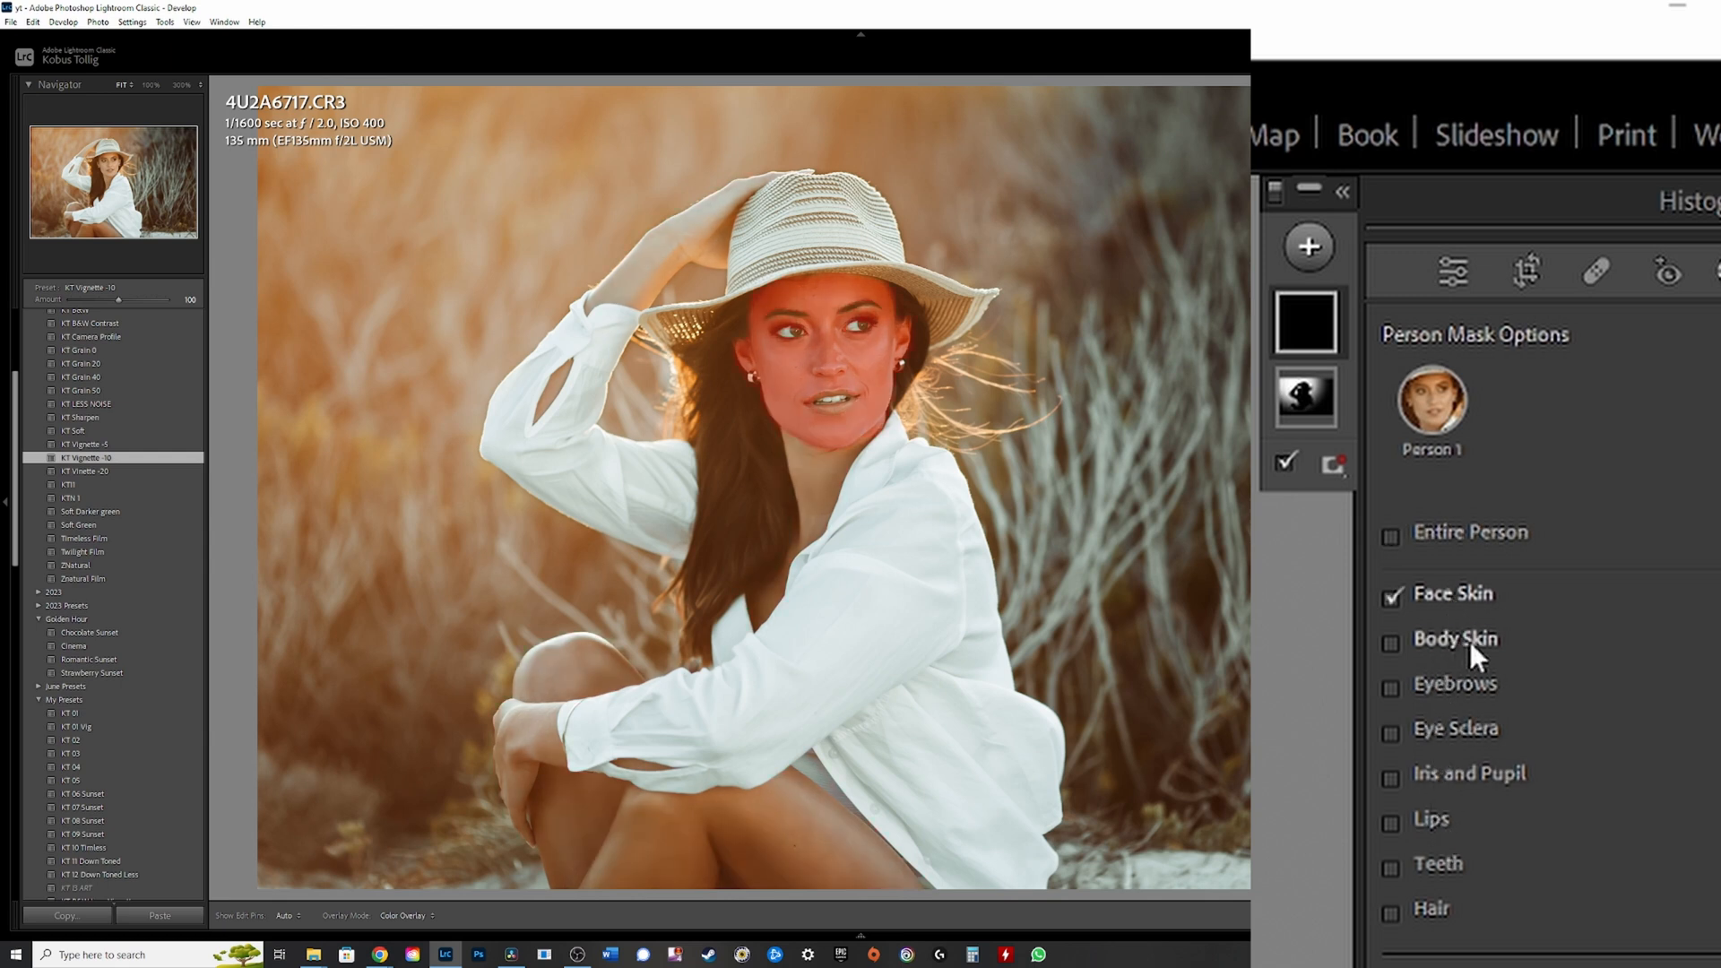
pyautogui.click(1389, 639)
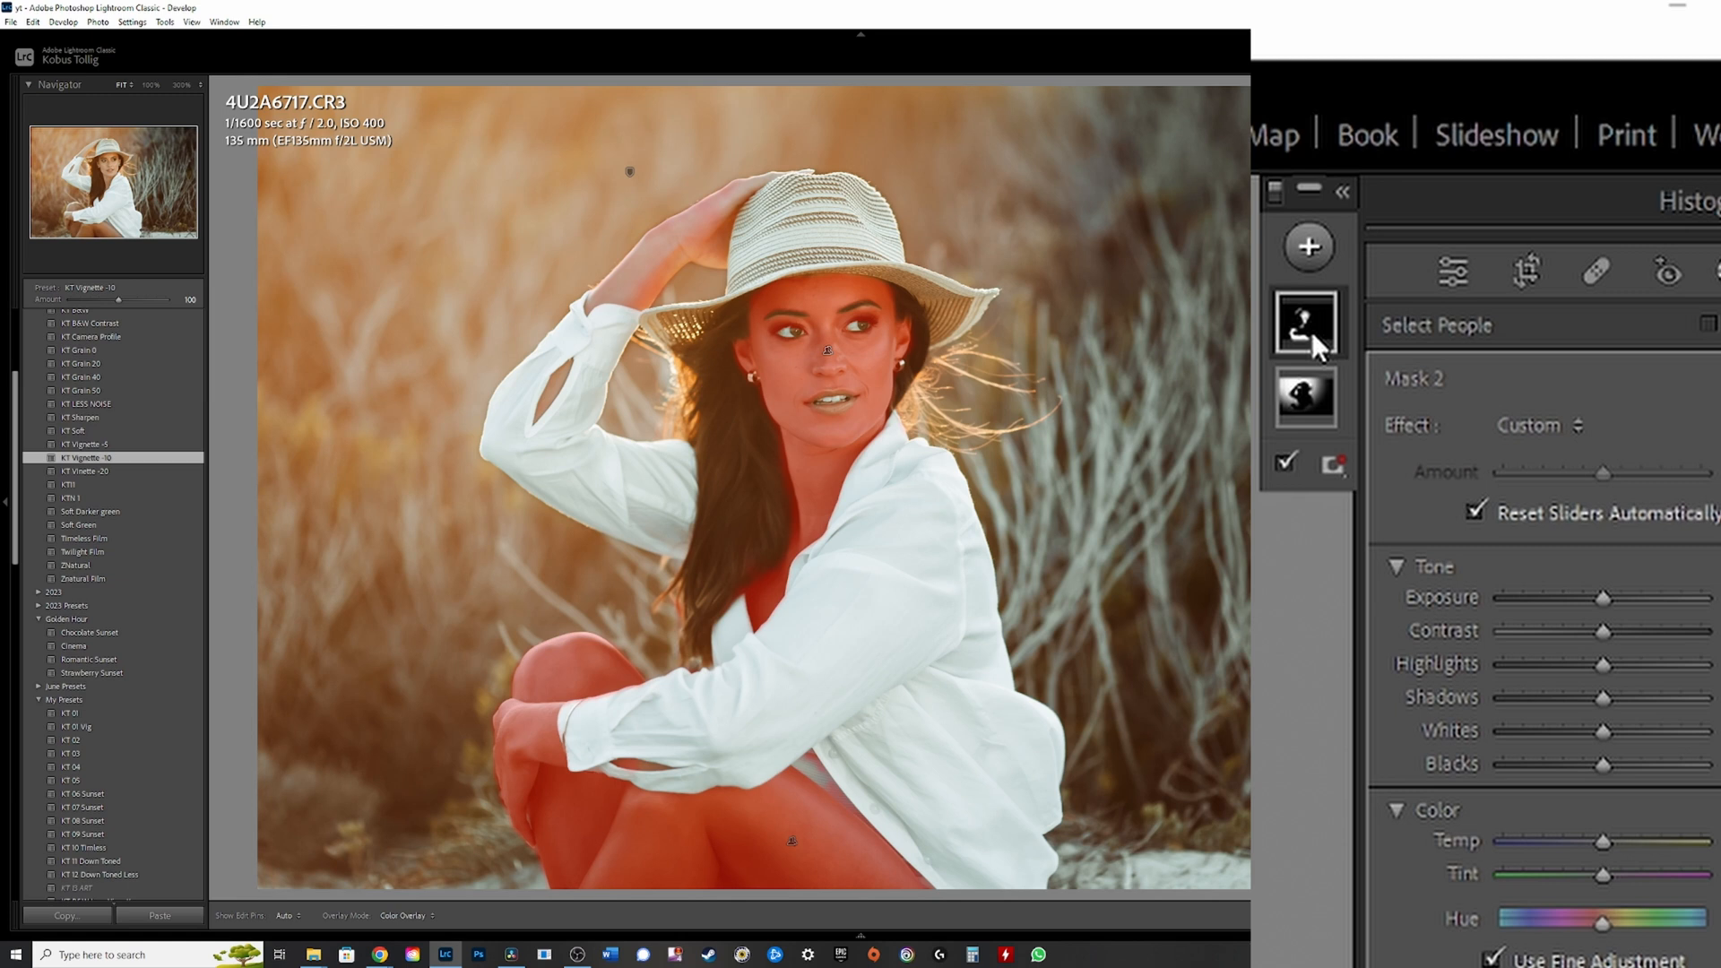
pyautogui.click(1324, 469)
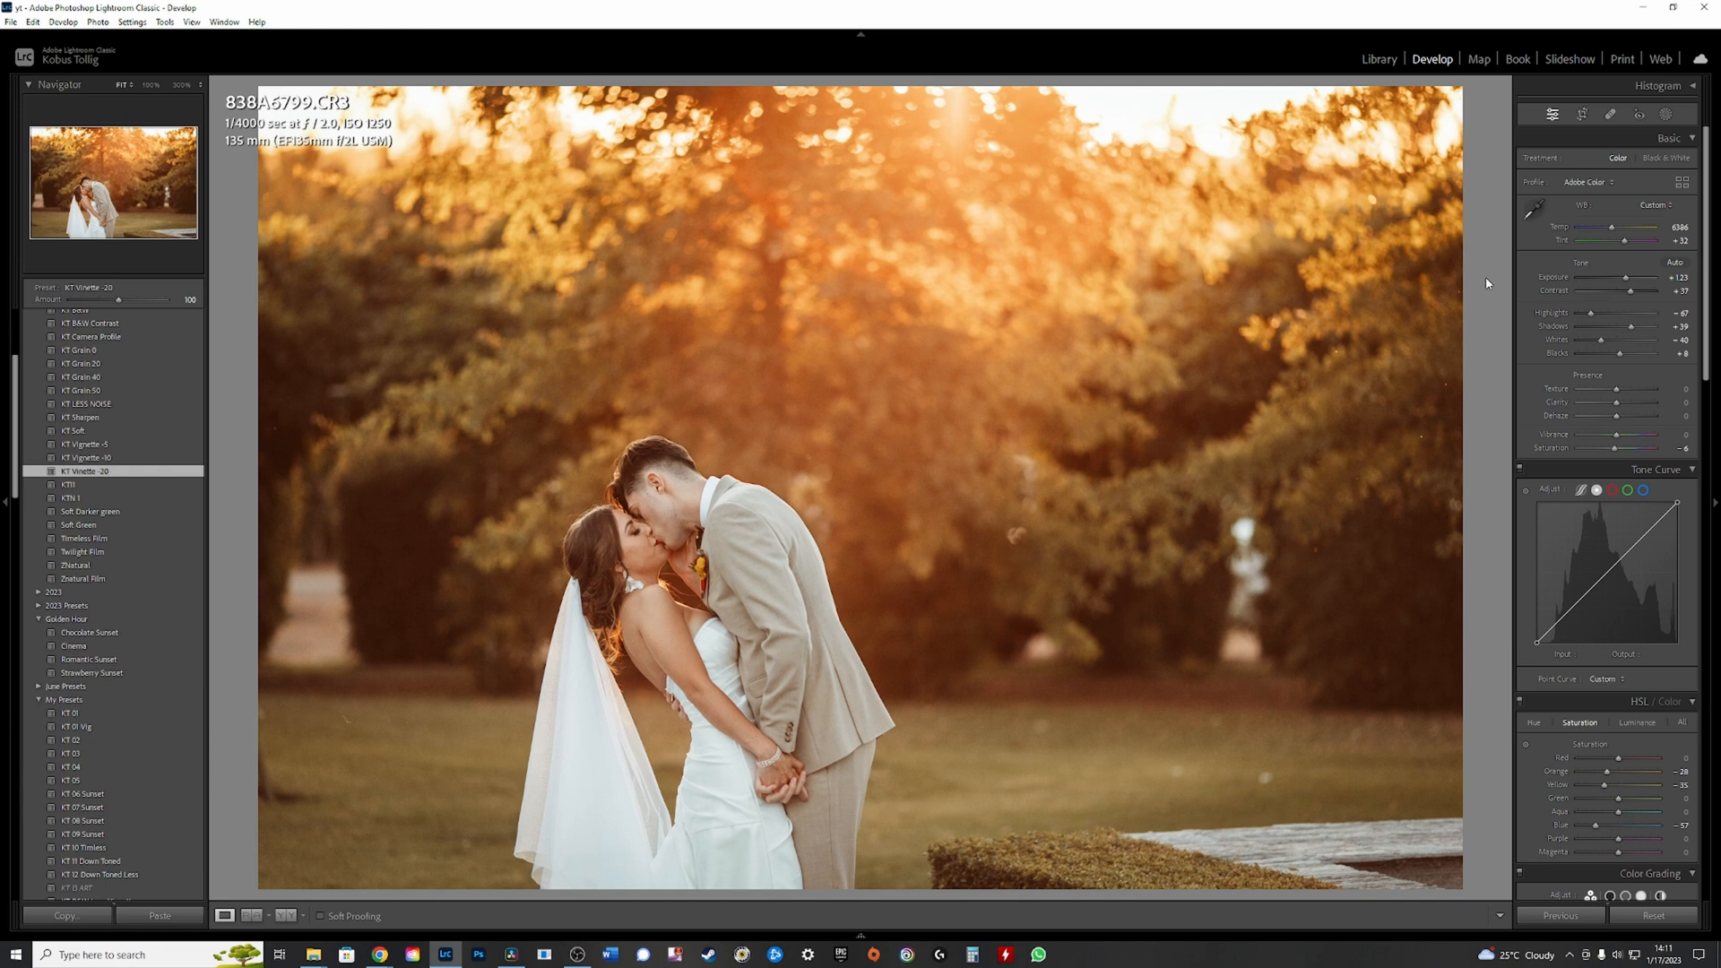
pyautogui.moveTo(1608, 118)
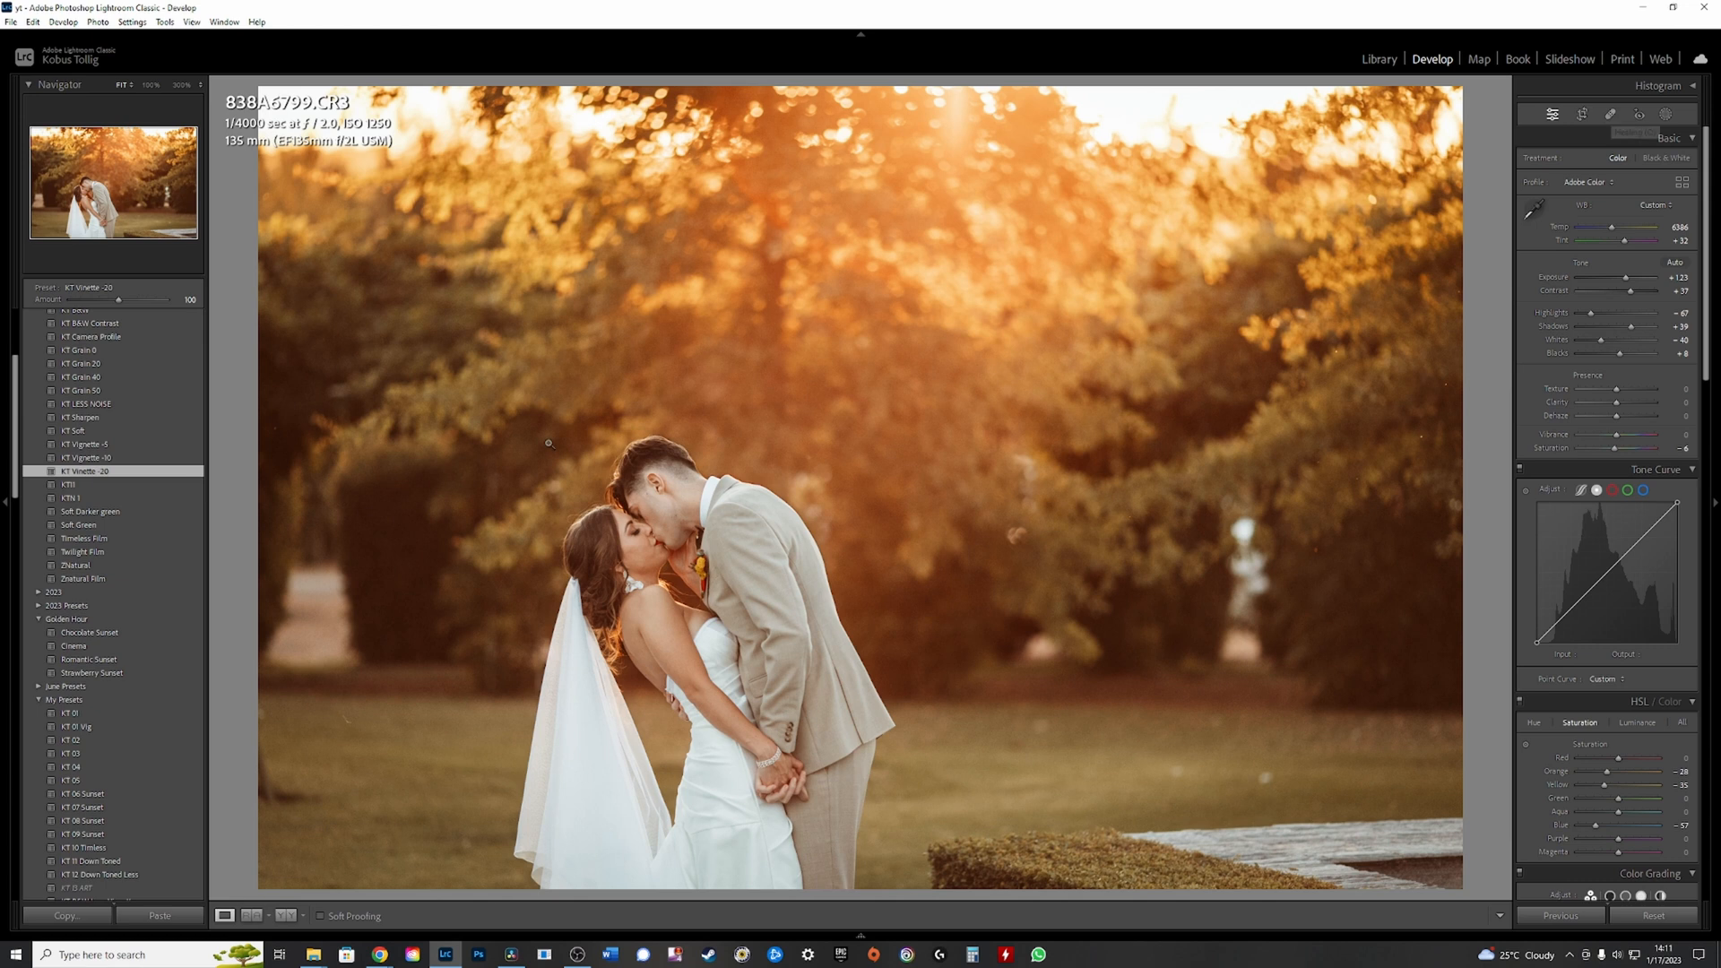
# Heal small background spots on the wedding photo and activate spot removal on photo 838A3072
pyautogui.click(1610, 114)
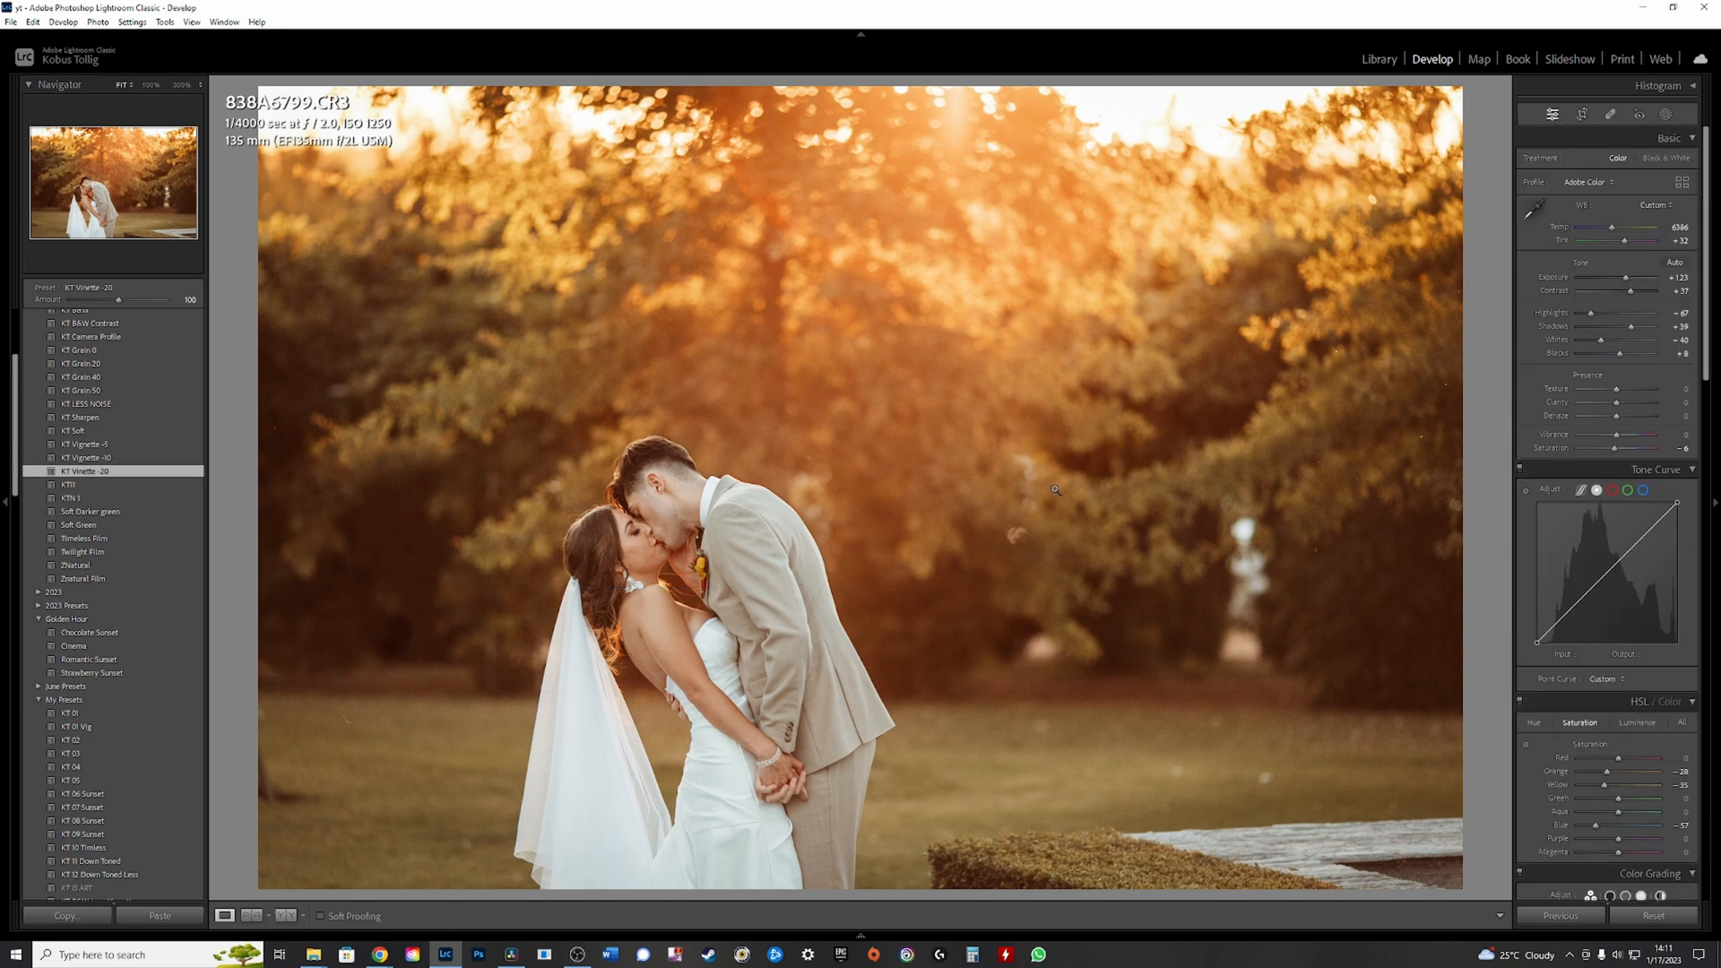
pyautogui.click(1610, 112)
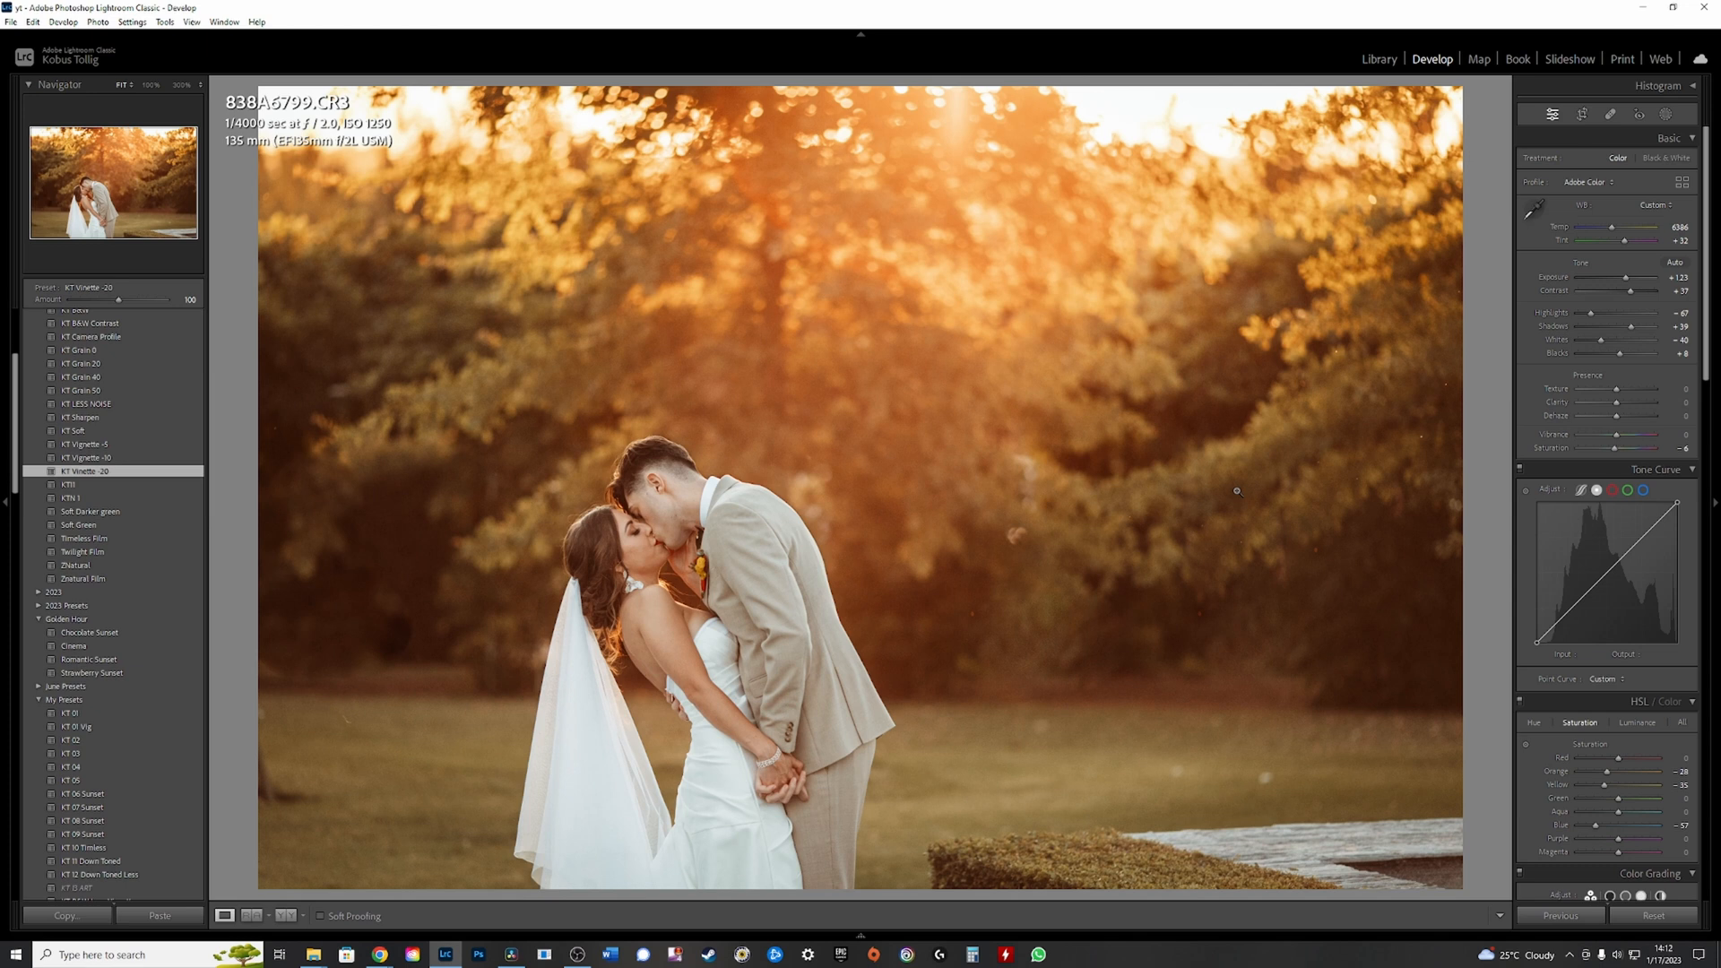
pyautogui.click(1638, 113)
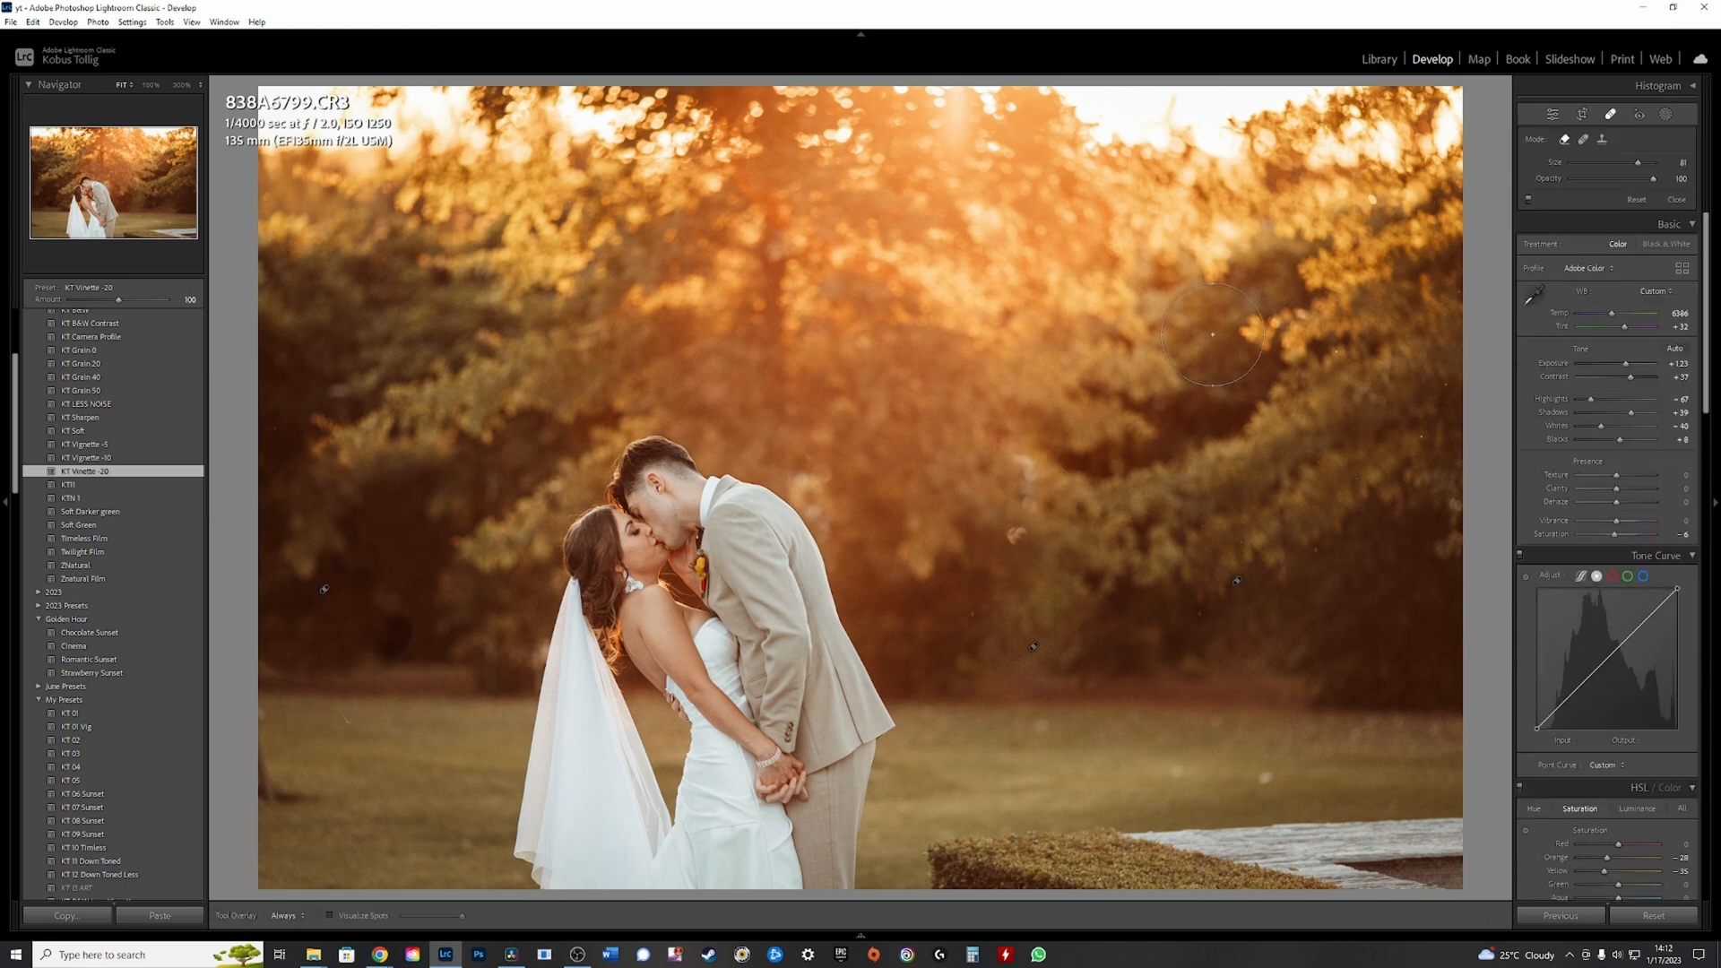
pyautogui.moveTo(1269, 480)
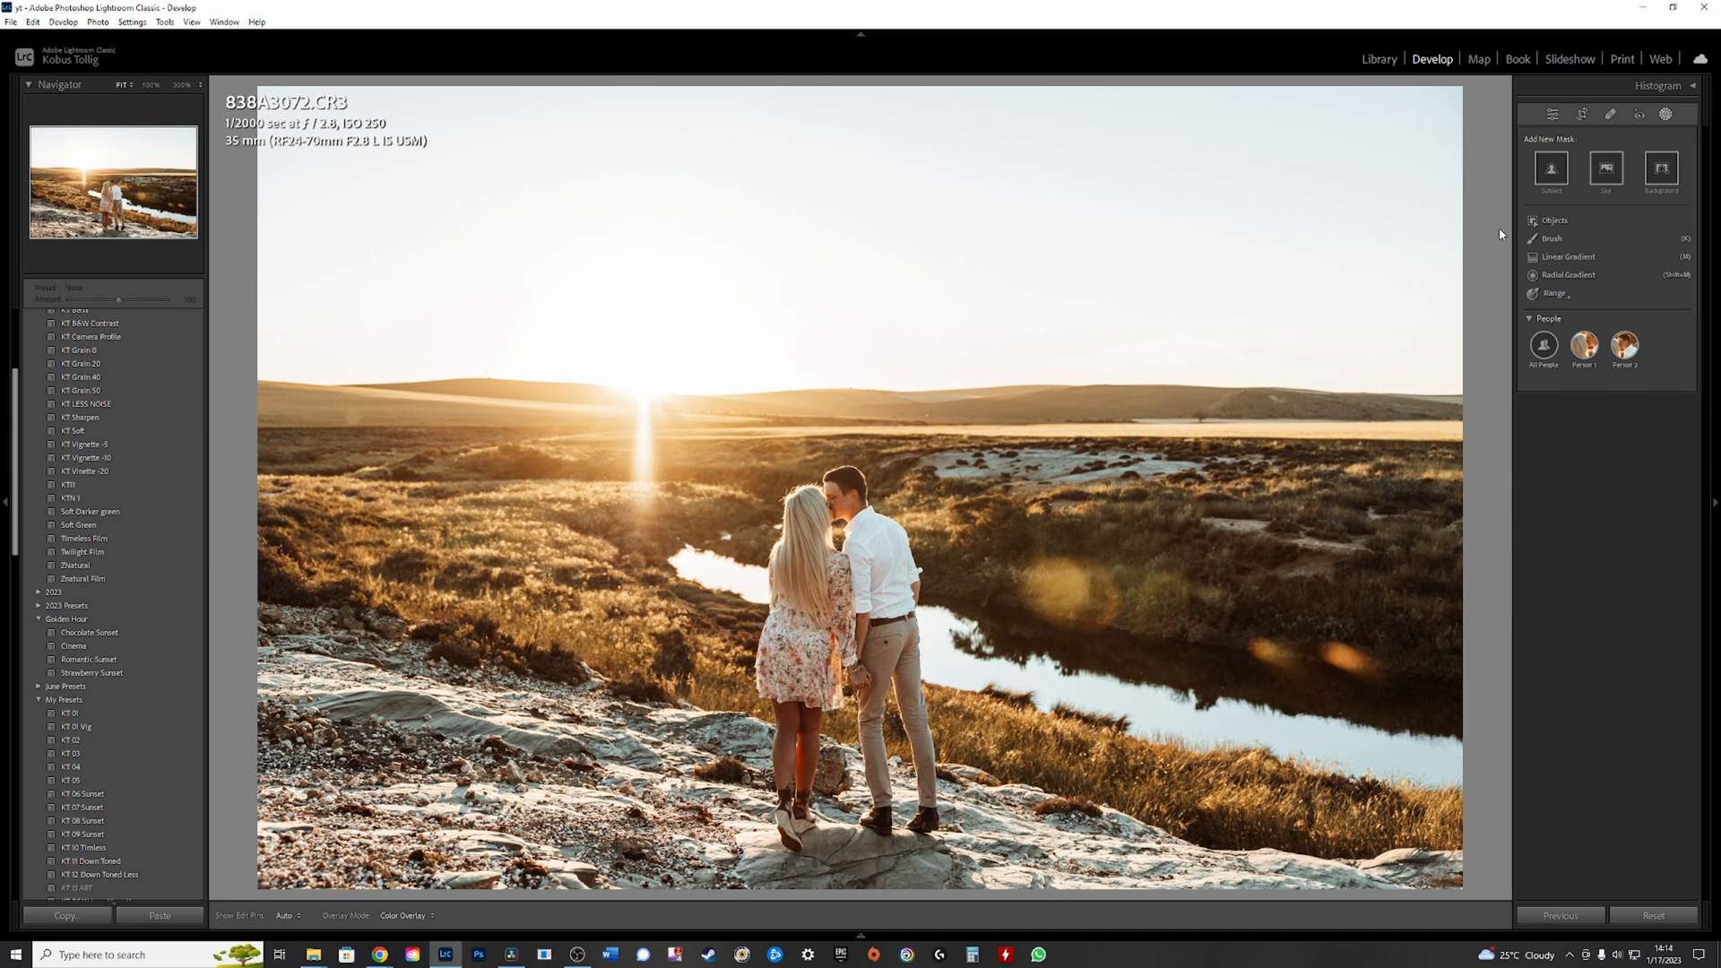
# Add a Select Sky mask to the riverside sunset photo to darken the sky
pyautogui.click(1604, 167)
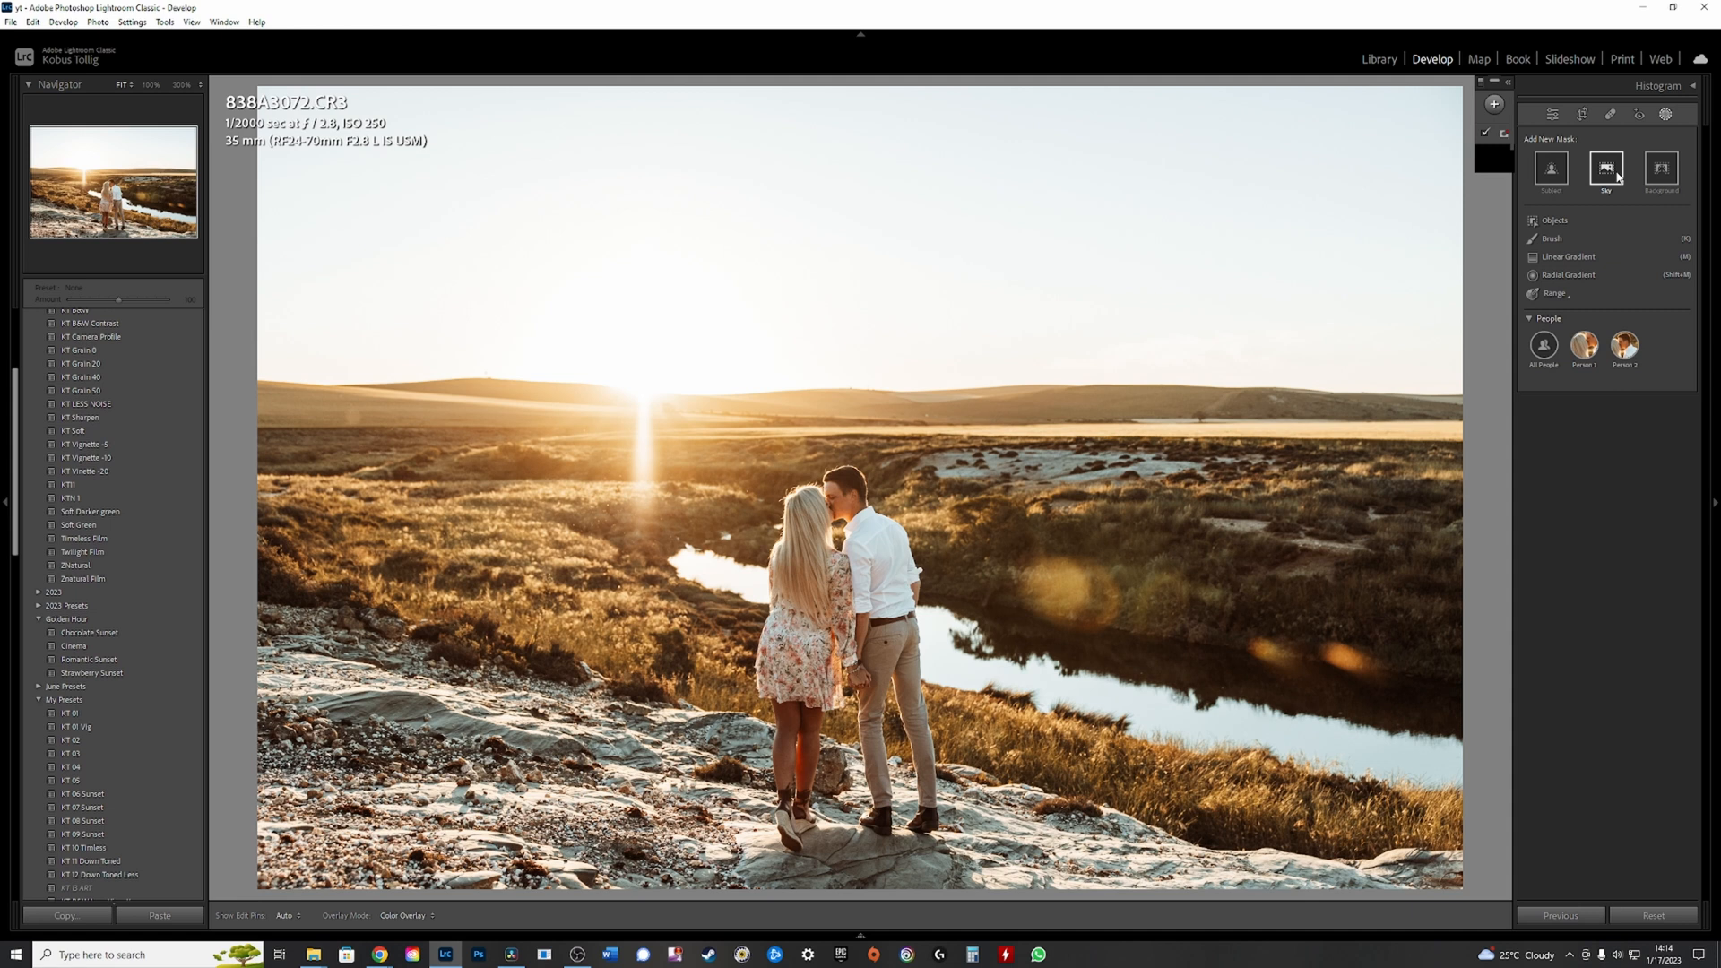
pyautogui.click(1604, 171)
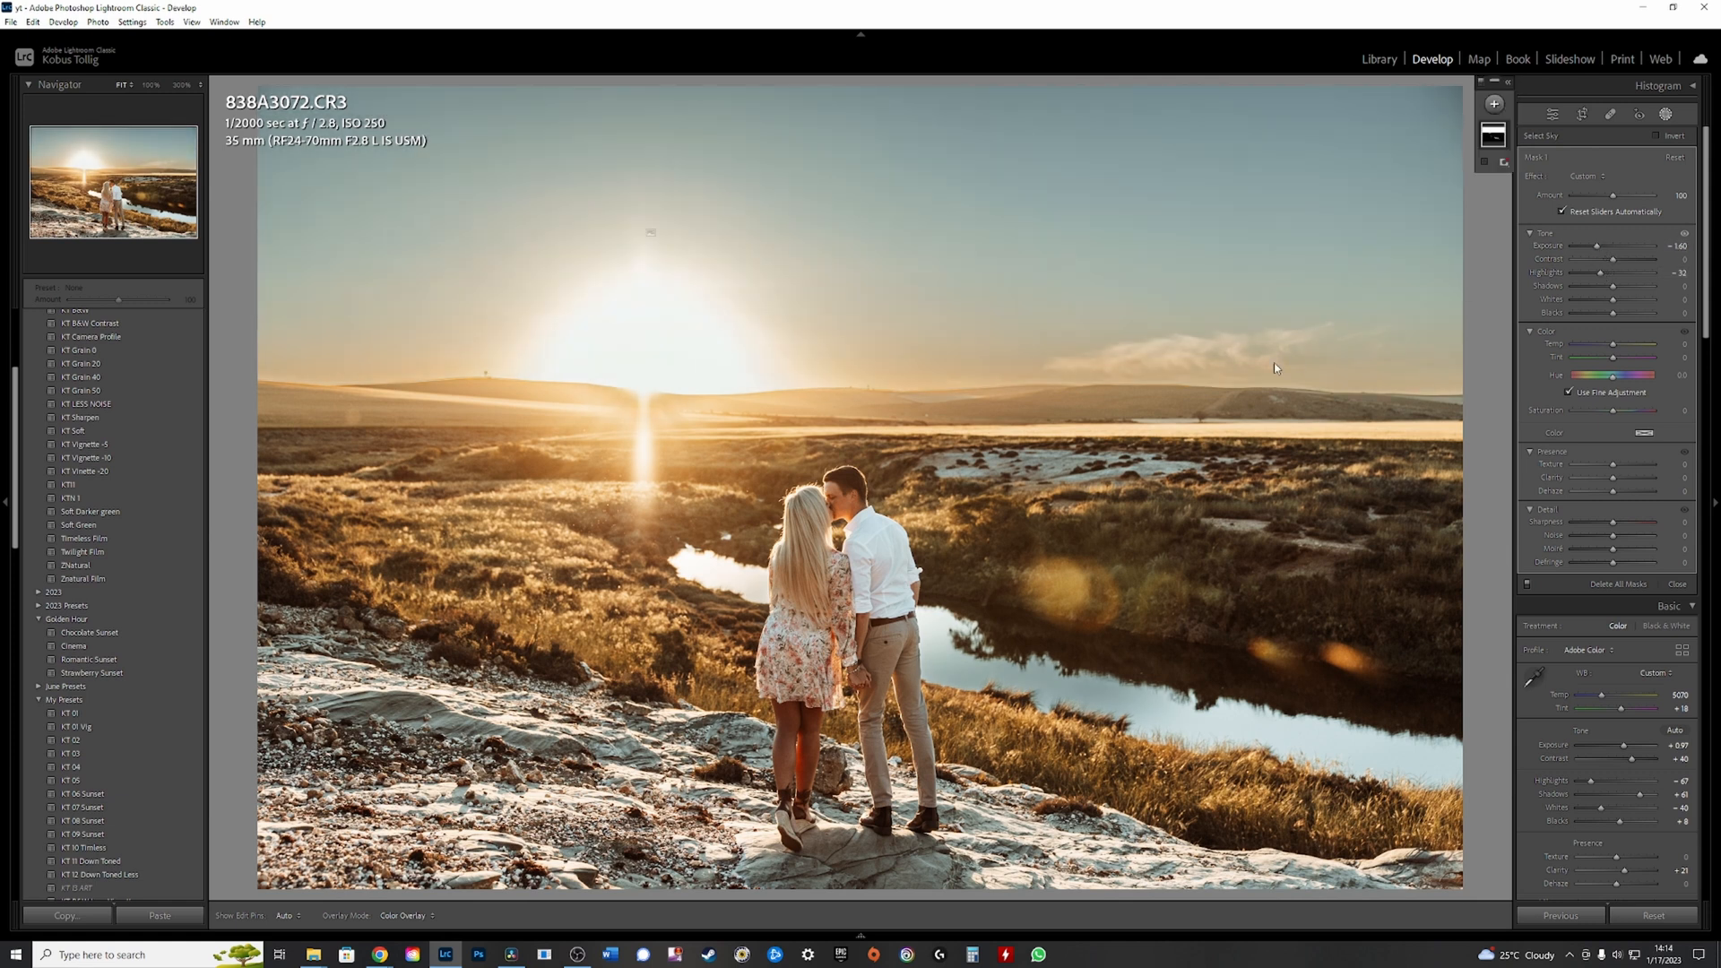
pyautogui.moveTo(1048, 390)
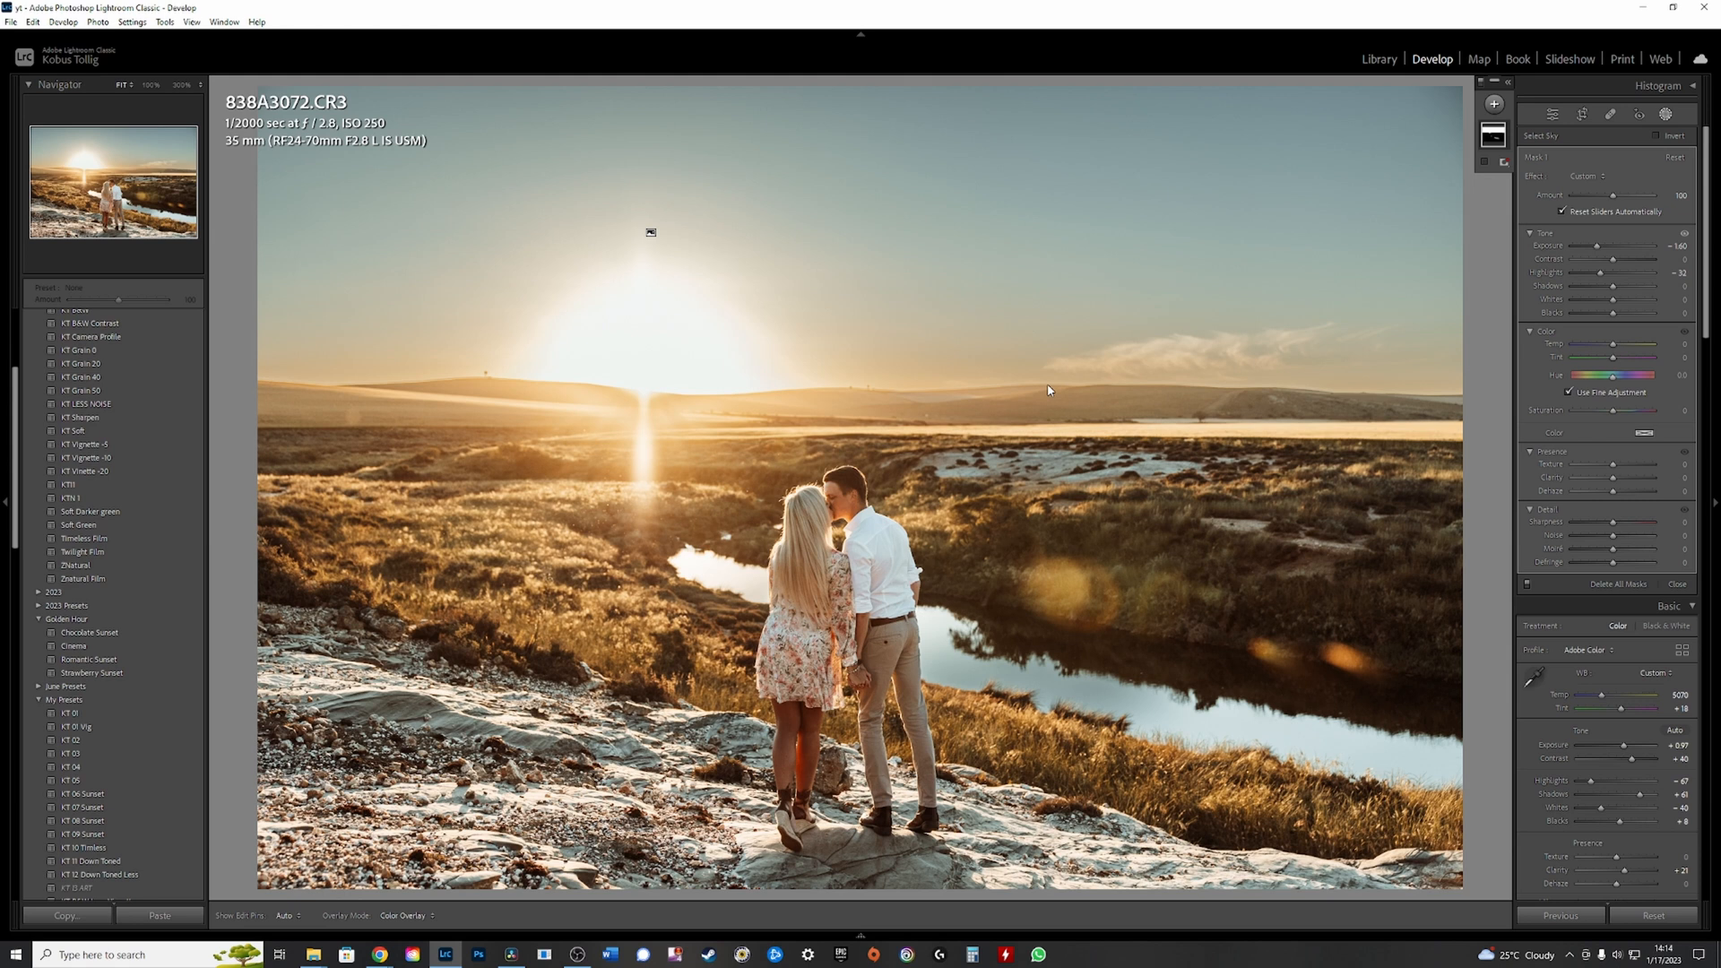
pyautogui.moveTo(387, 386)
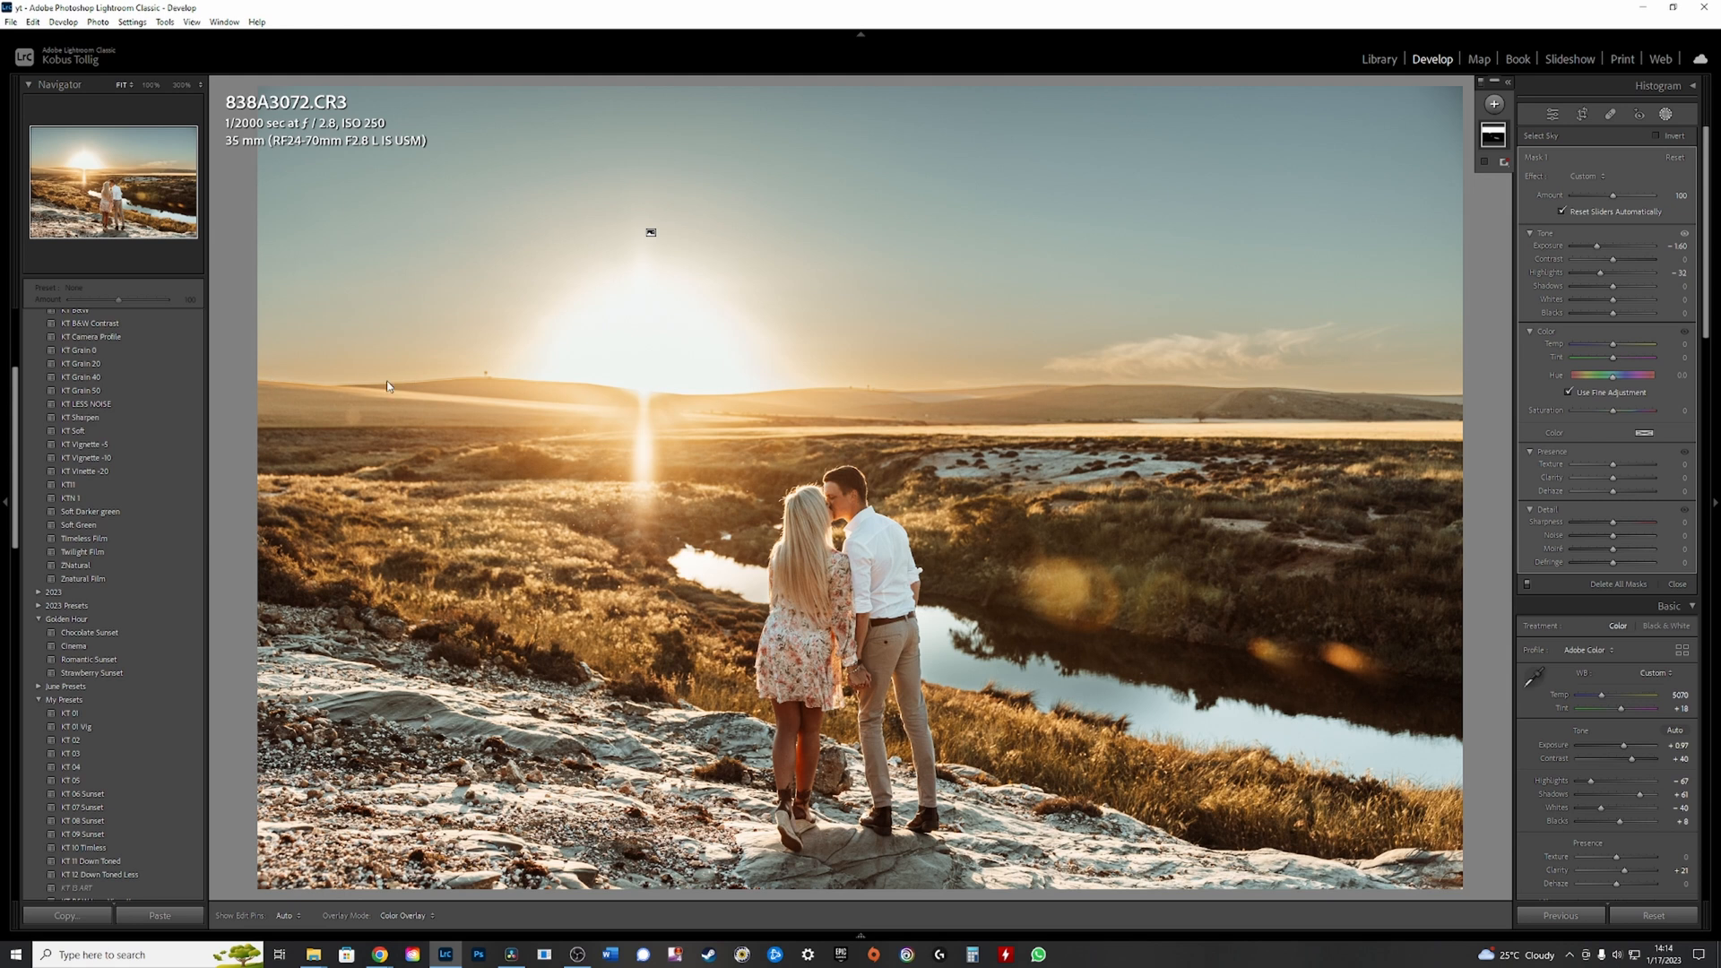
pyautogui.moveTo(1292, 406)
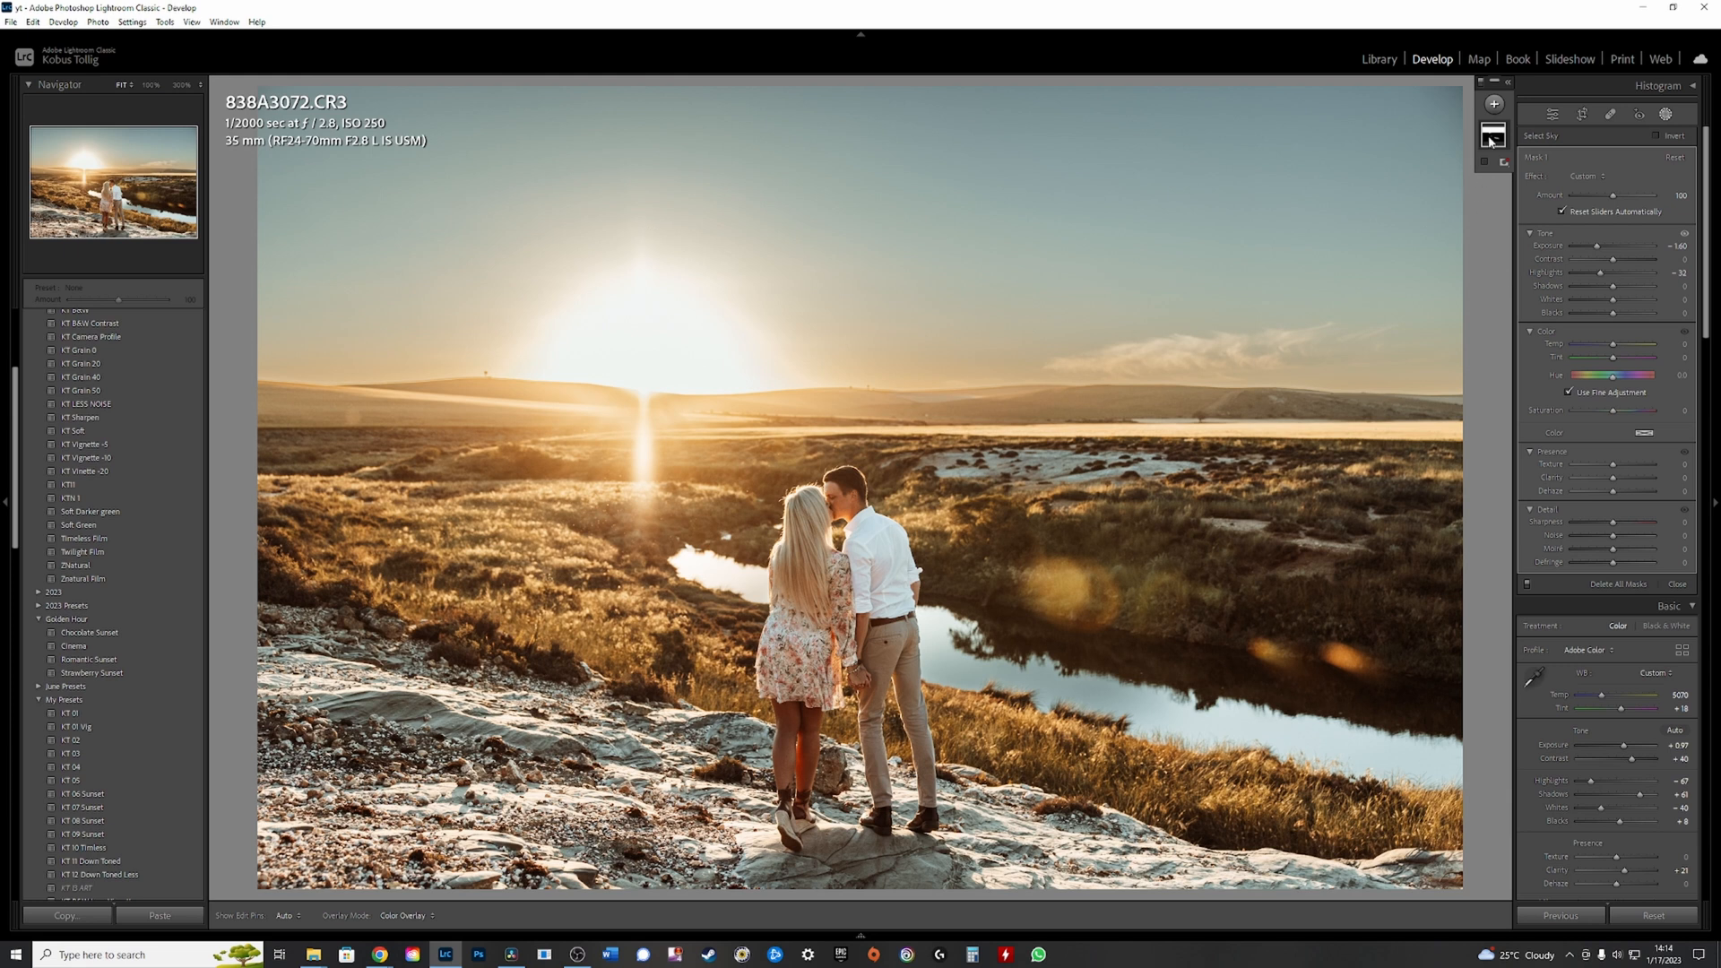
pyautogui.moveTo(1501, 177)
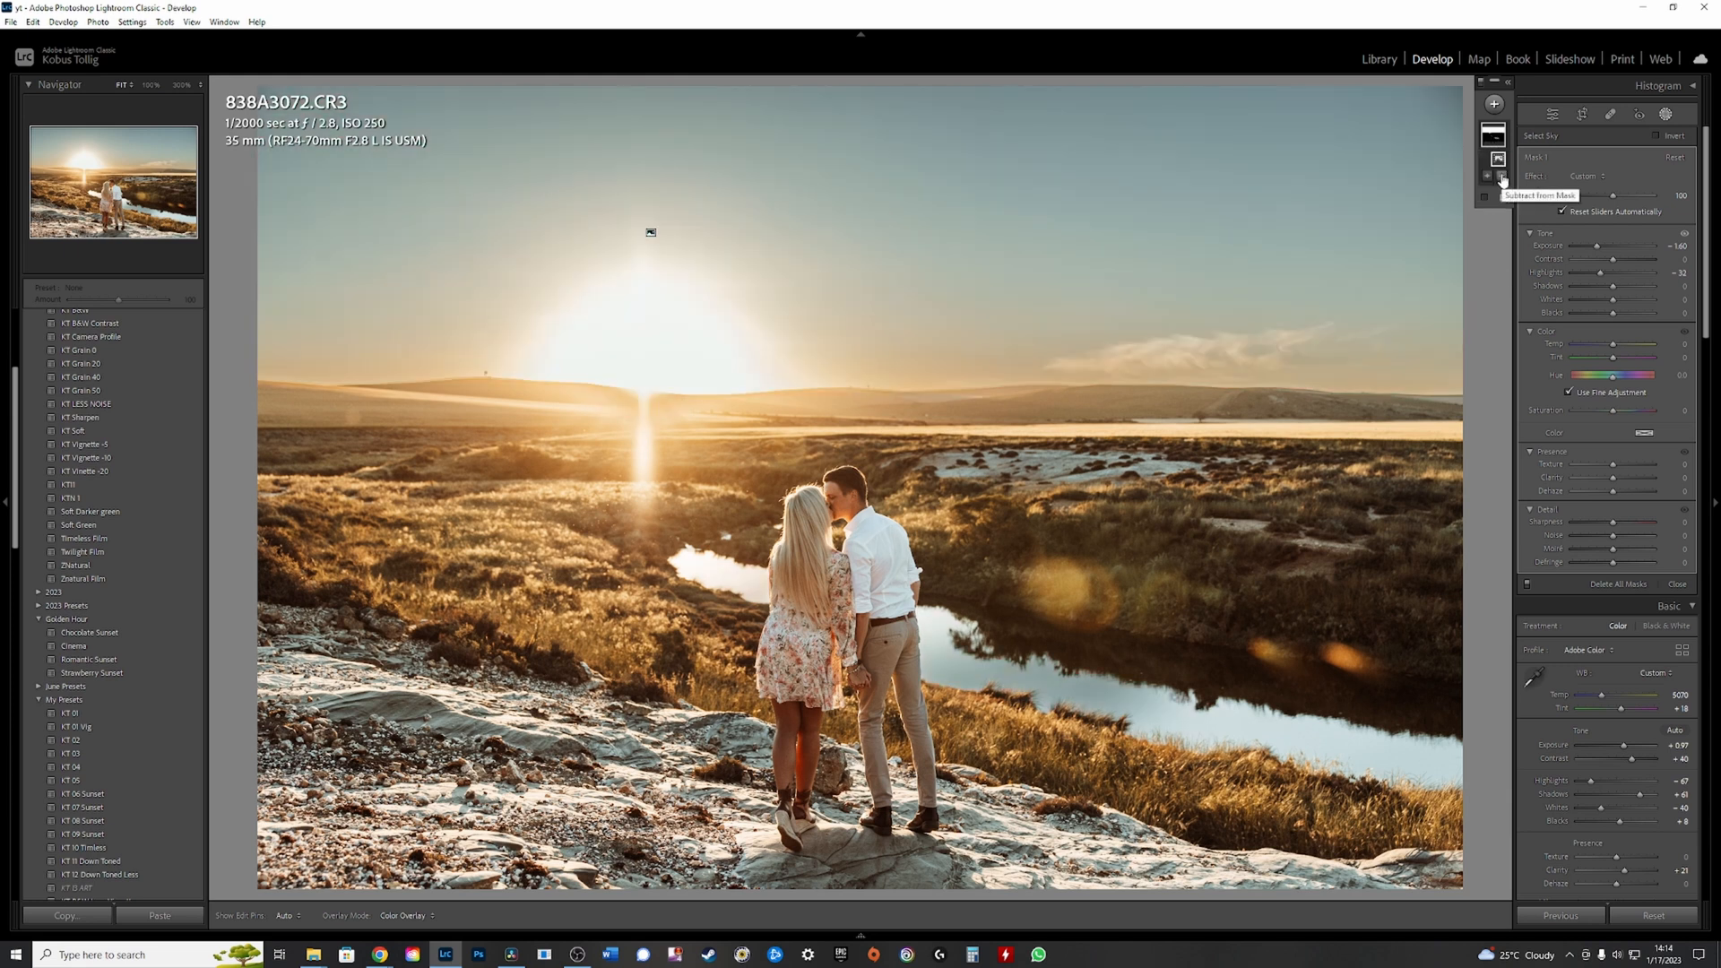
pyautogui.click(1502, 177)
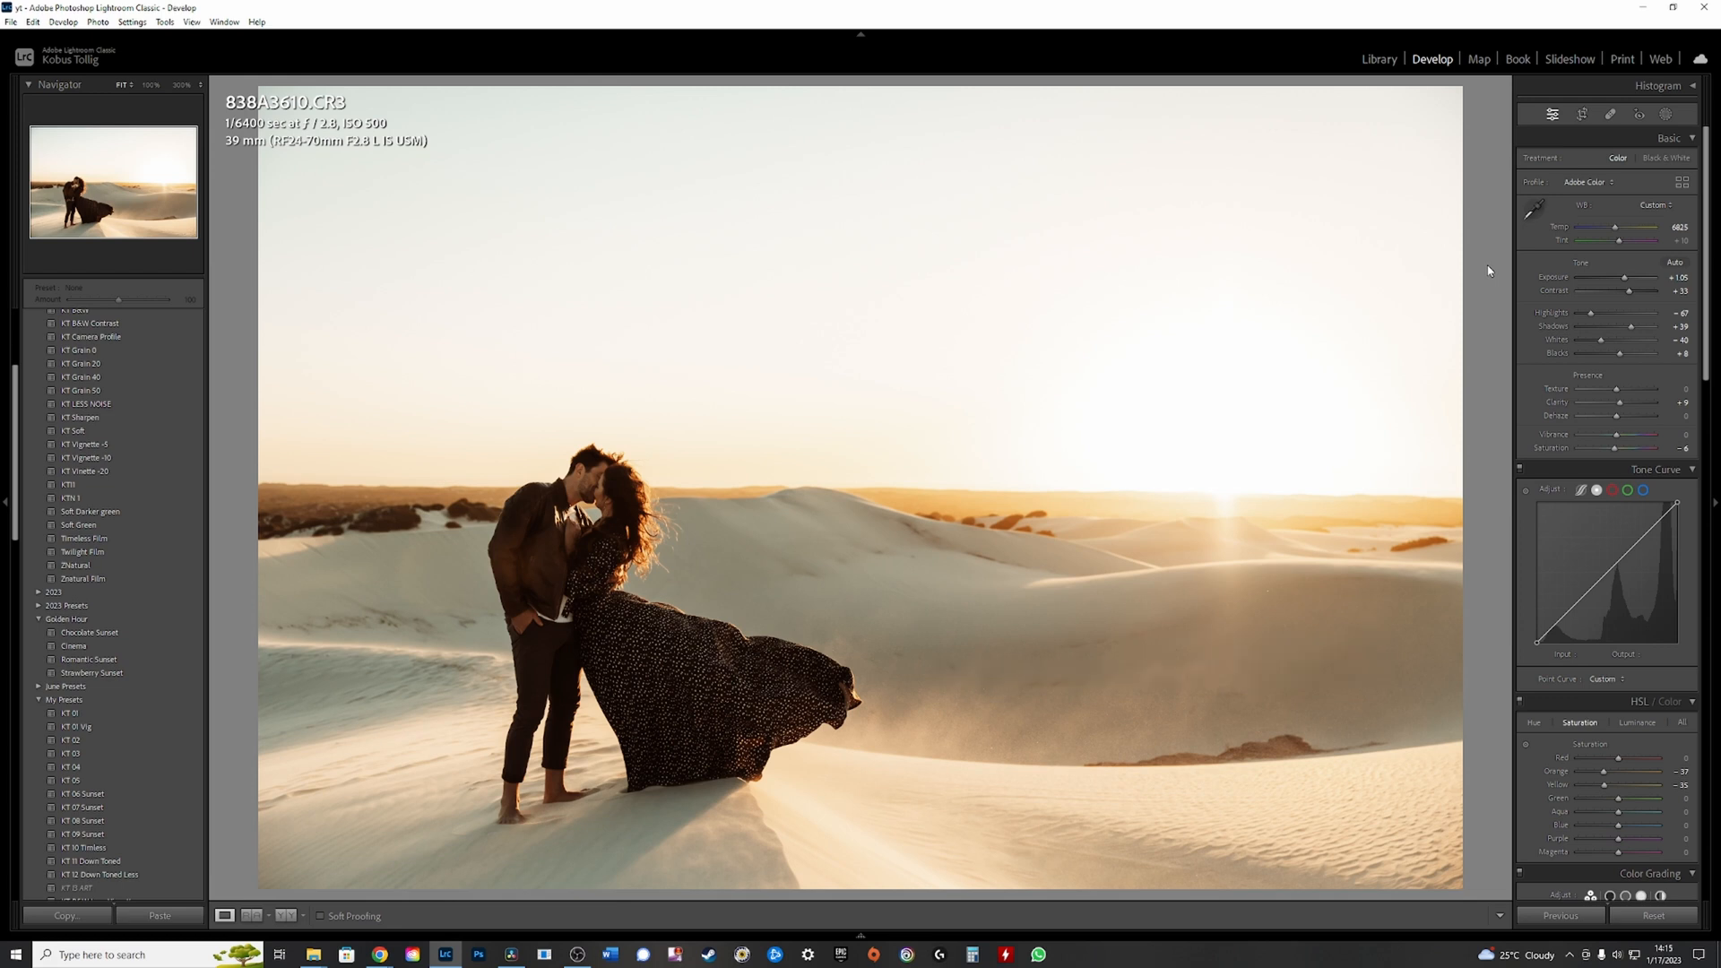
pyautogui.moveTo(1418, 385)
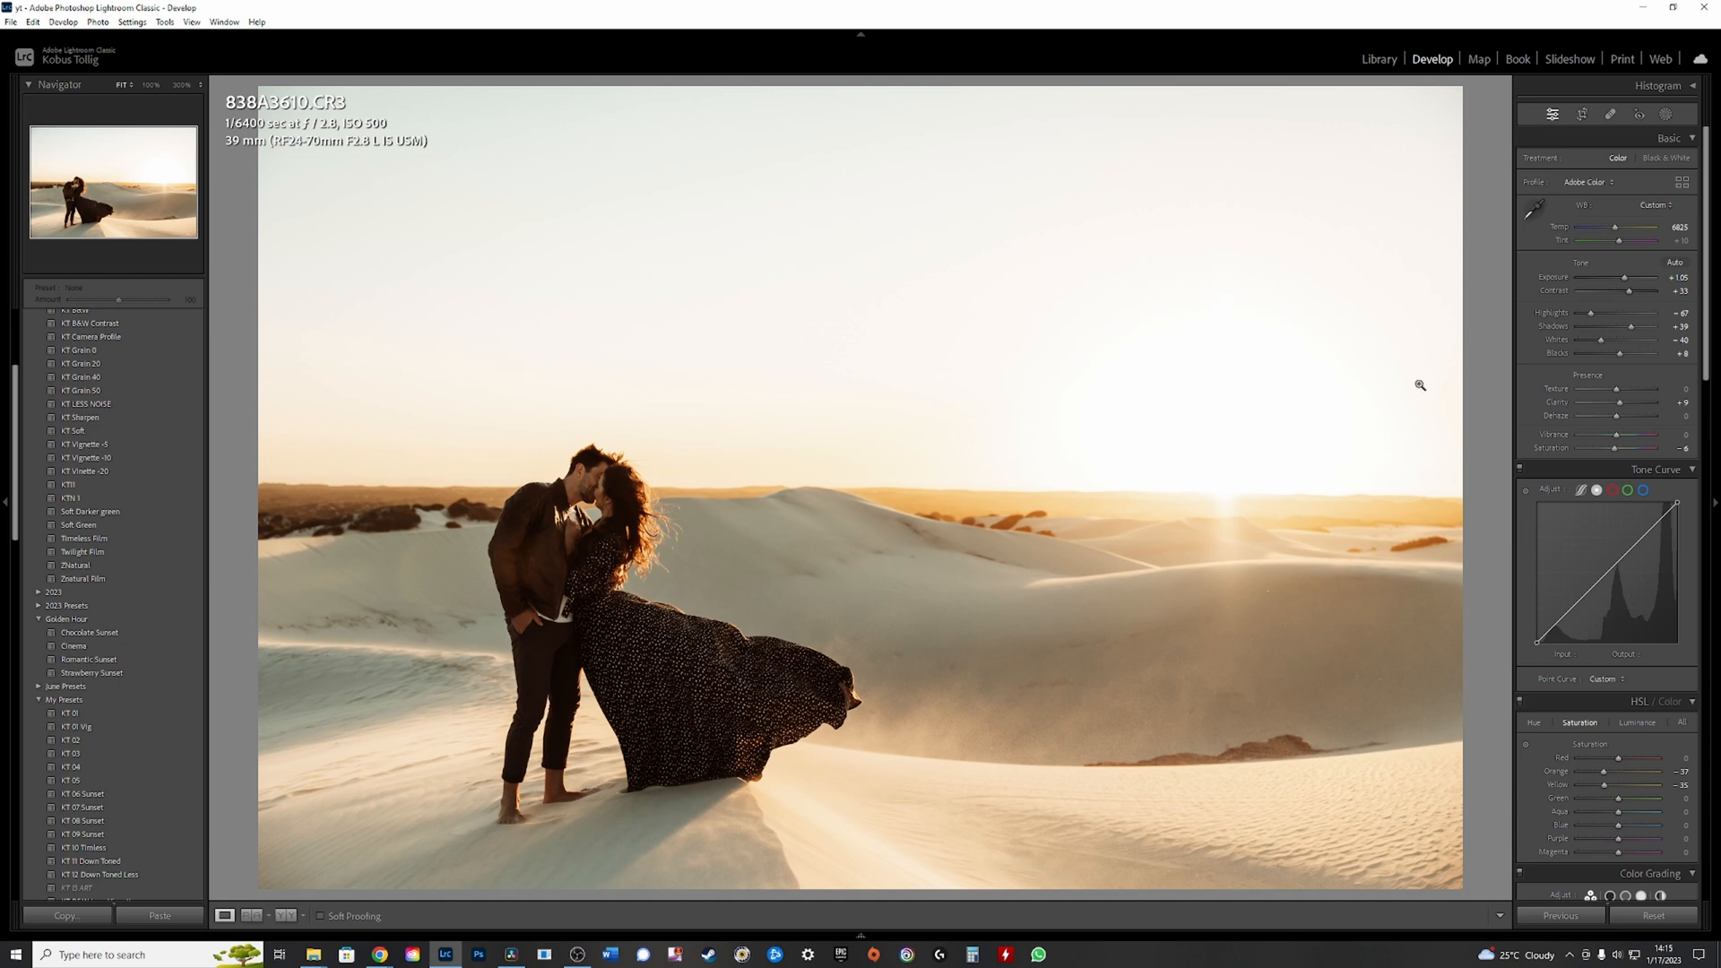
pyautogui.moveTo(1265, 605)
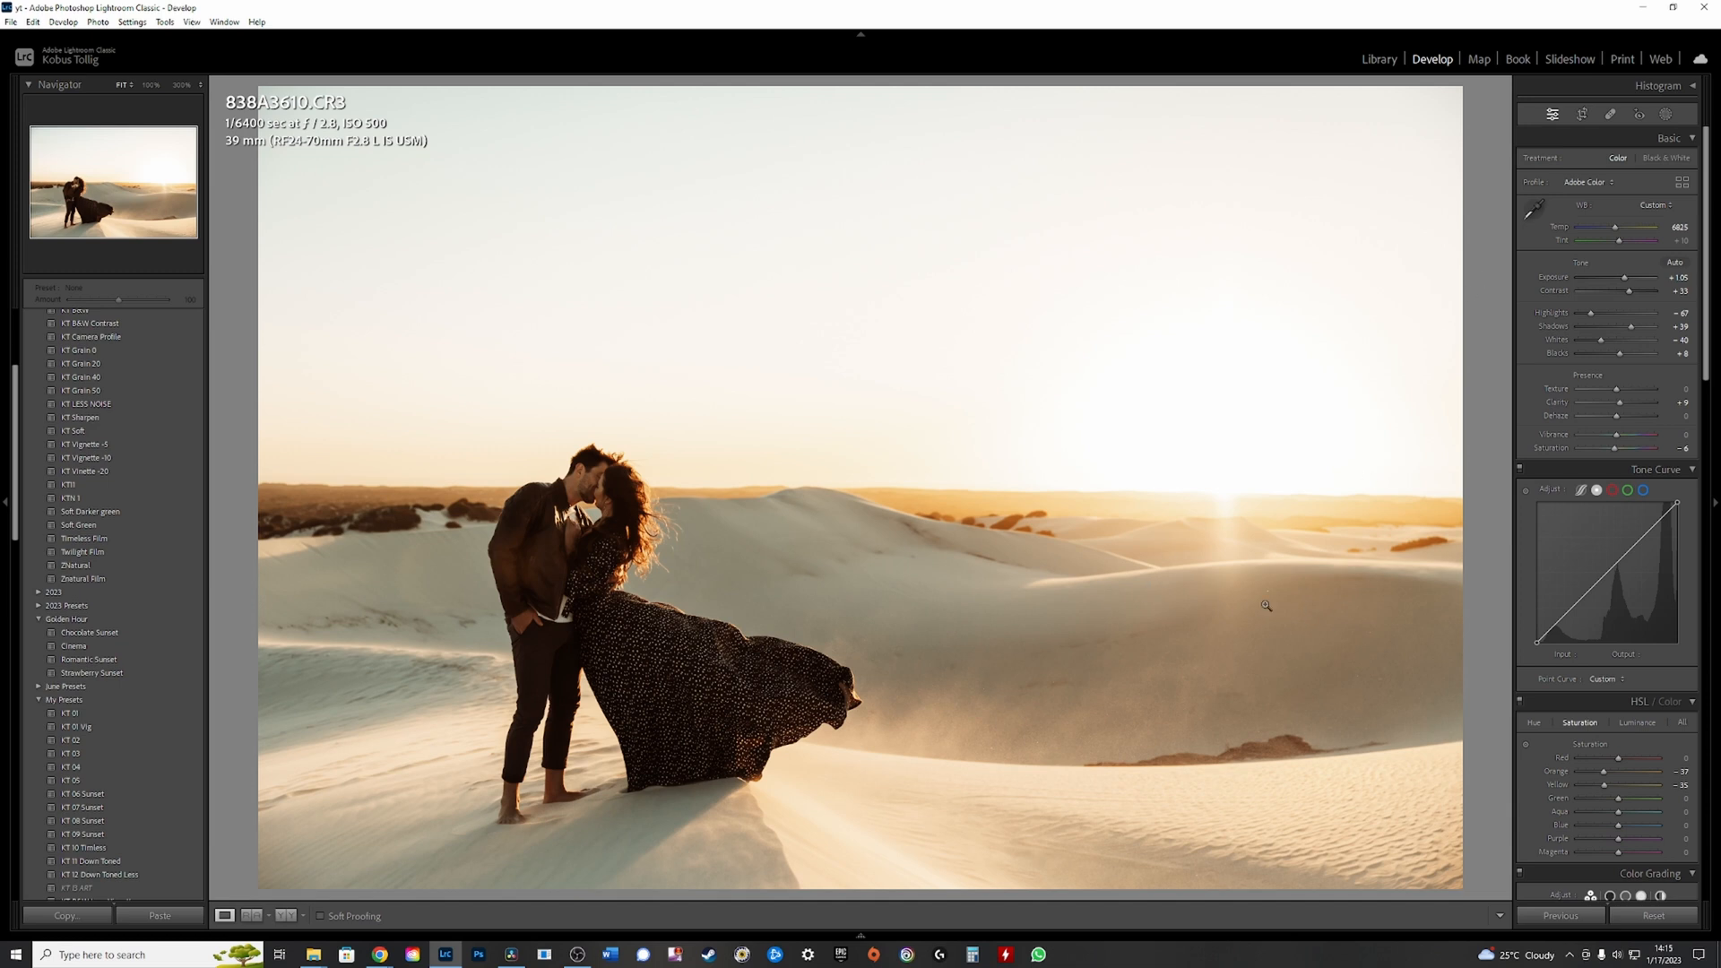
pyautogui.moveTo(1534, 353)
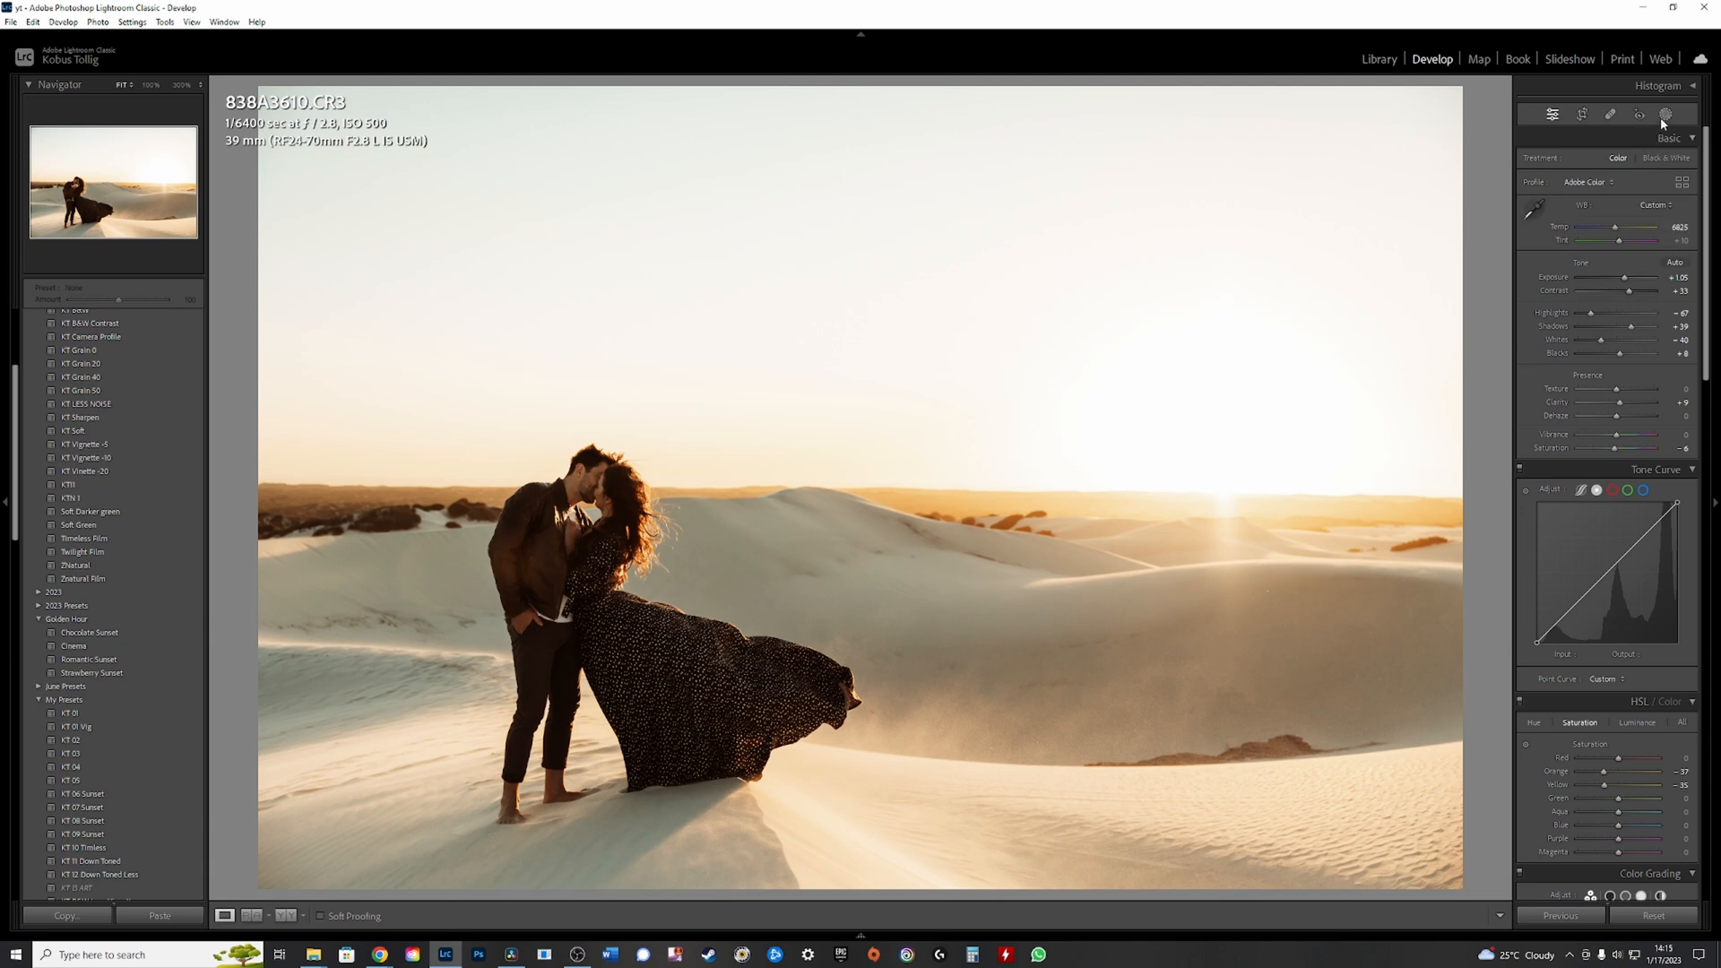
# Create a sky mask on the dunes photo to darken its bright sky
pyautogui.click(1665, 114)
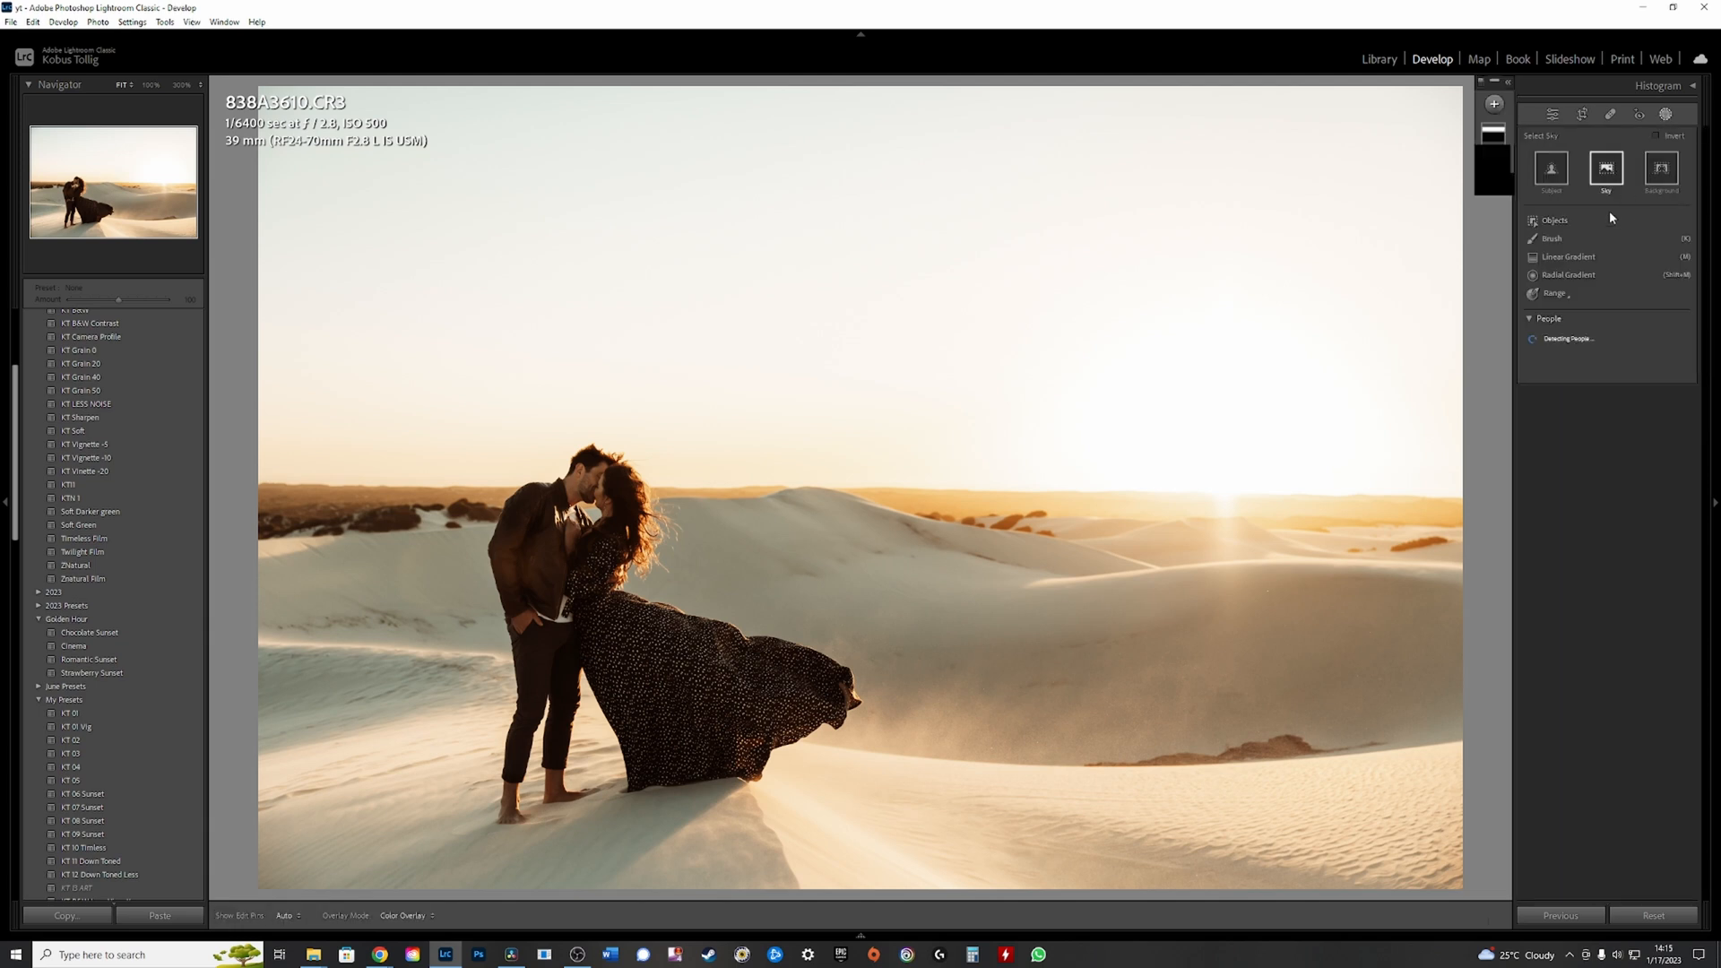
pyautogui.click(1604, 169)
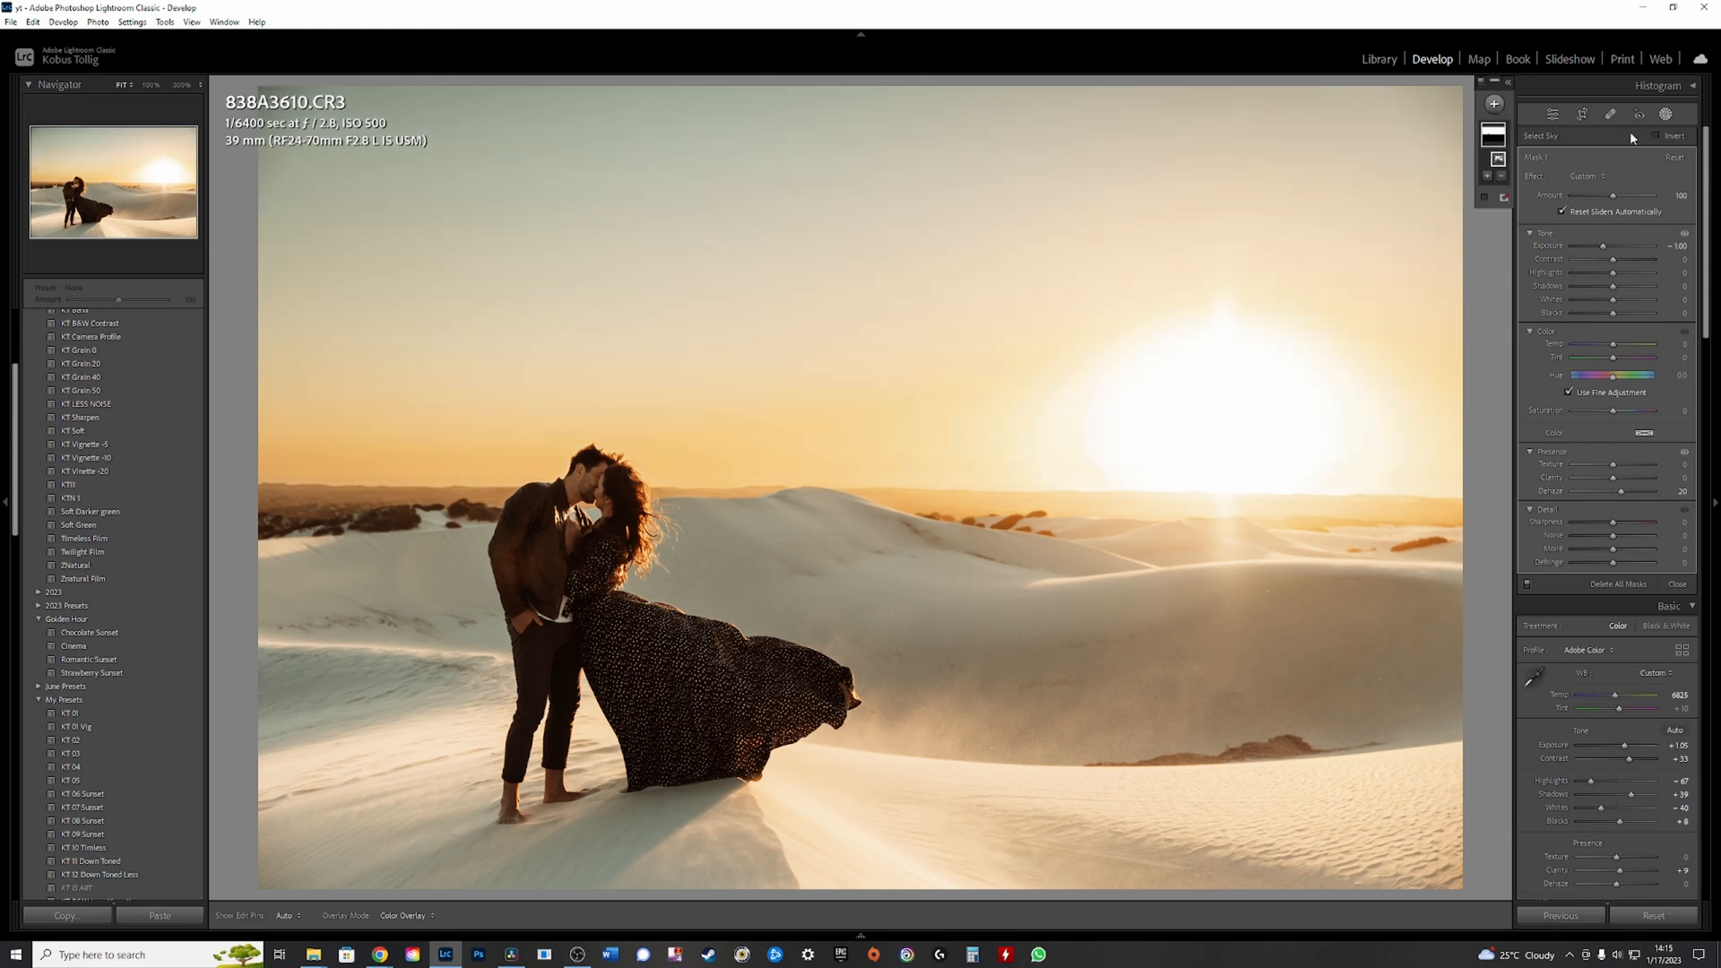
pyautogui.click(1494, 103)
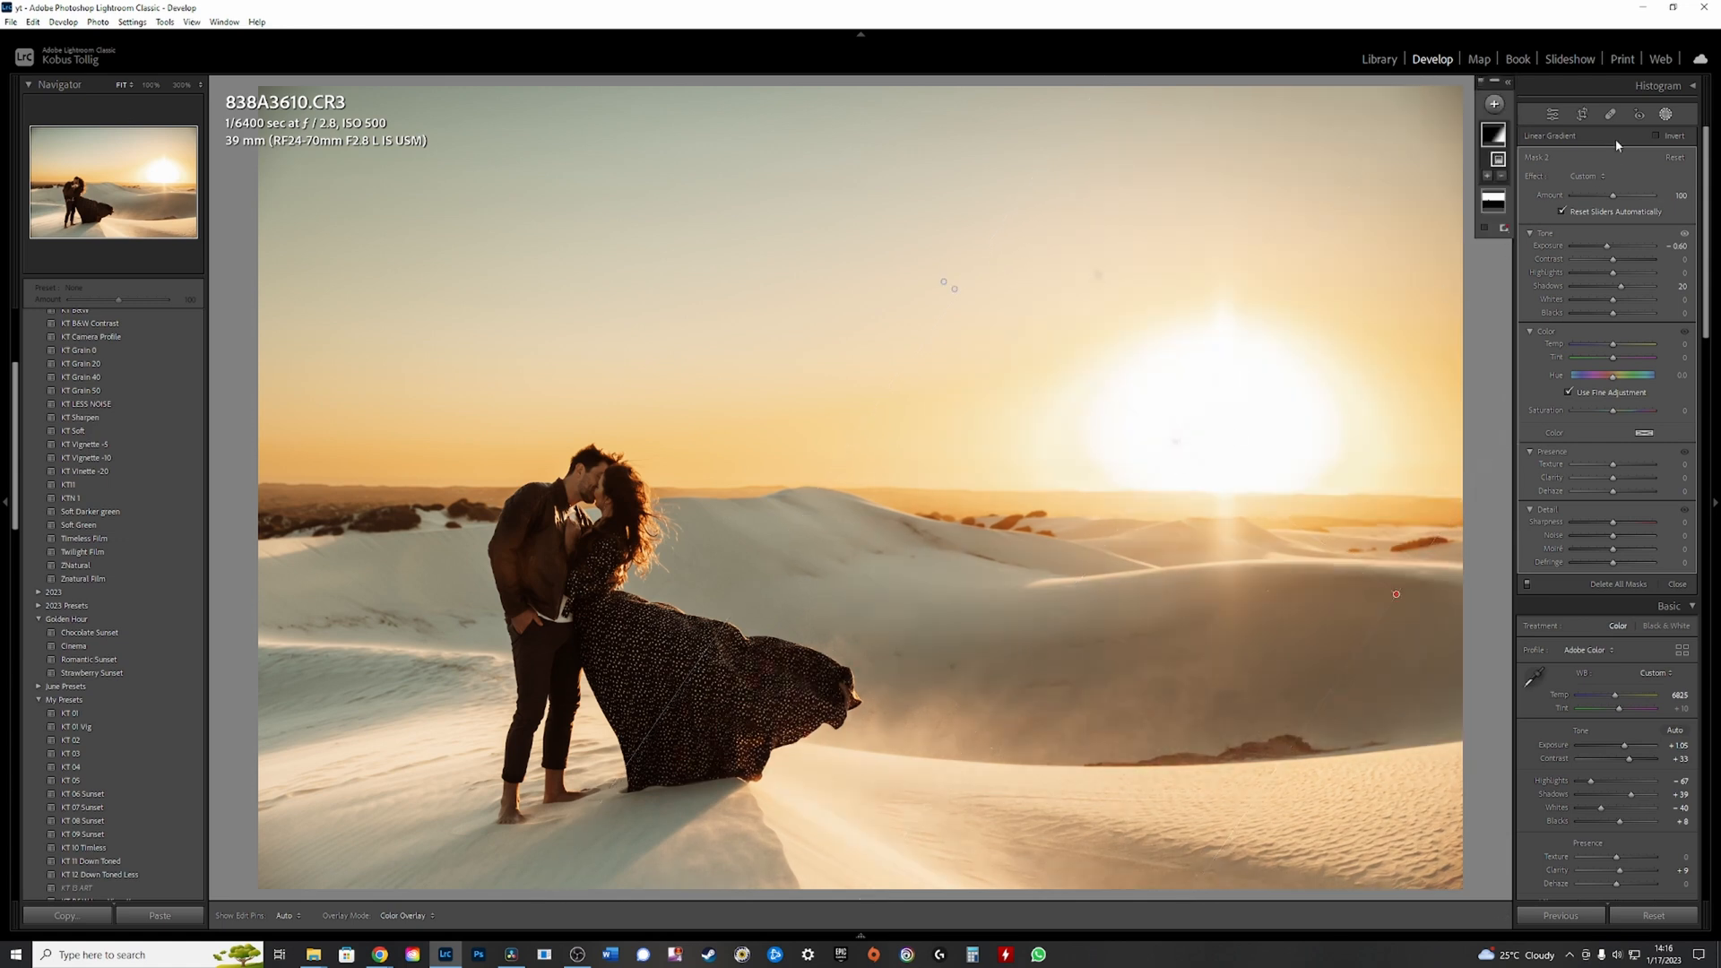
# Add another mask to the dunes photo and select a mask for further adjustment
pyautogui.click(1492, 103)
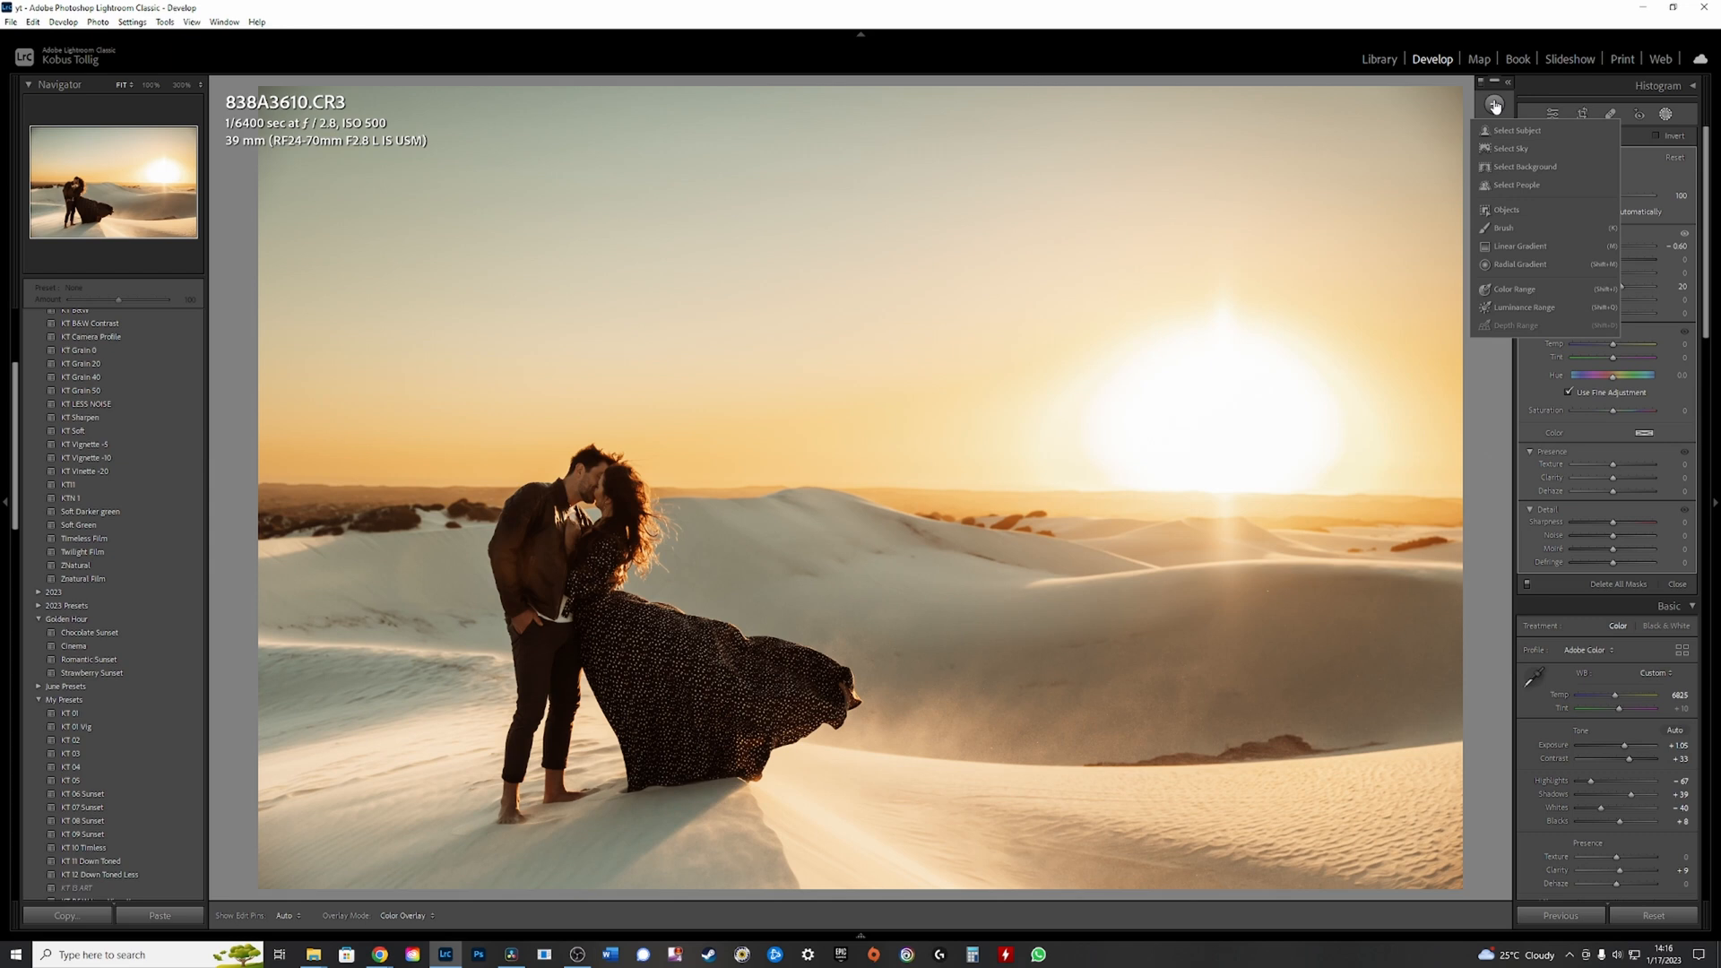
pyautogui.click(1520, 245)
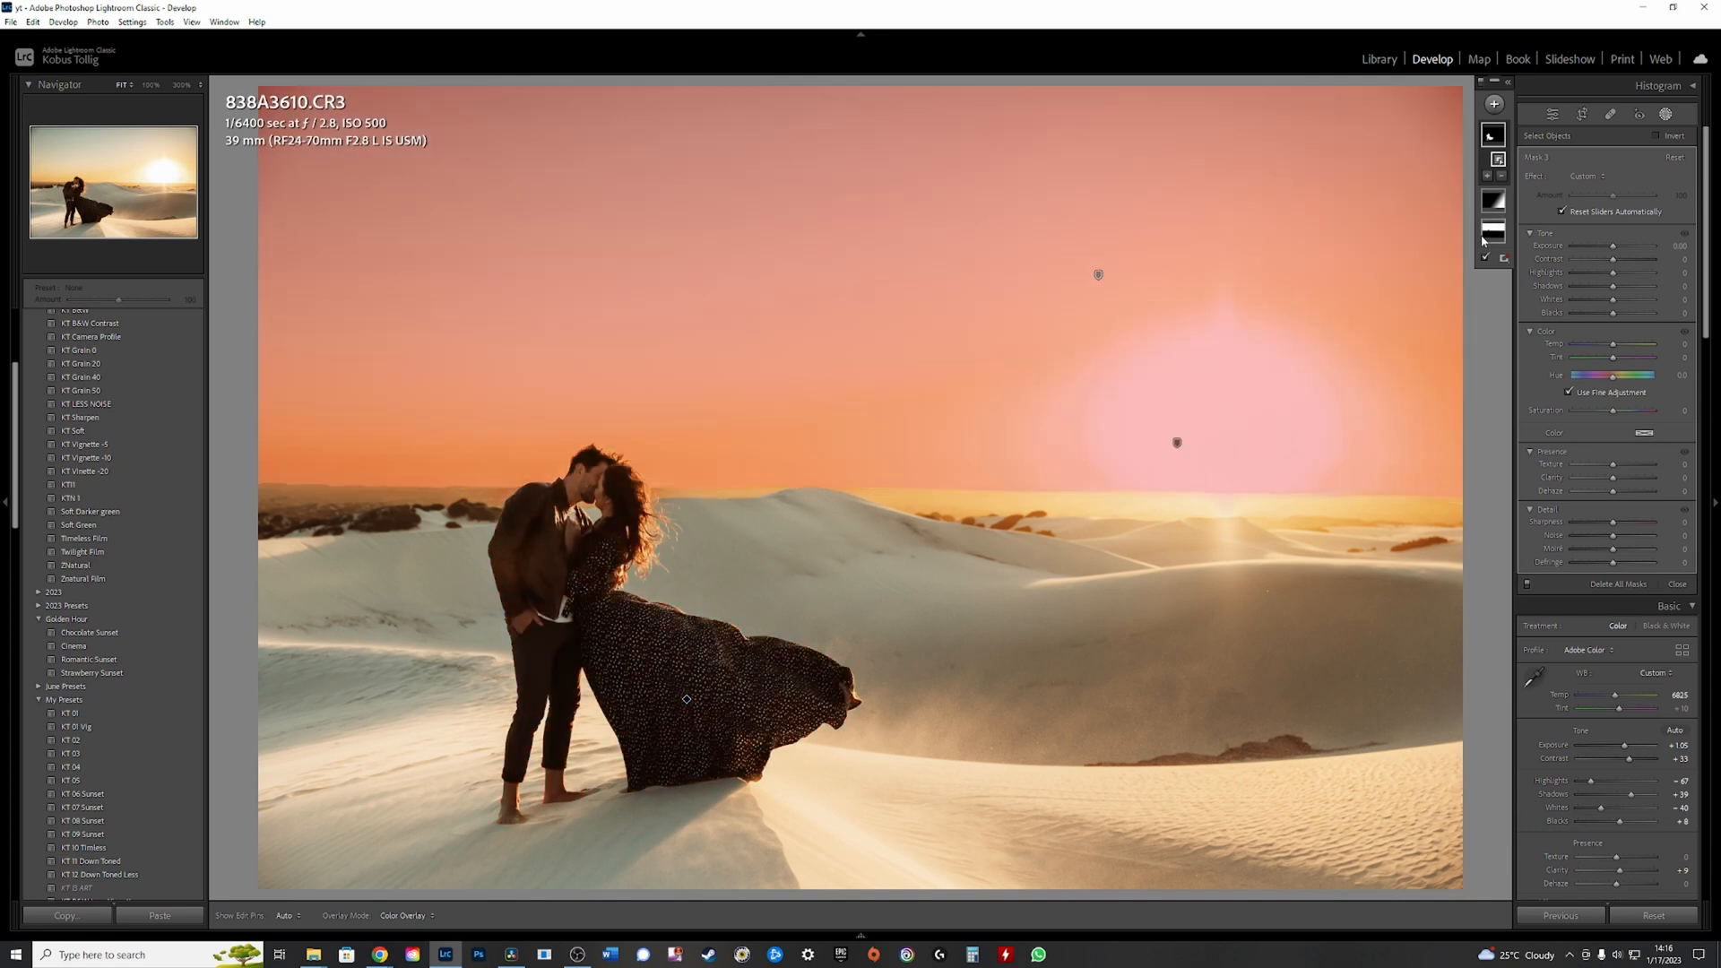
pyautogui.click(1495, 175)
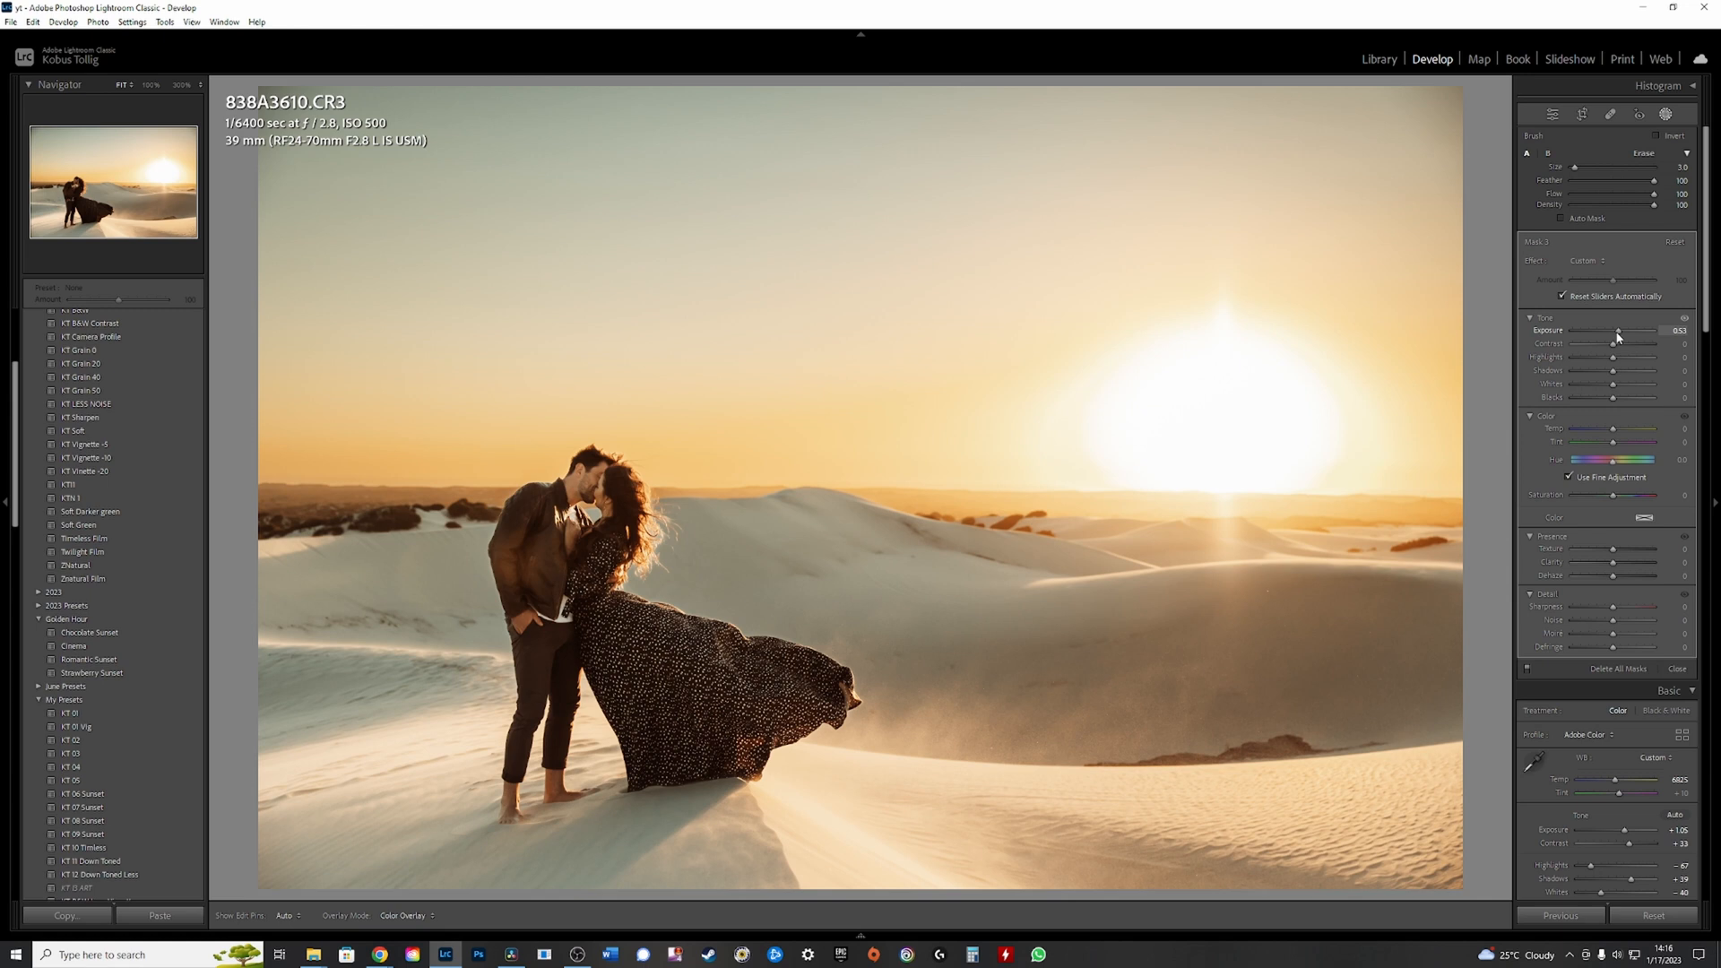
# Subtract a linear gradient across the horizon from the dunes sky mask, then close masking
pyautogui.click(1664, 114)
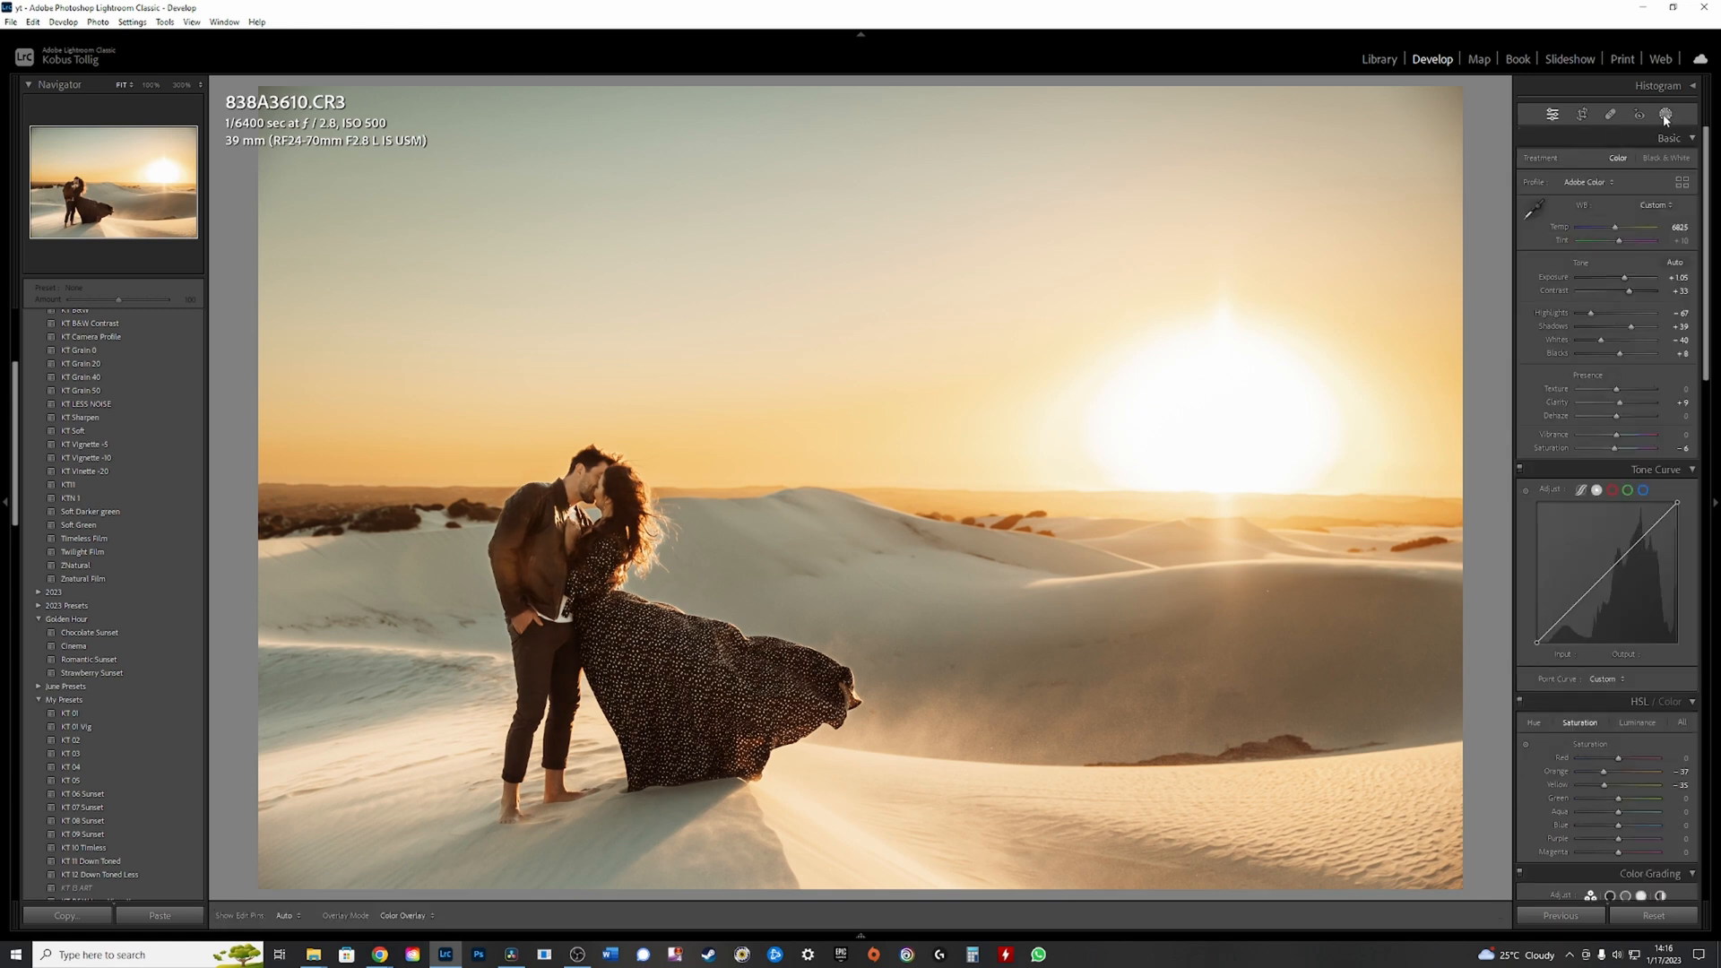
pyautogui.click(1663, 114)
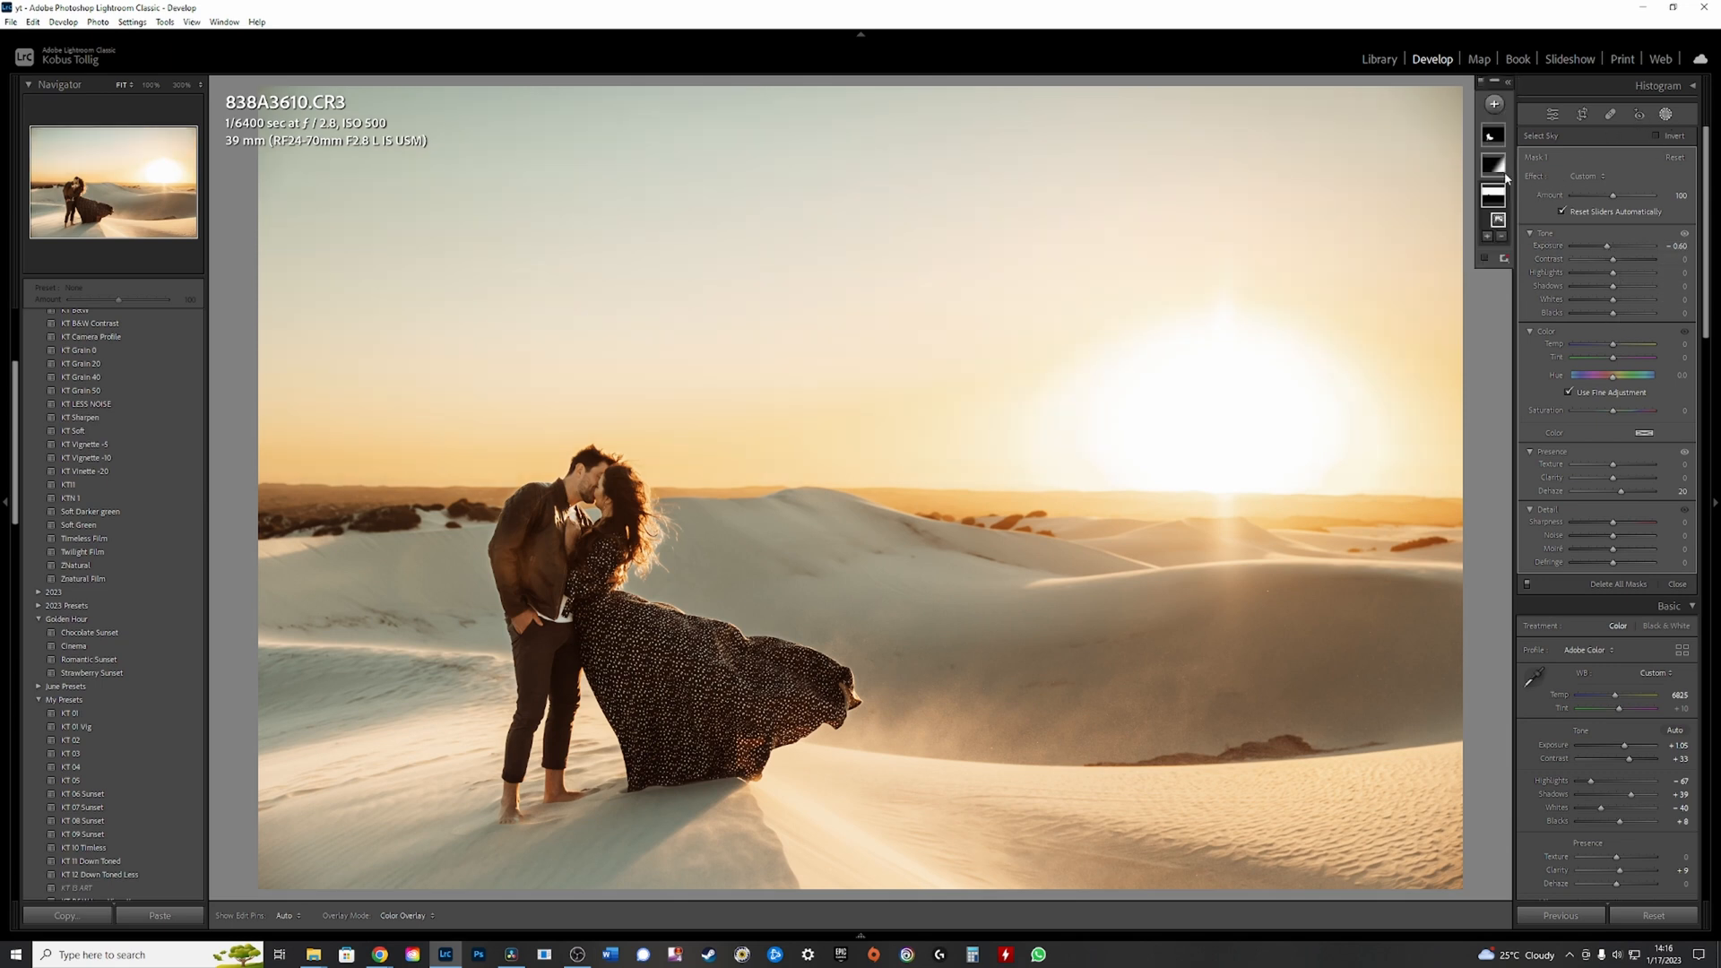
pyautogui.click(1498, 234)
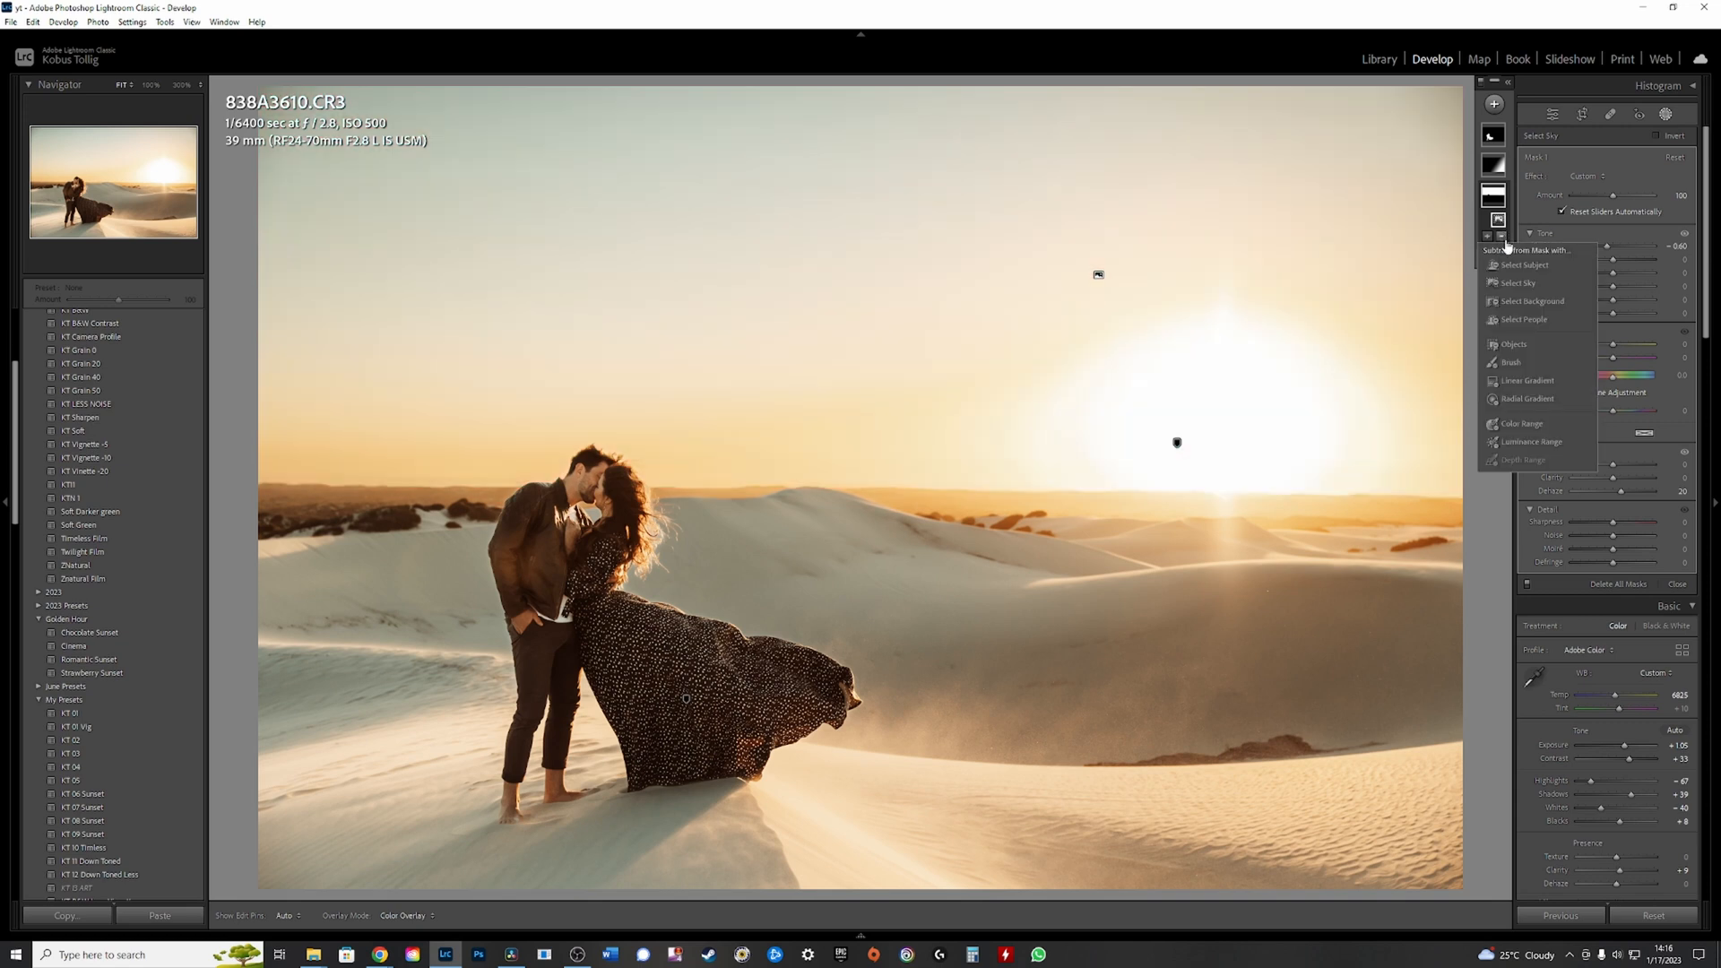
pyautogui.click(1527, 380)
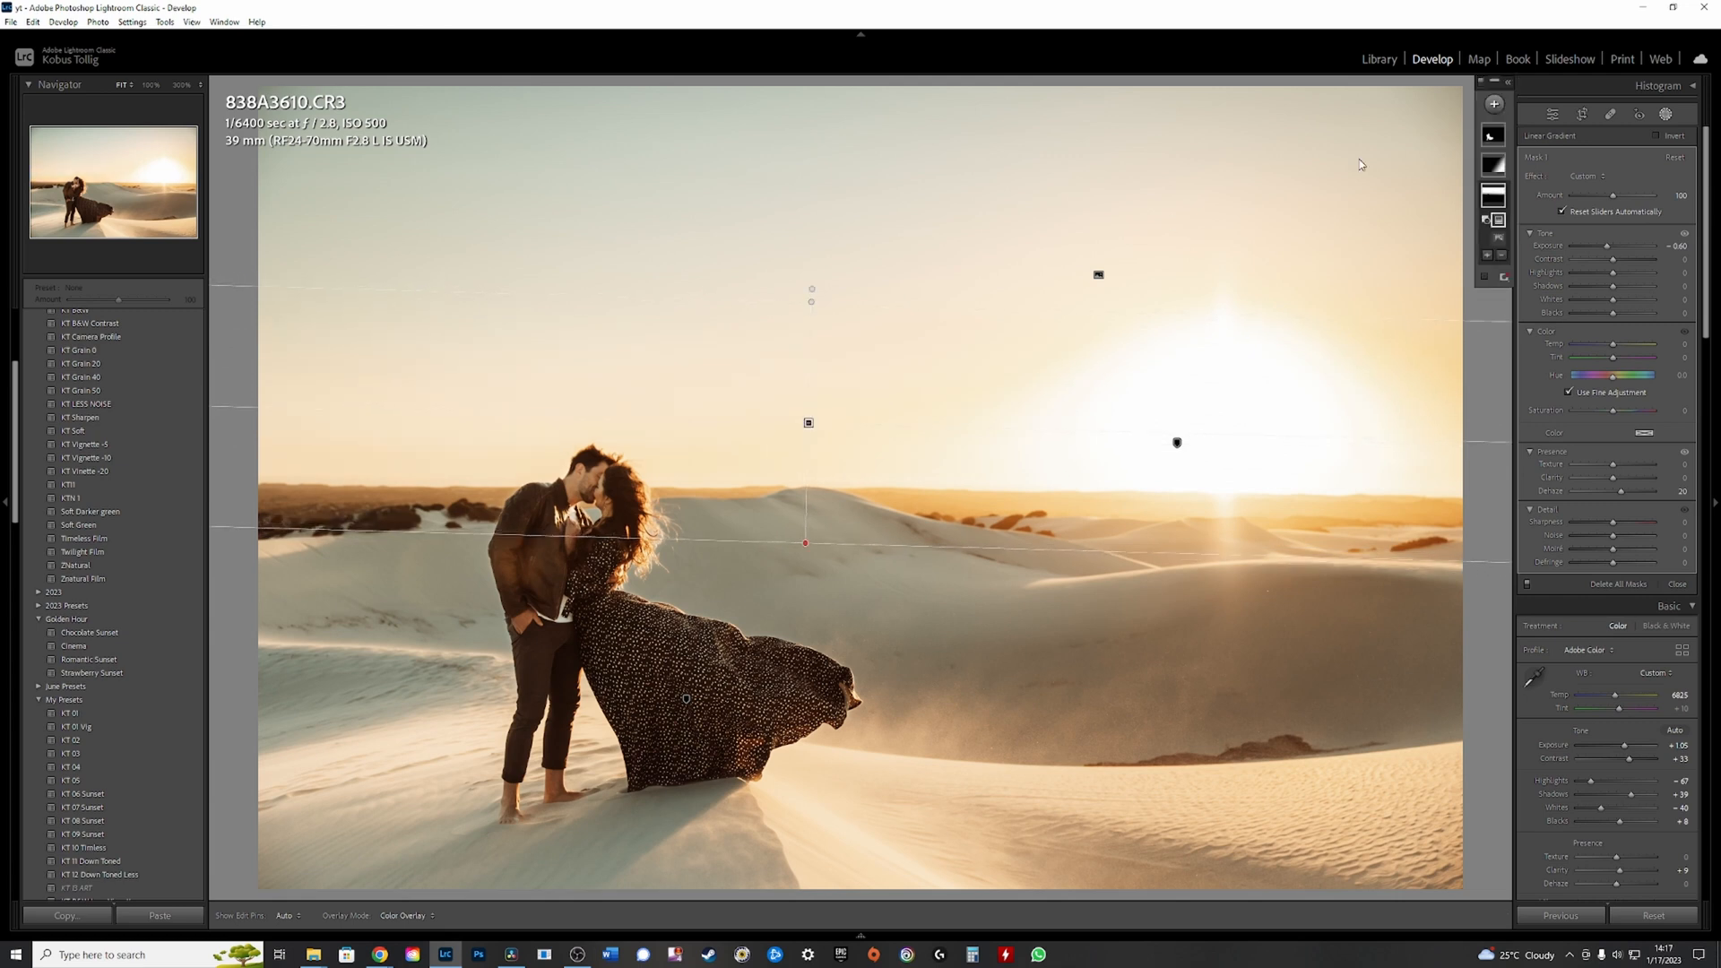
pyautogui.click(1676, 582)
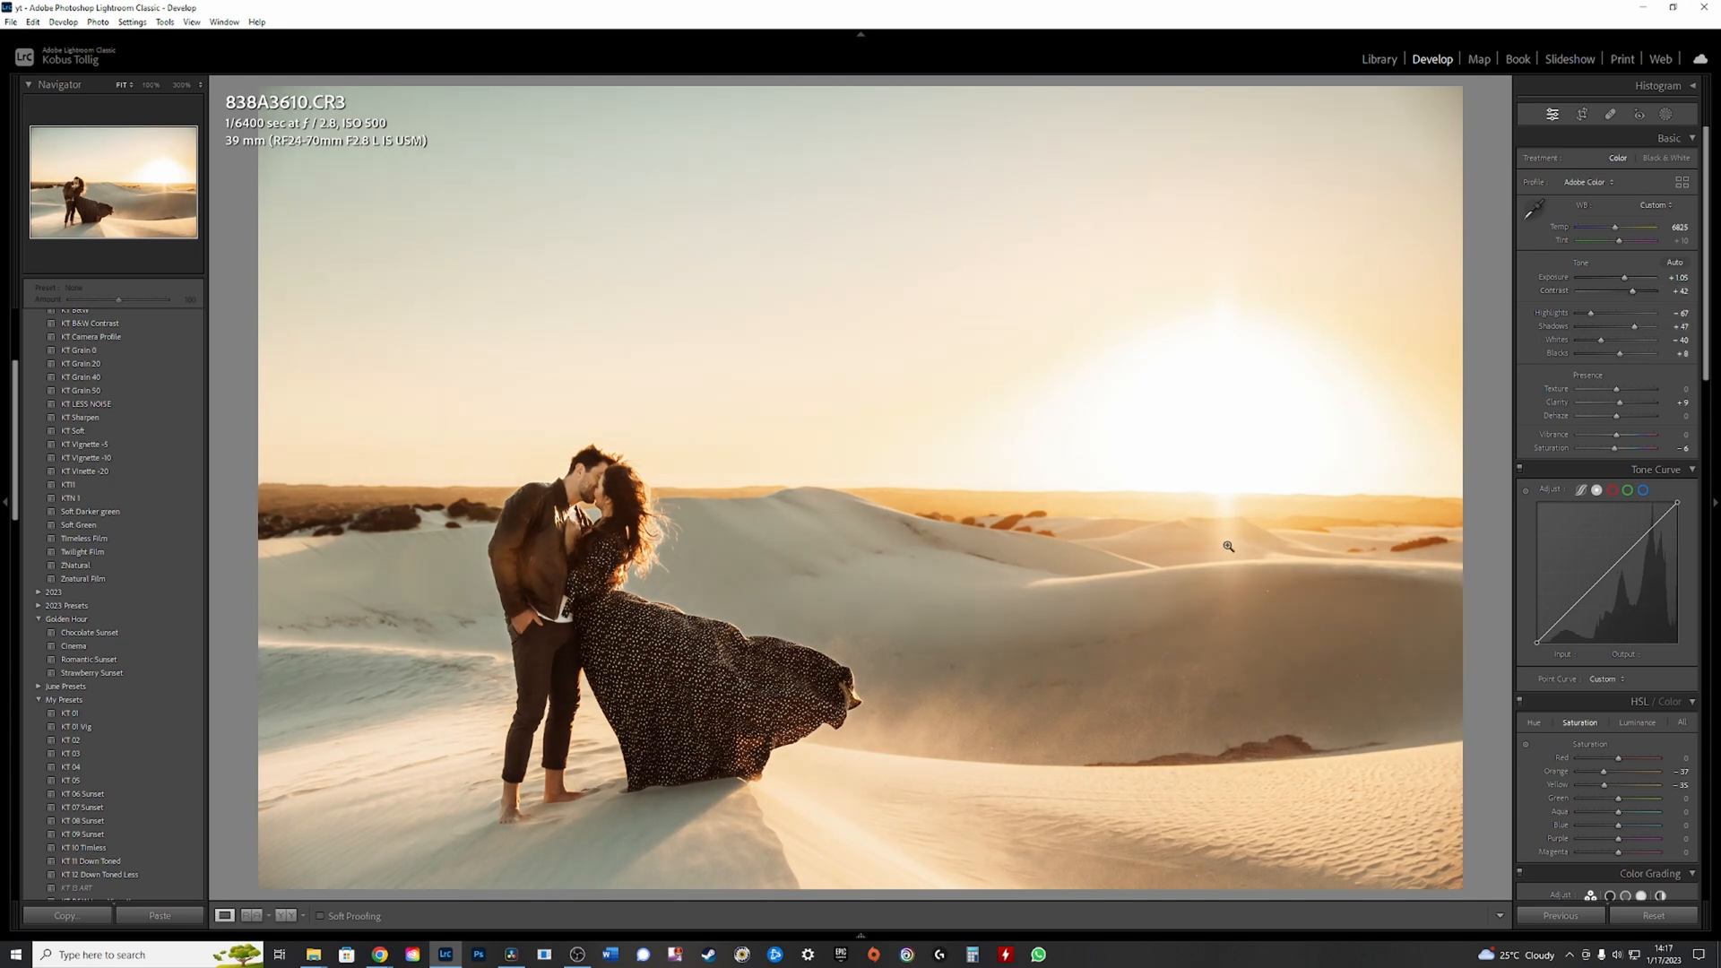
# Open a copy of the cliffside sunset photo and apply a saved preset
pyautogui.click(1378, 58)
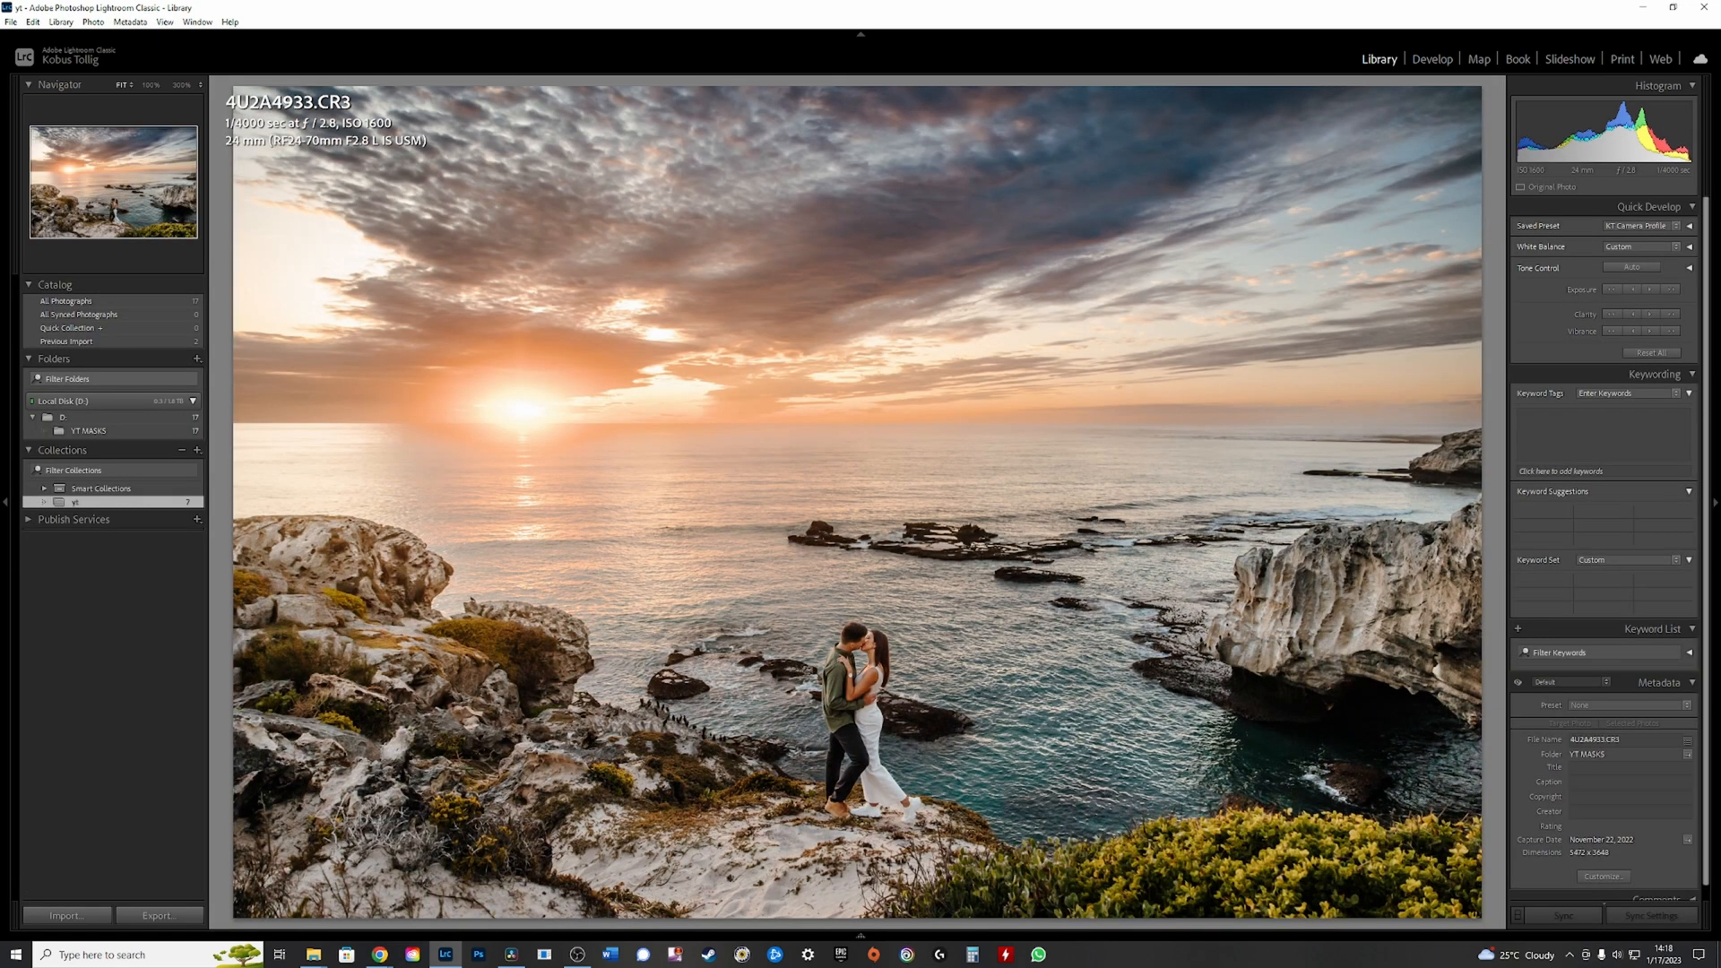
pyautogui.click(1431, 59)
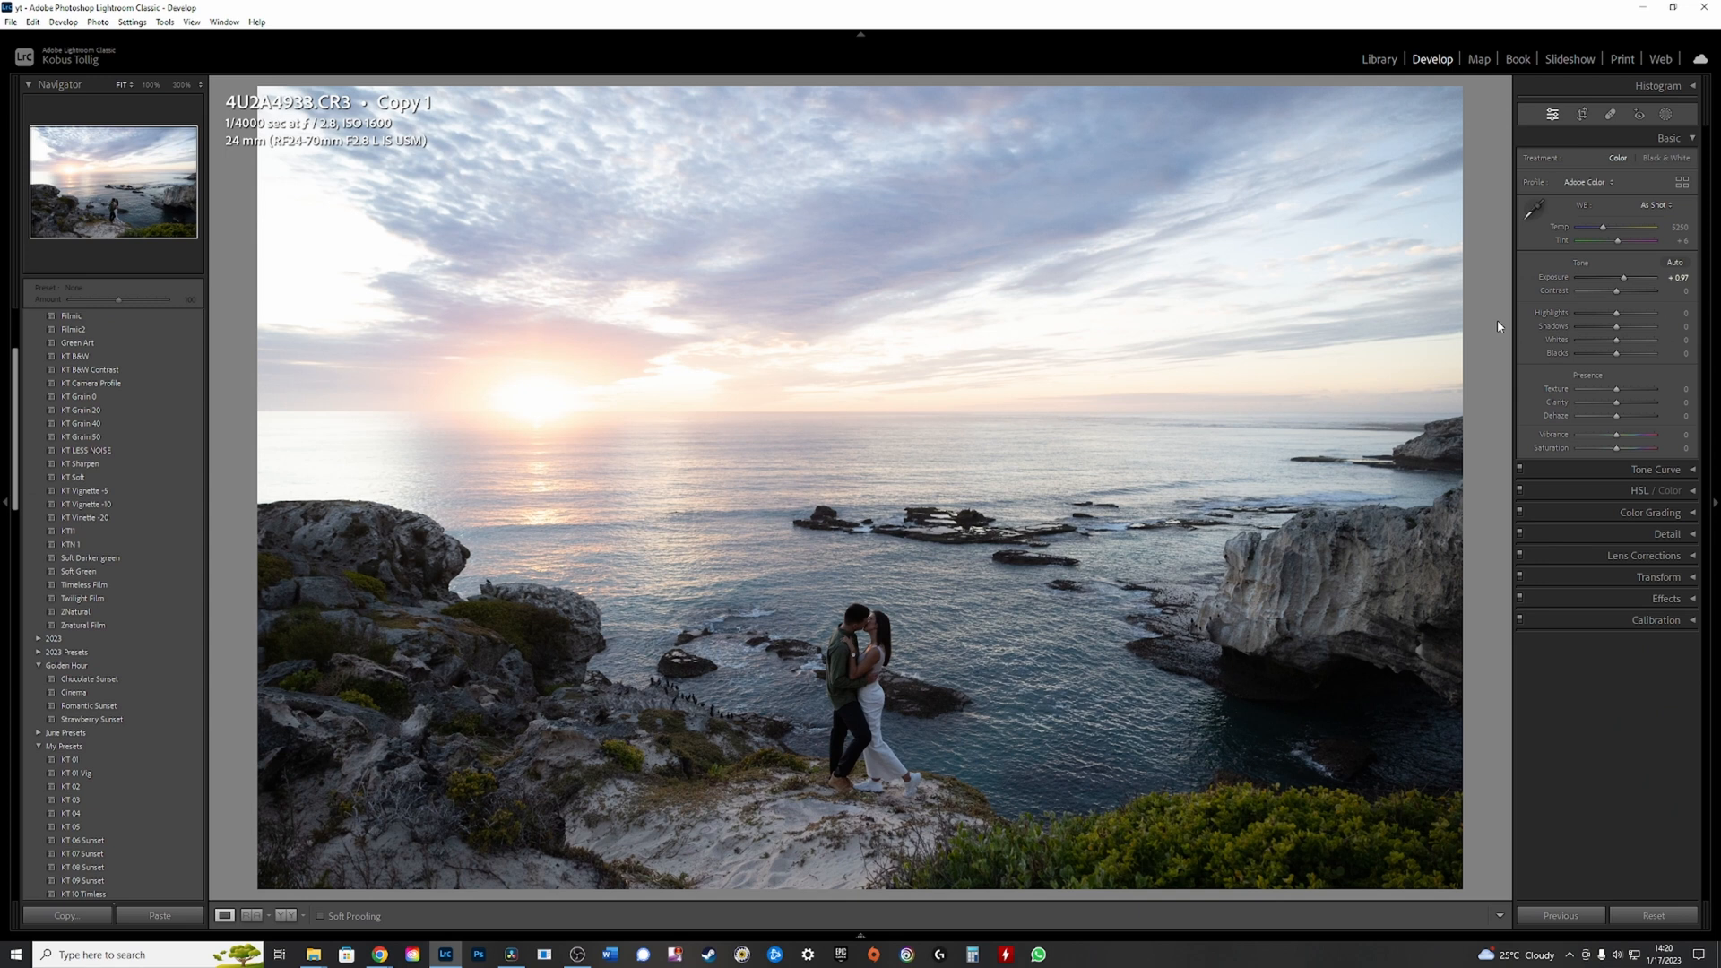
pyautogui.moveTo(142, 752)
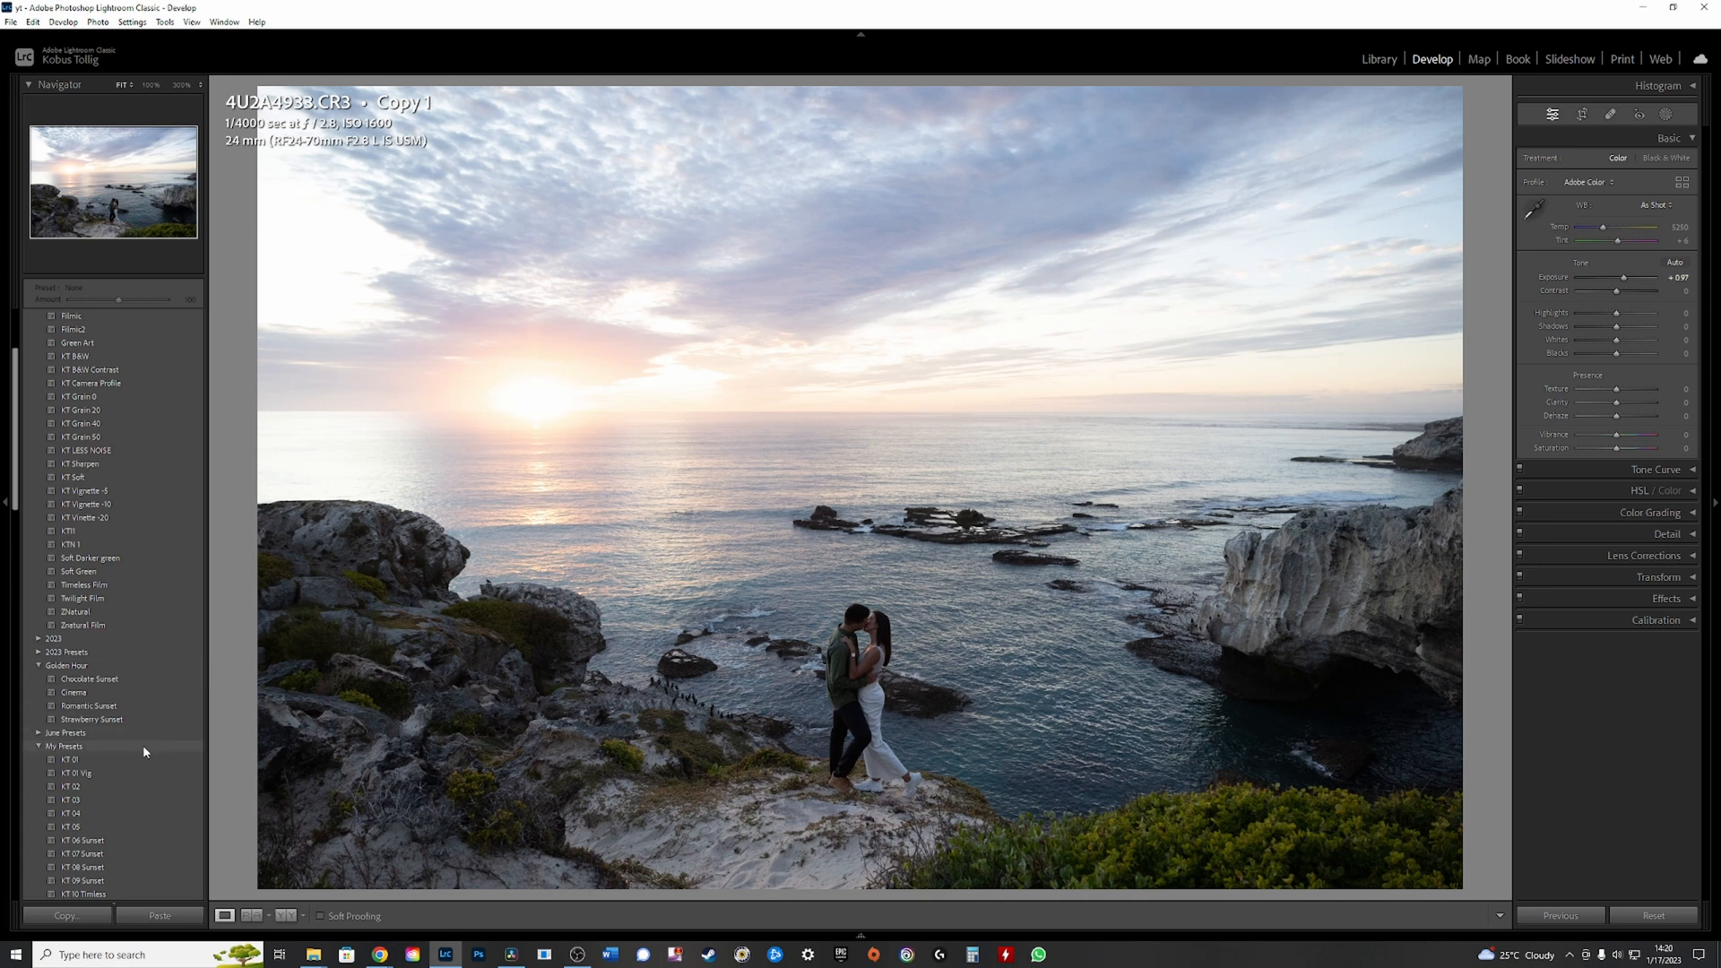
pyautogui.click(72, 759)
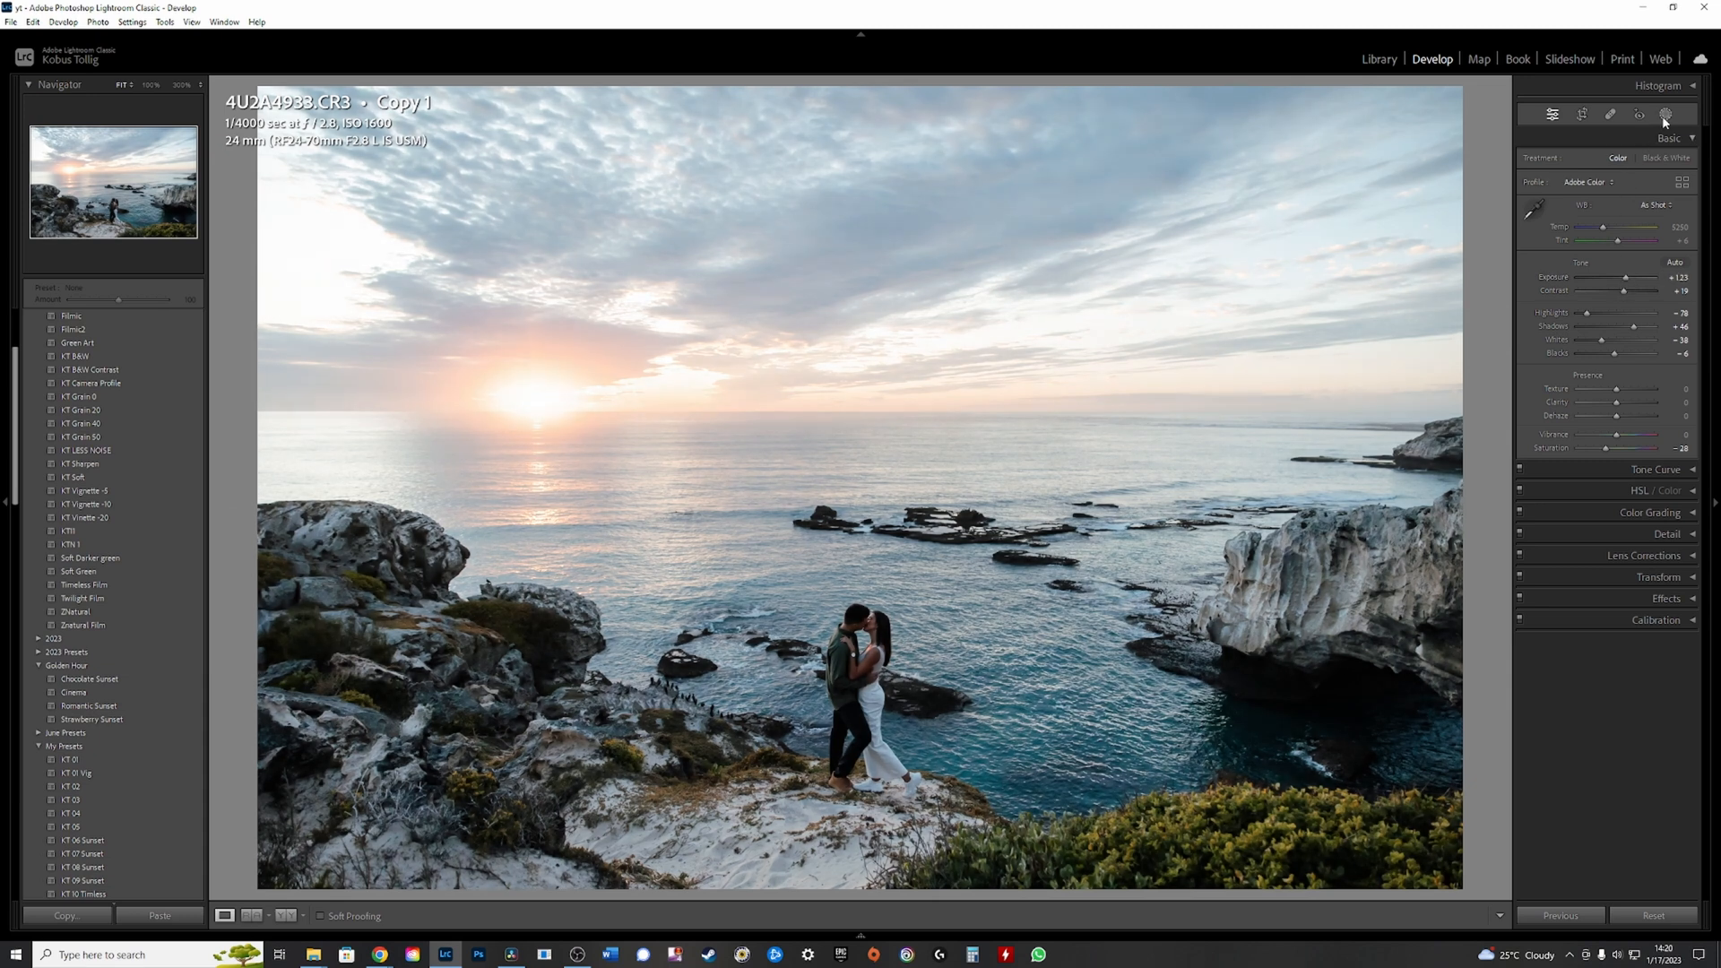
# Add a Sky mask to the clifftop photo and invert it to cover the rocks and sea
pyautogui.click(1665, 114)
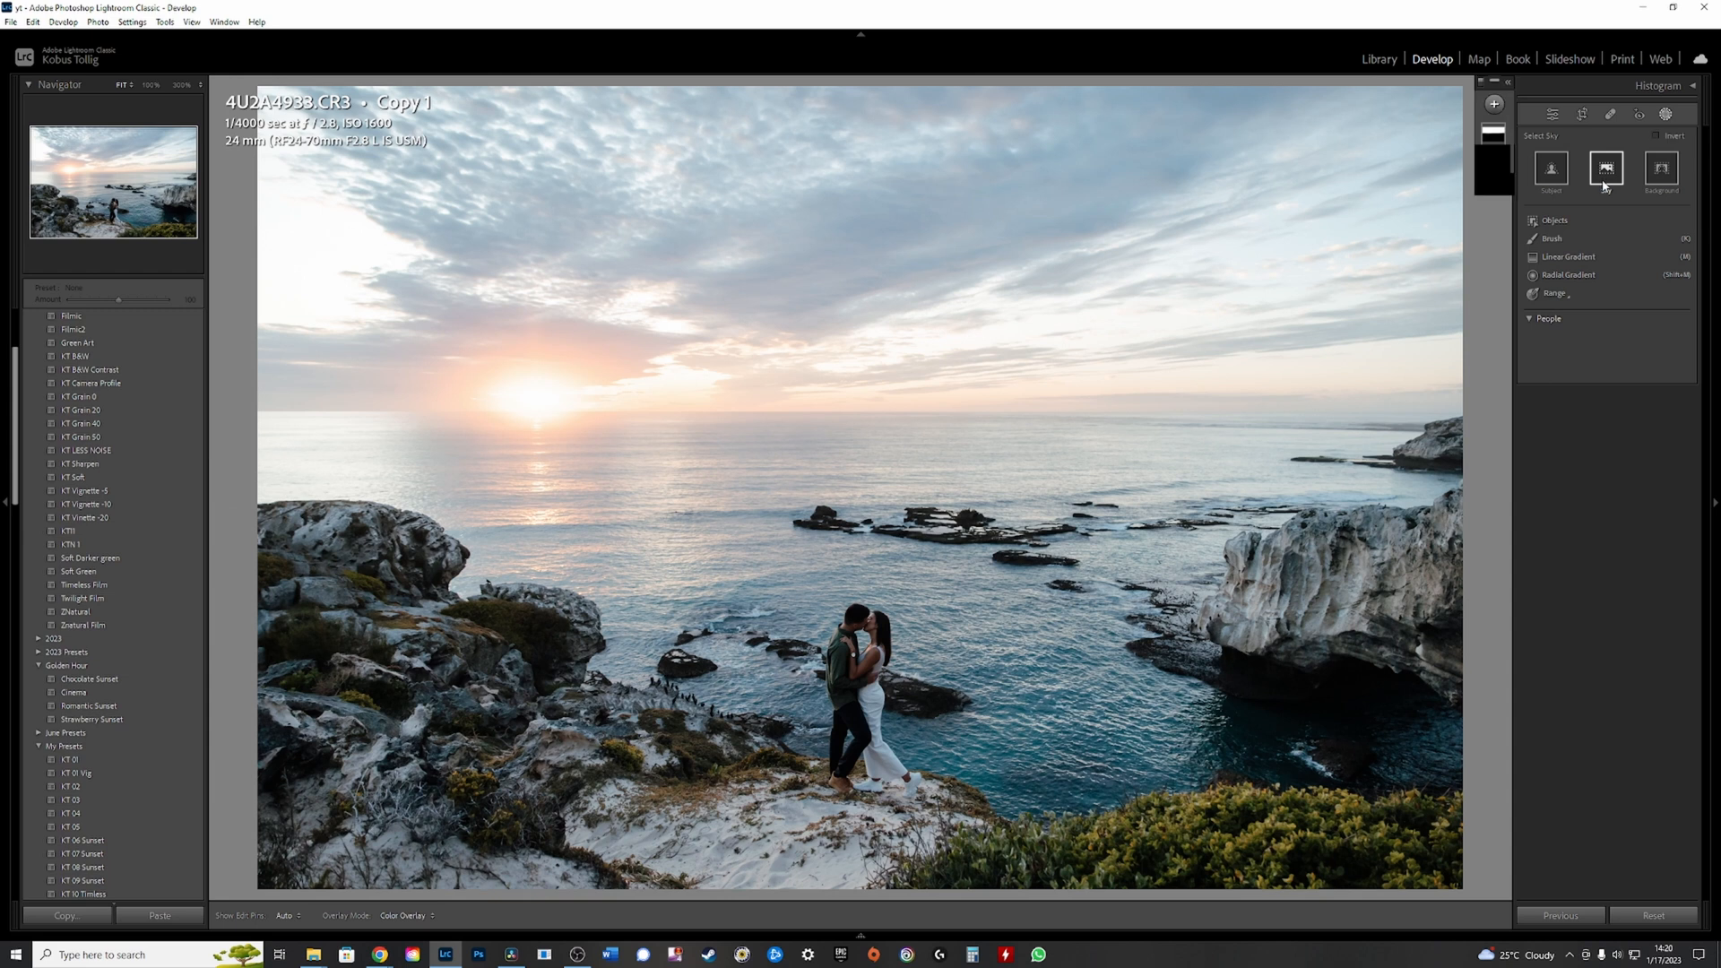
pyautogui.click(1604, 168)
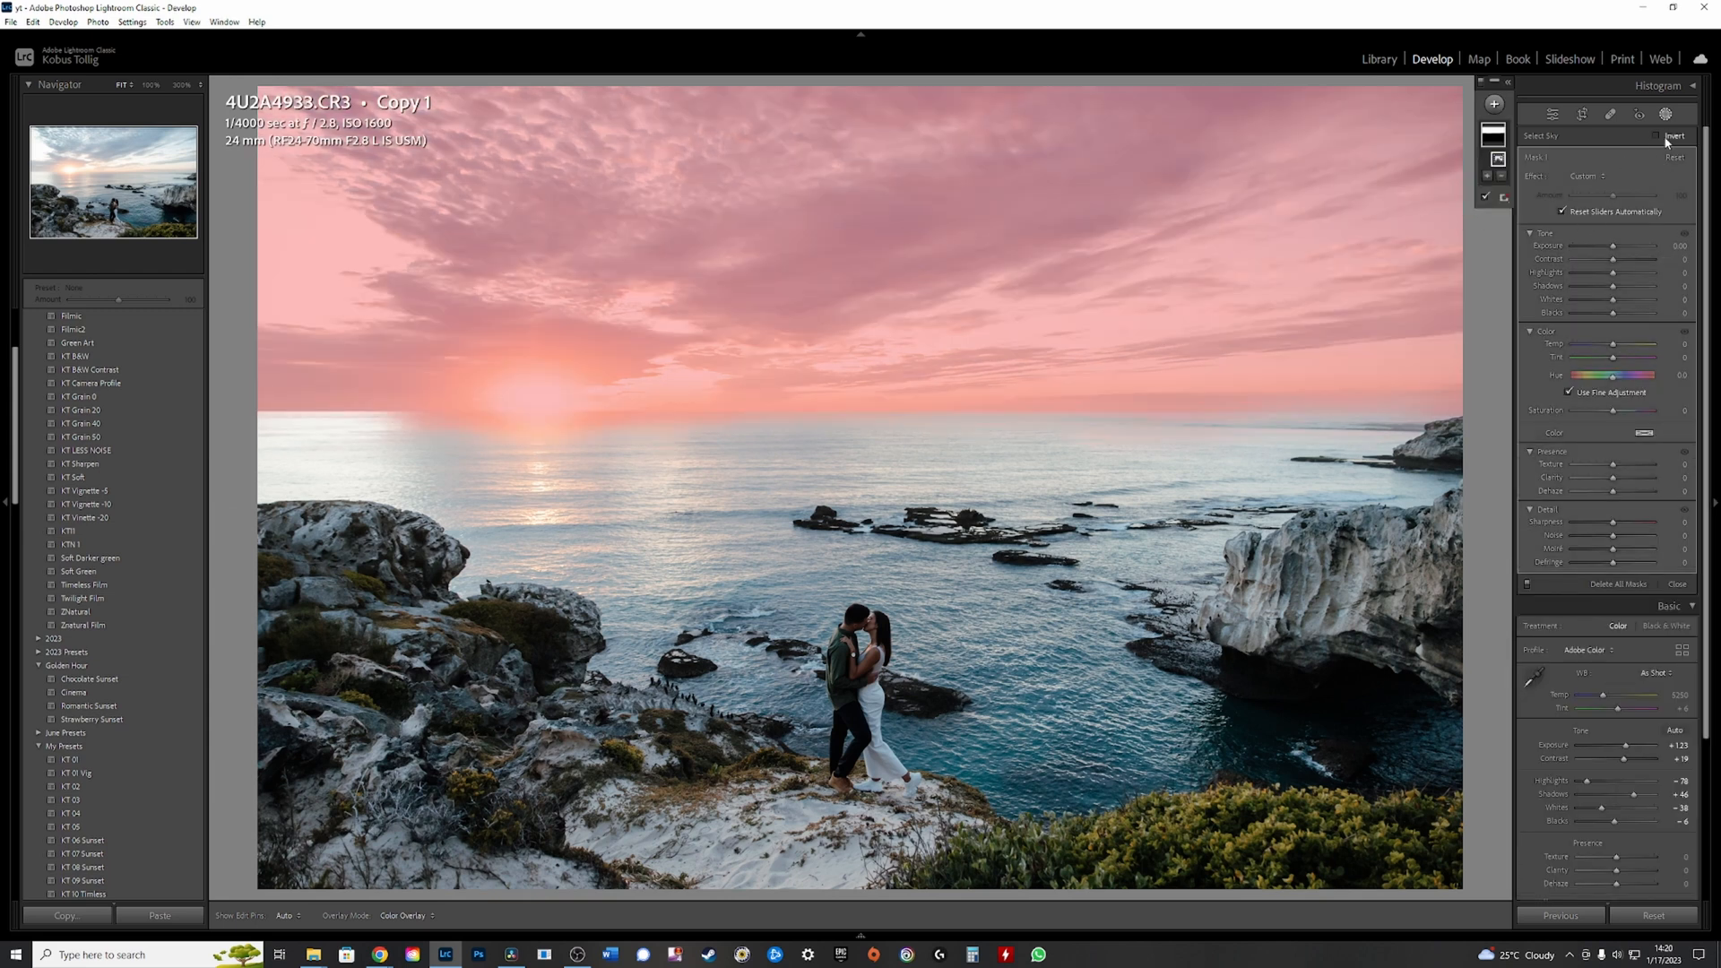
pyautogui.click(1673, 135)
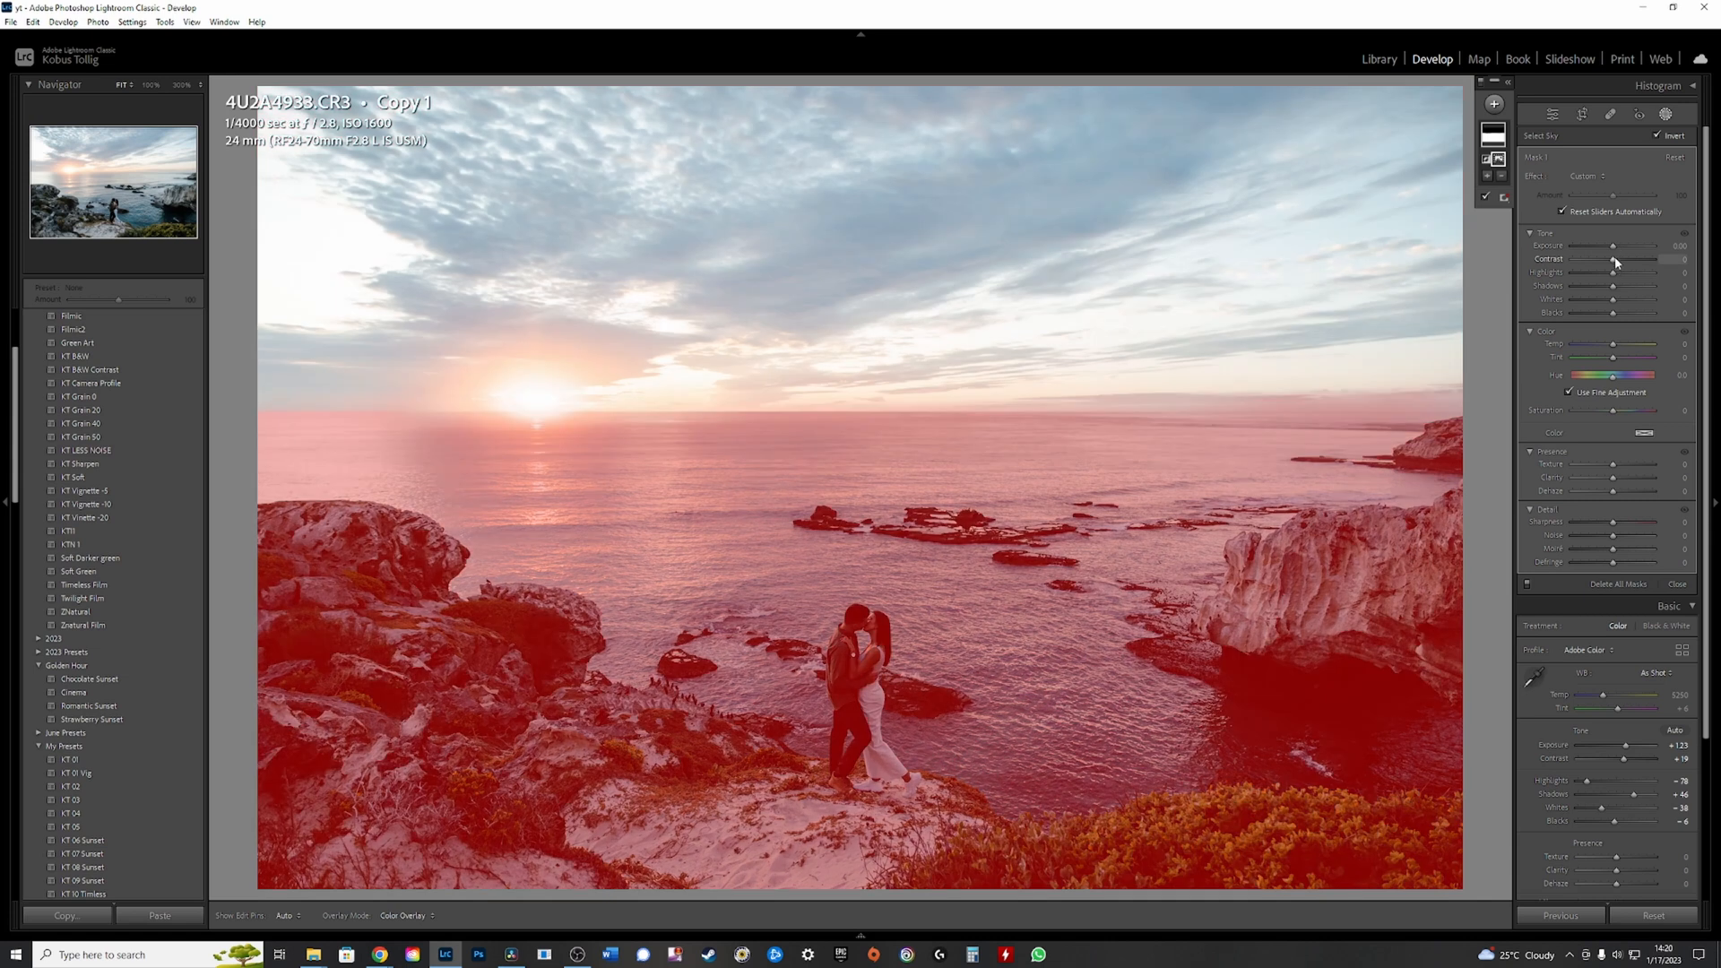
pyautogui.moveTo(1614, 288)
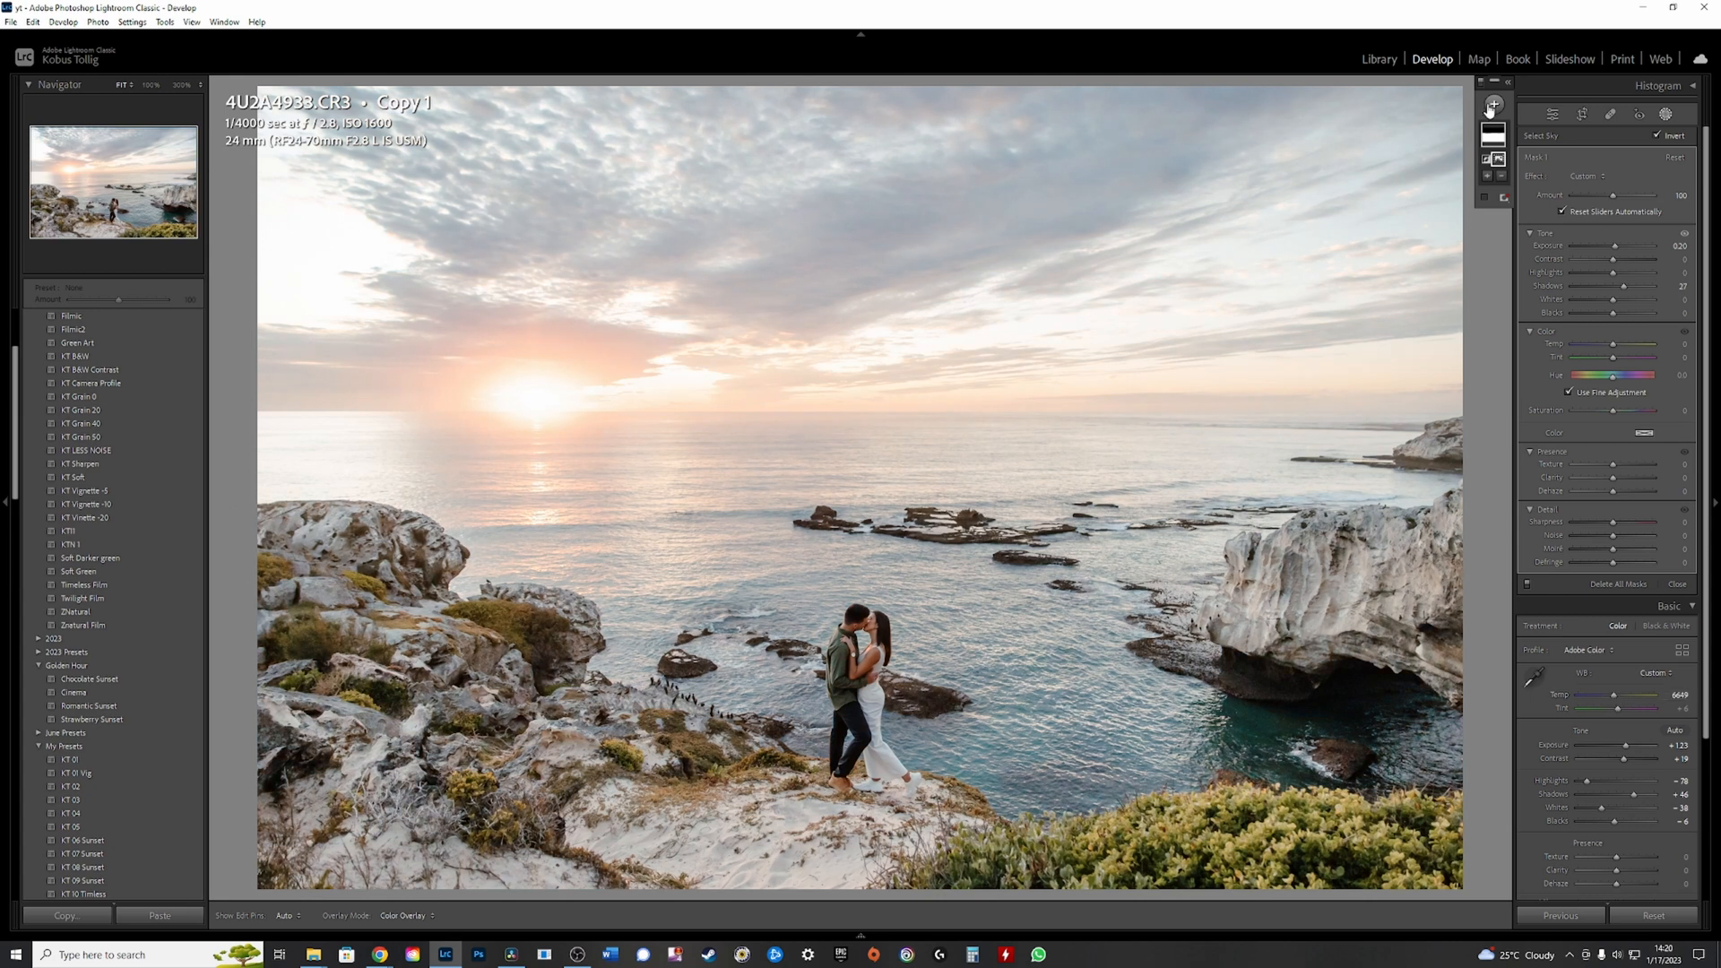
# Create Mask 2, a second sky mask for darkening the sunset sky
pyautogui.click(1492, 103)
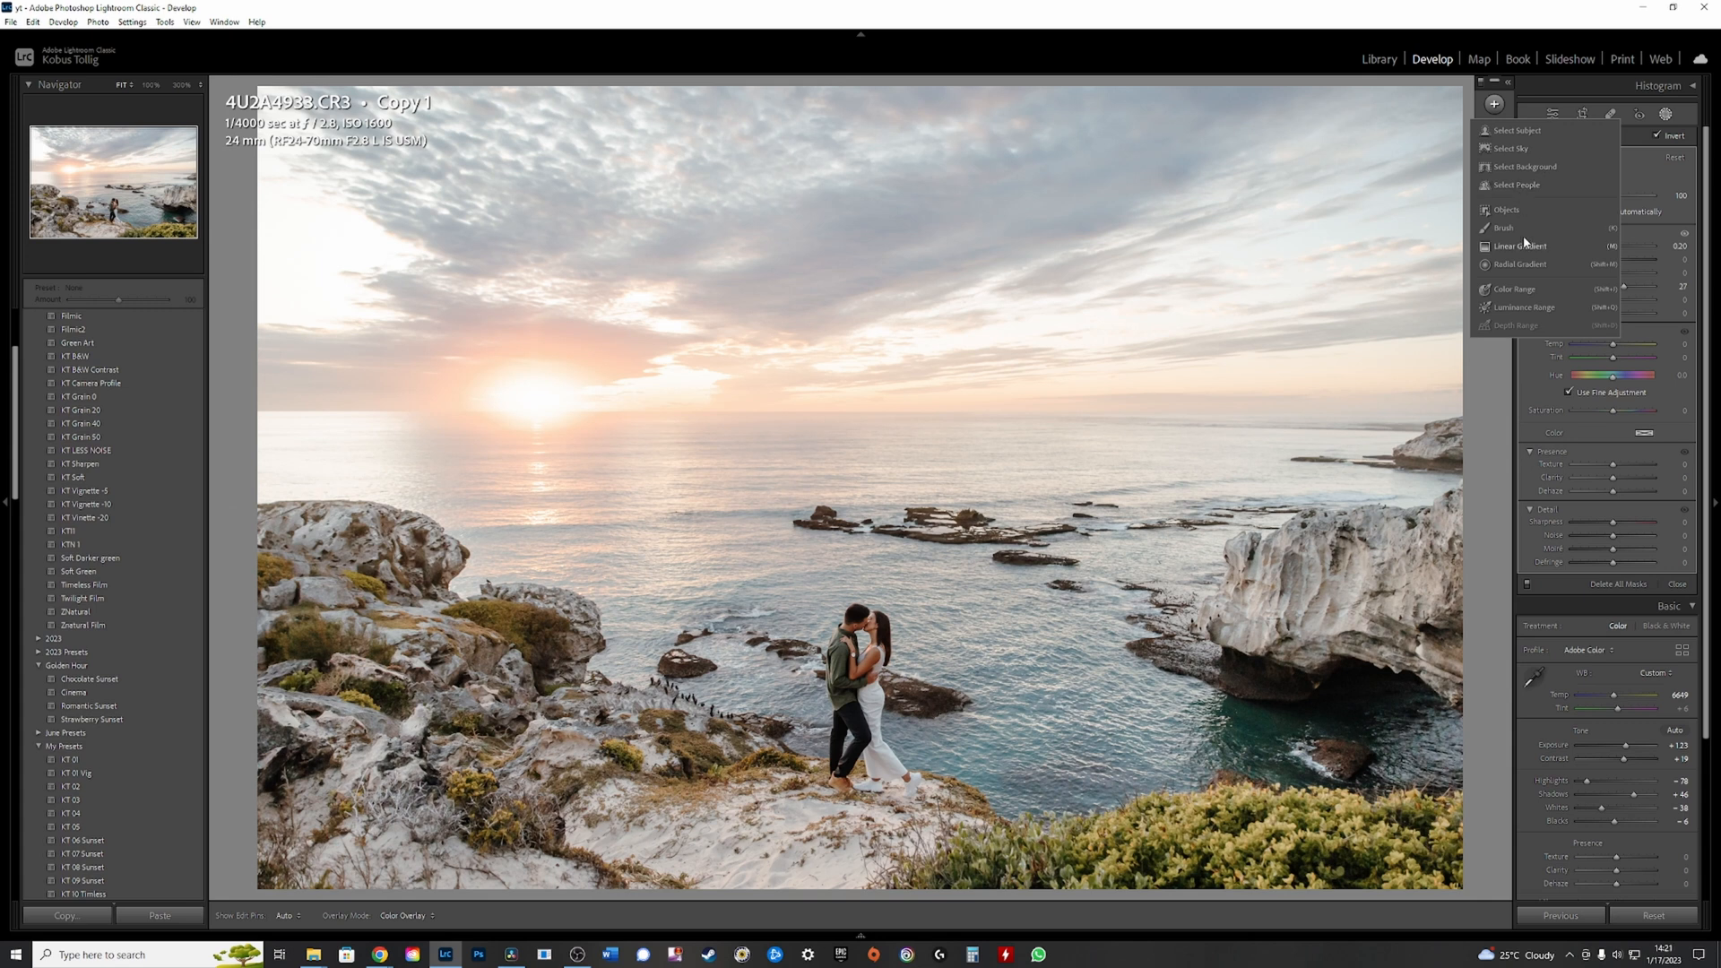
pyautogui.click(1515, 148)
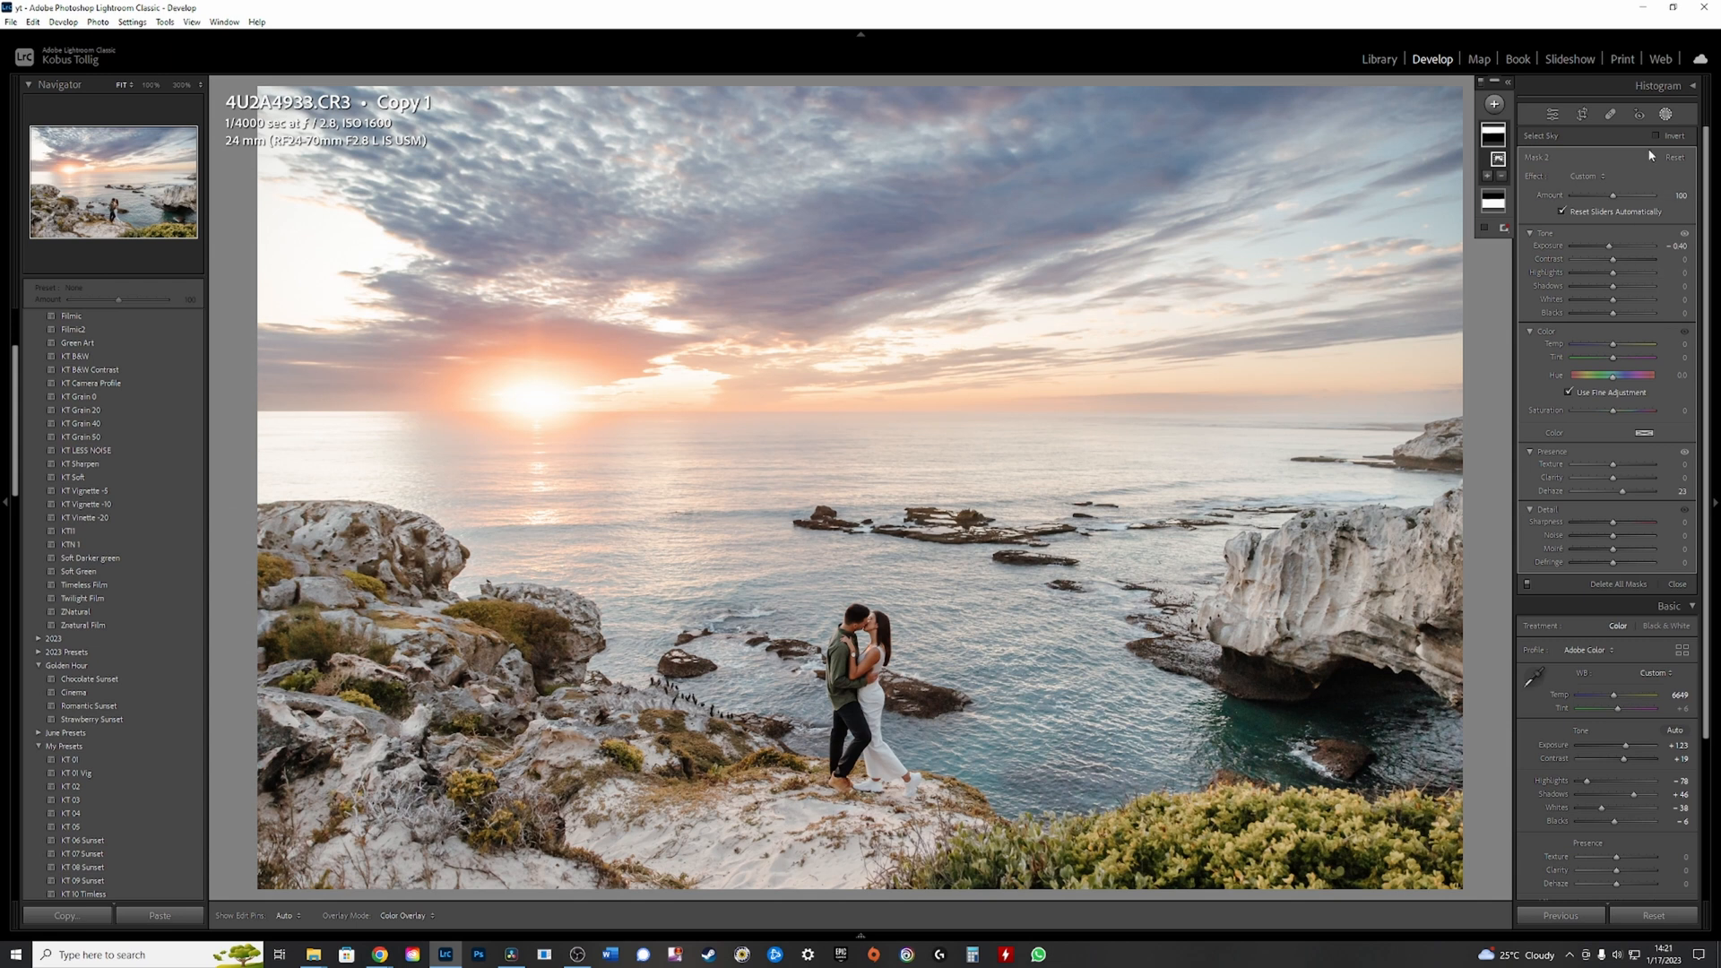
# Add an Objects mask on the couple, invert it, and subtract an area
pyautogui.click(1494, 103)
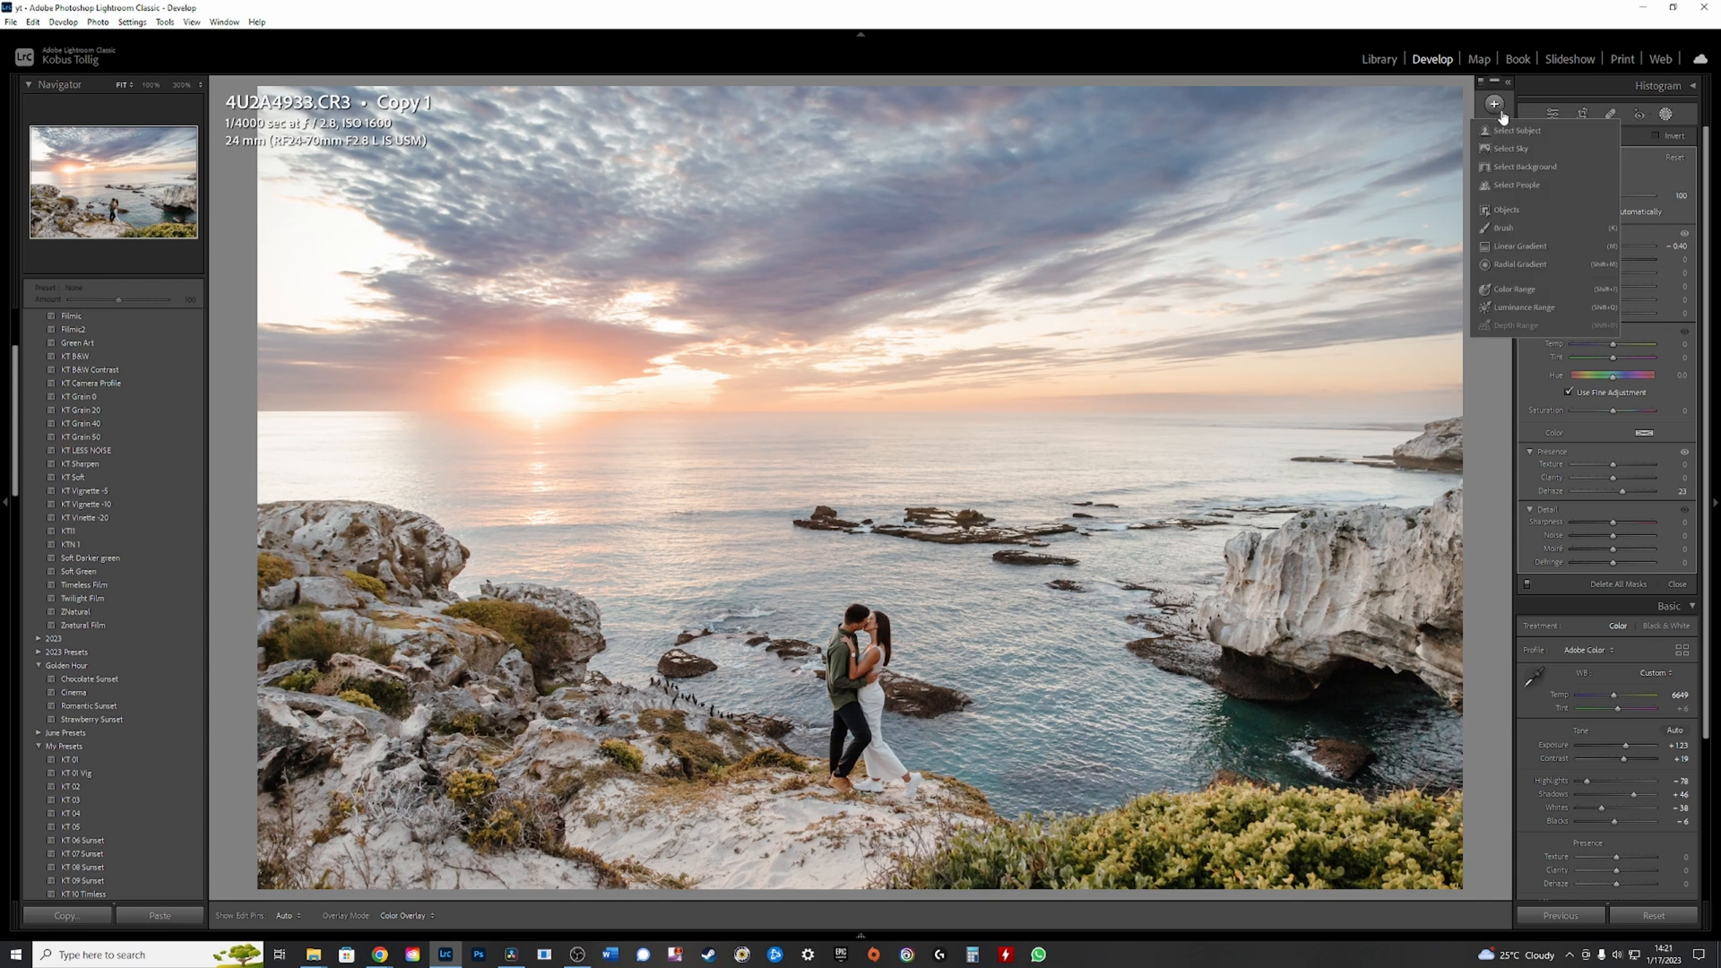
pyautogui.click(1507, 210)
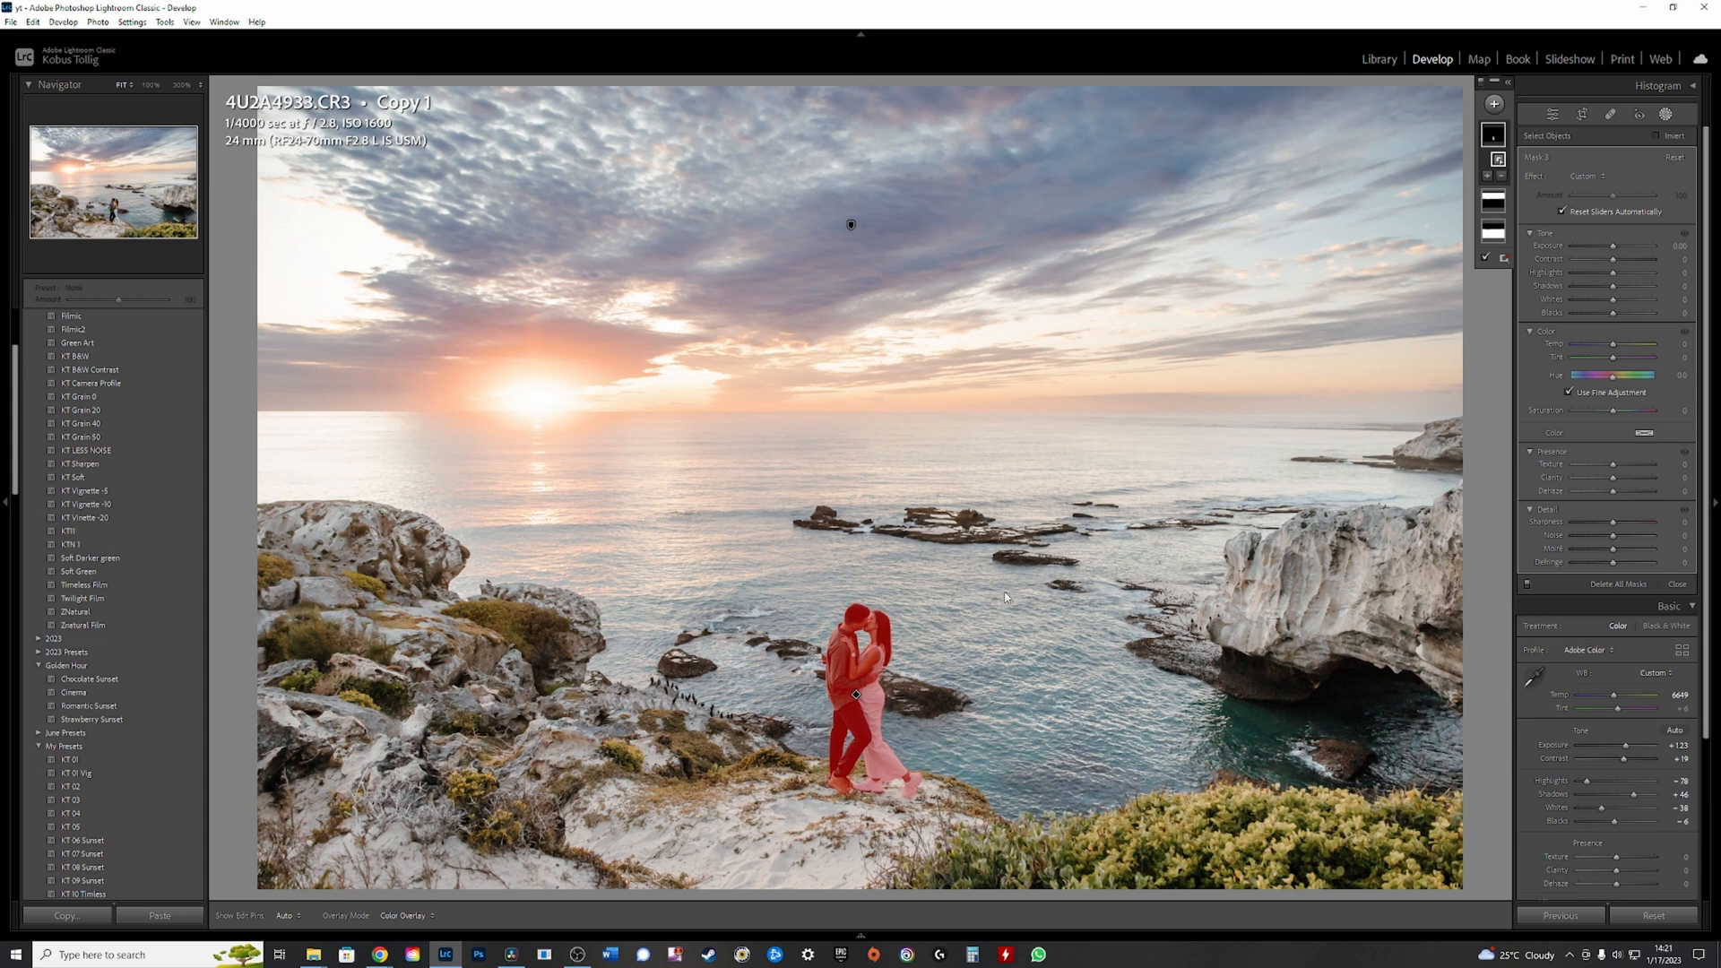
pyautogui.moveTo(693, 401)
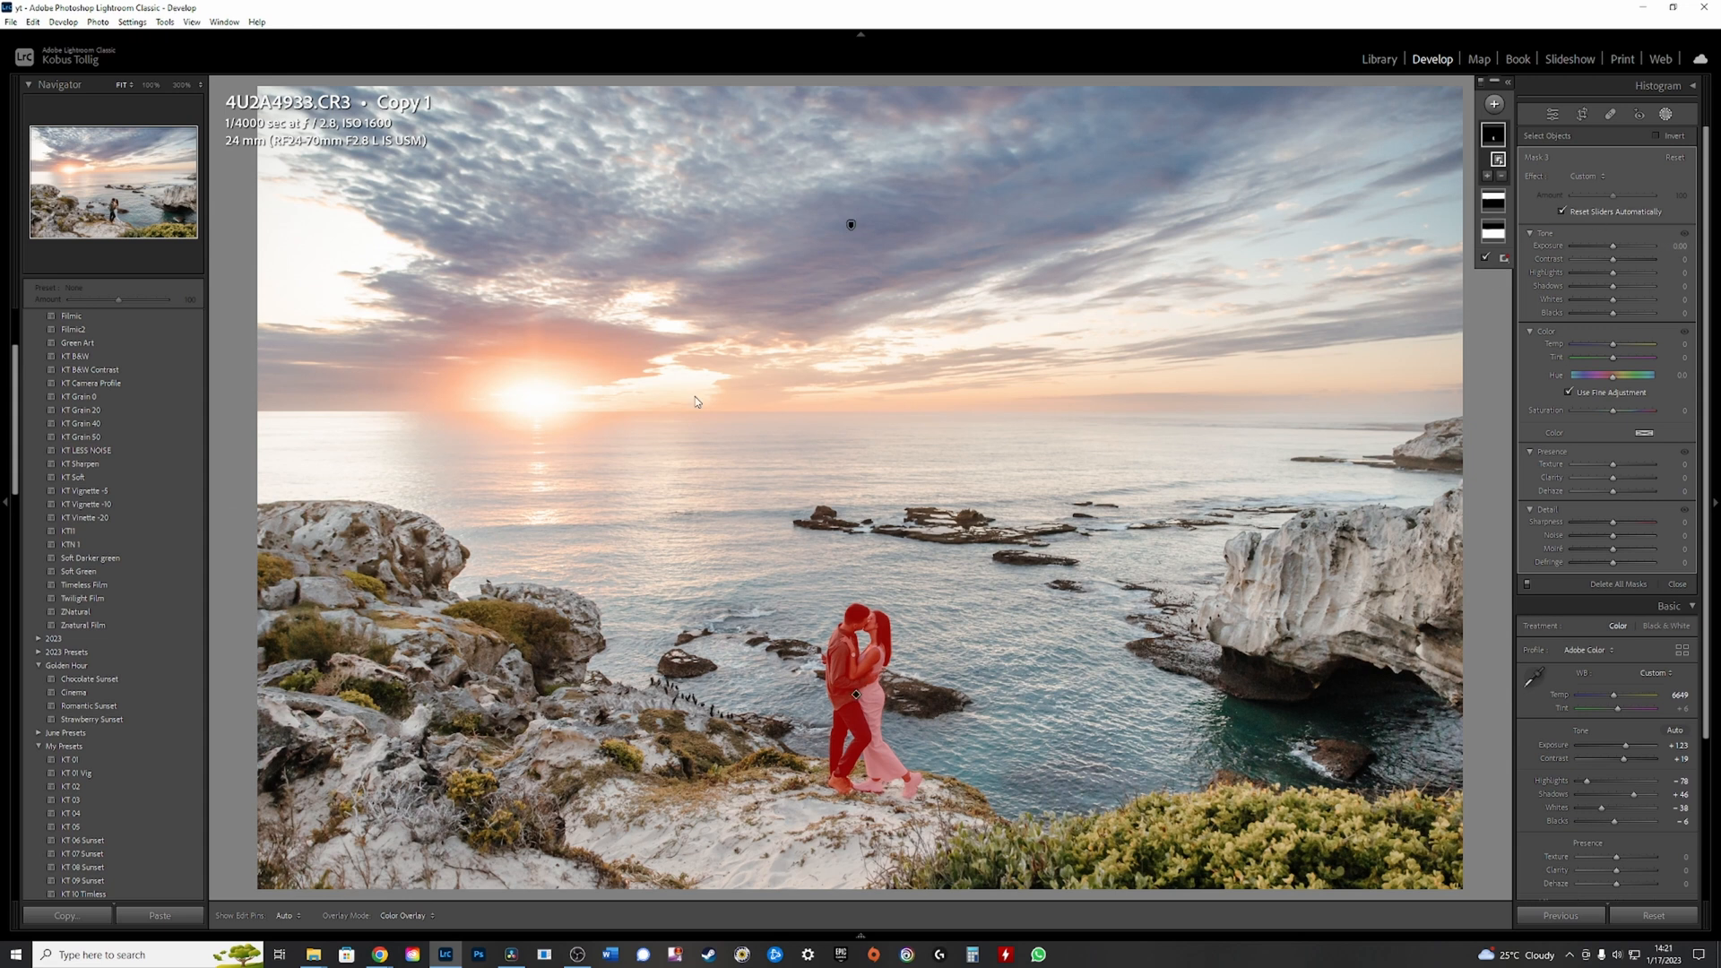
pyautogui.moveTo(995, 537)
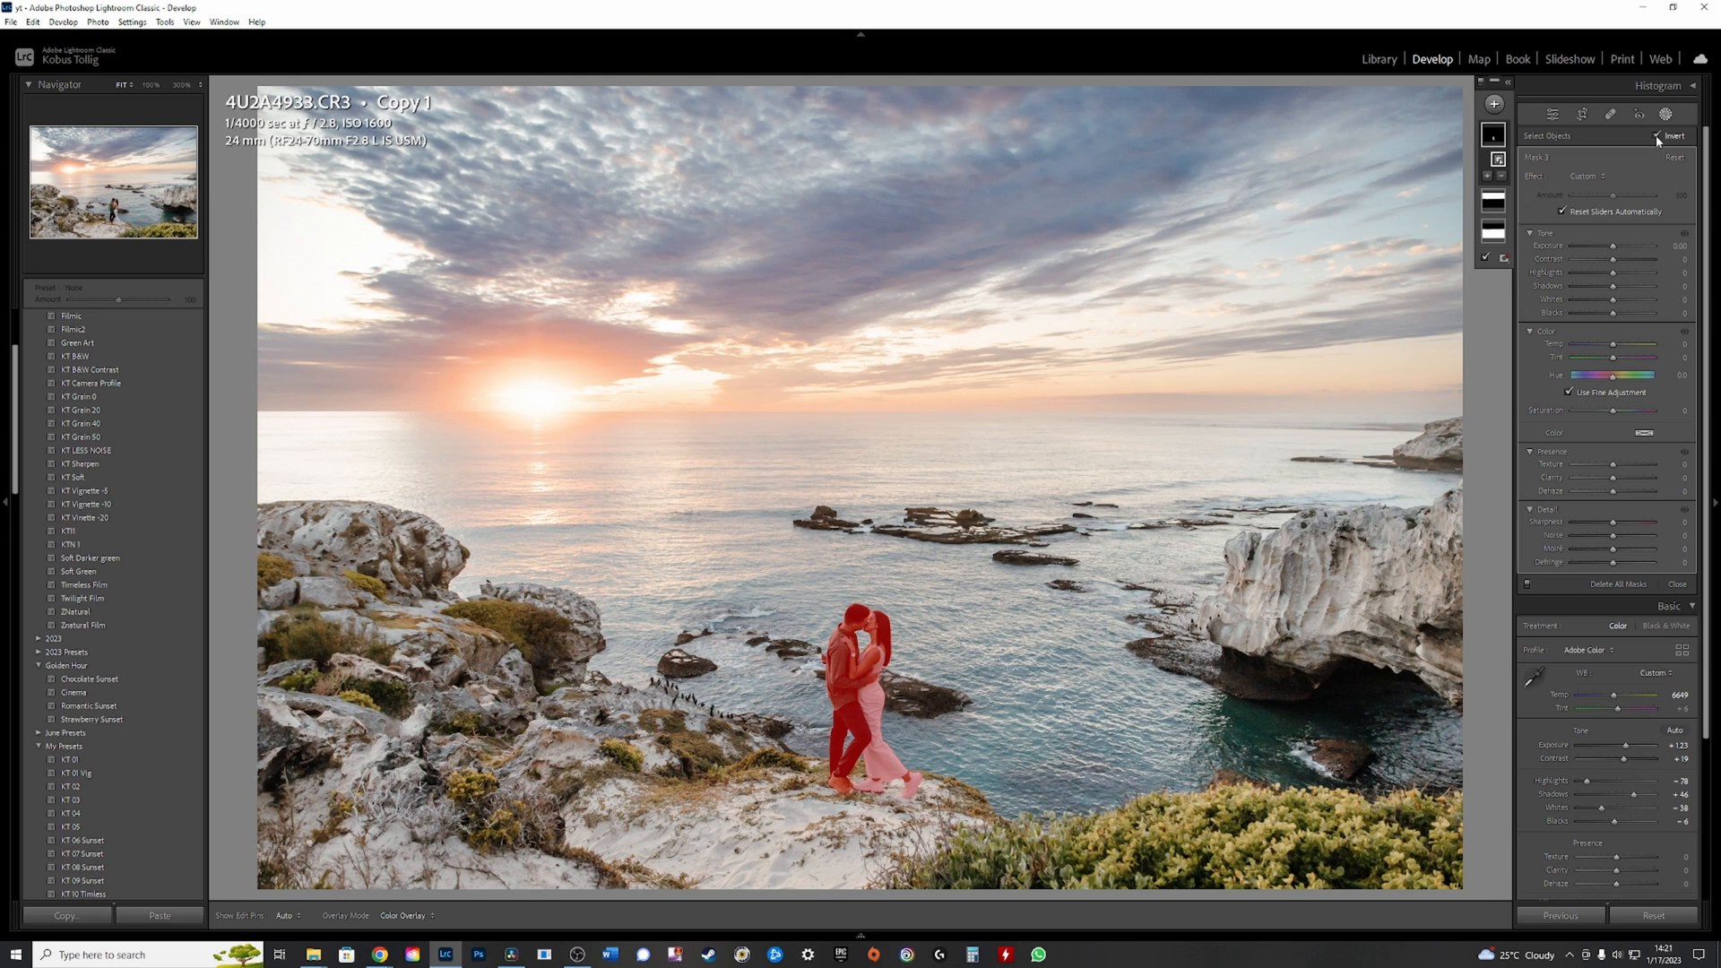
pyautogui.click(1657, 135)
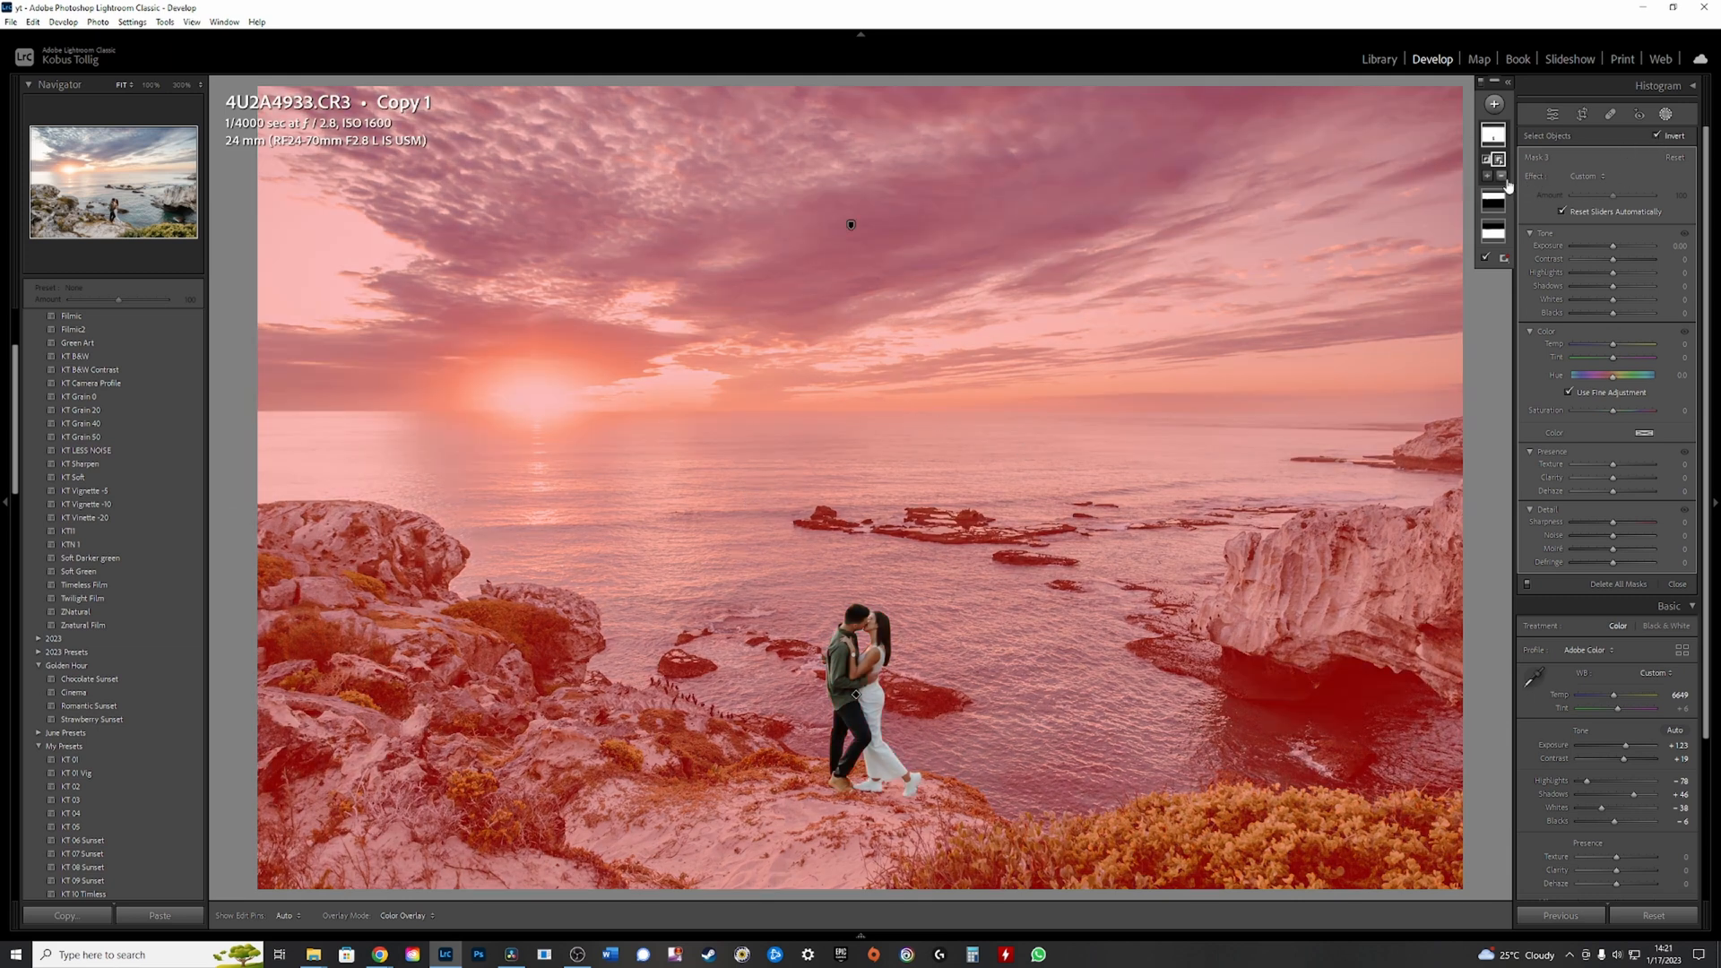
pyautogui.click(1493, 174)
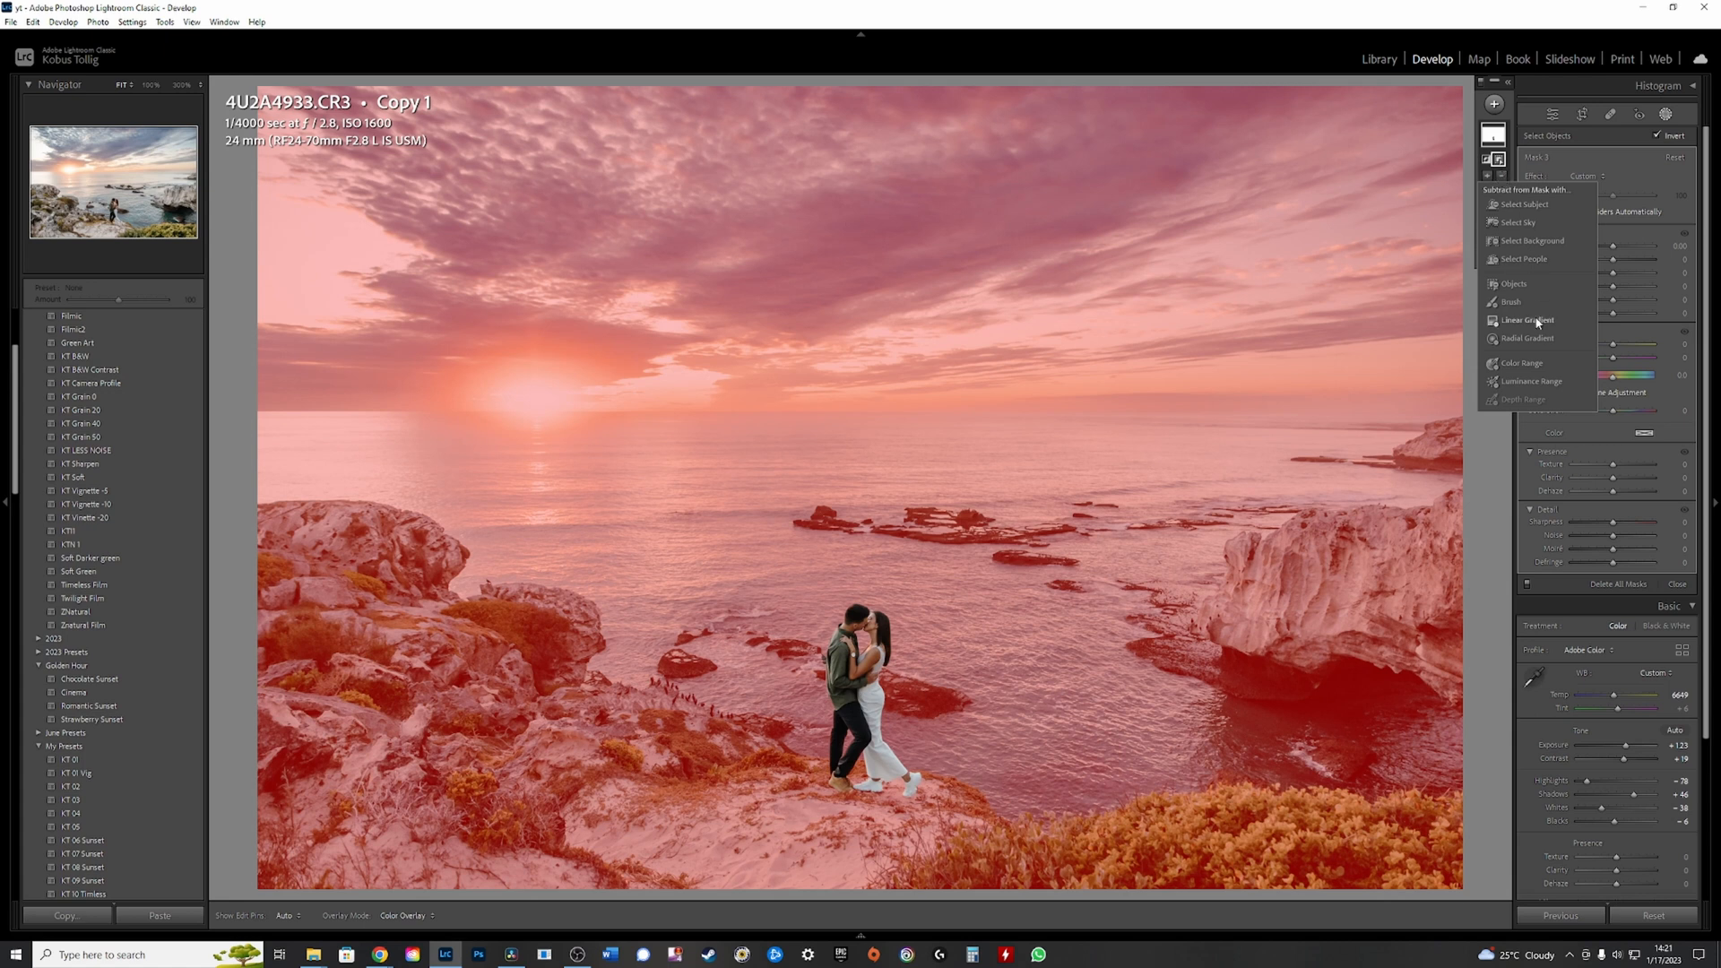
pyautogui.click(1519, 221)
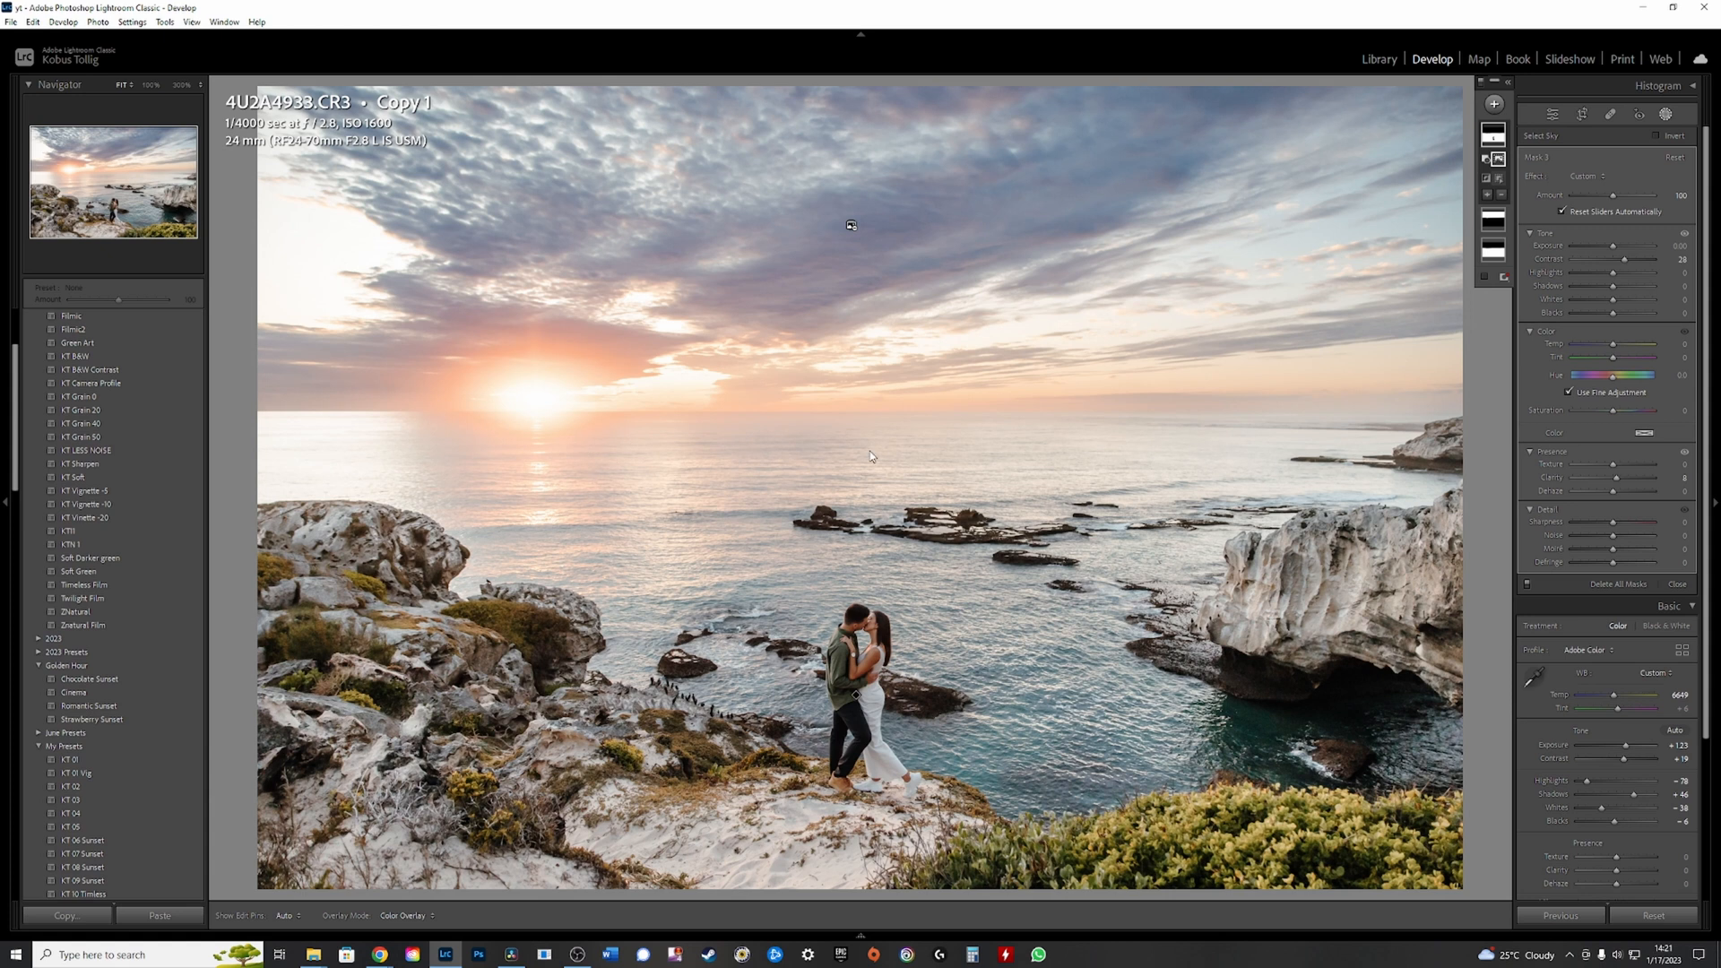
# Start a fourth mask as a Brush for painting the horizon and sunlit rocks
pyautogui.click(1492, 104)
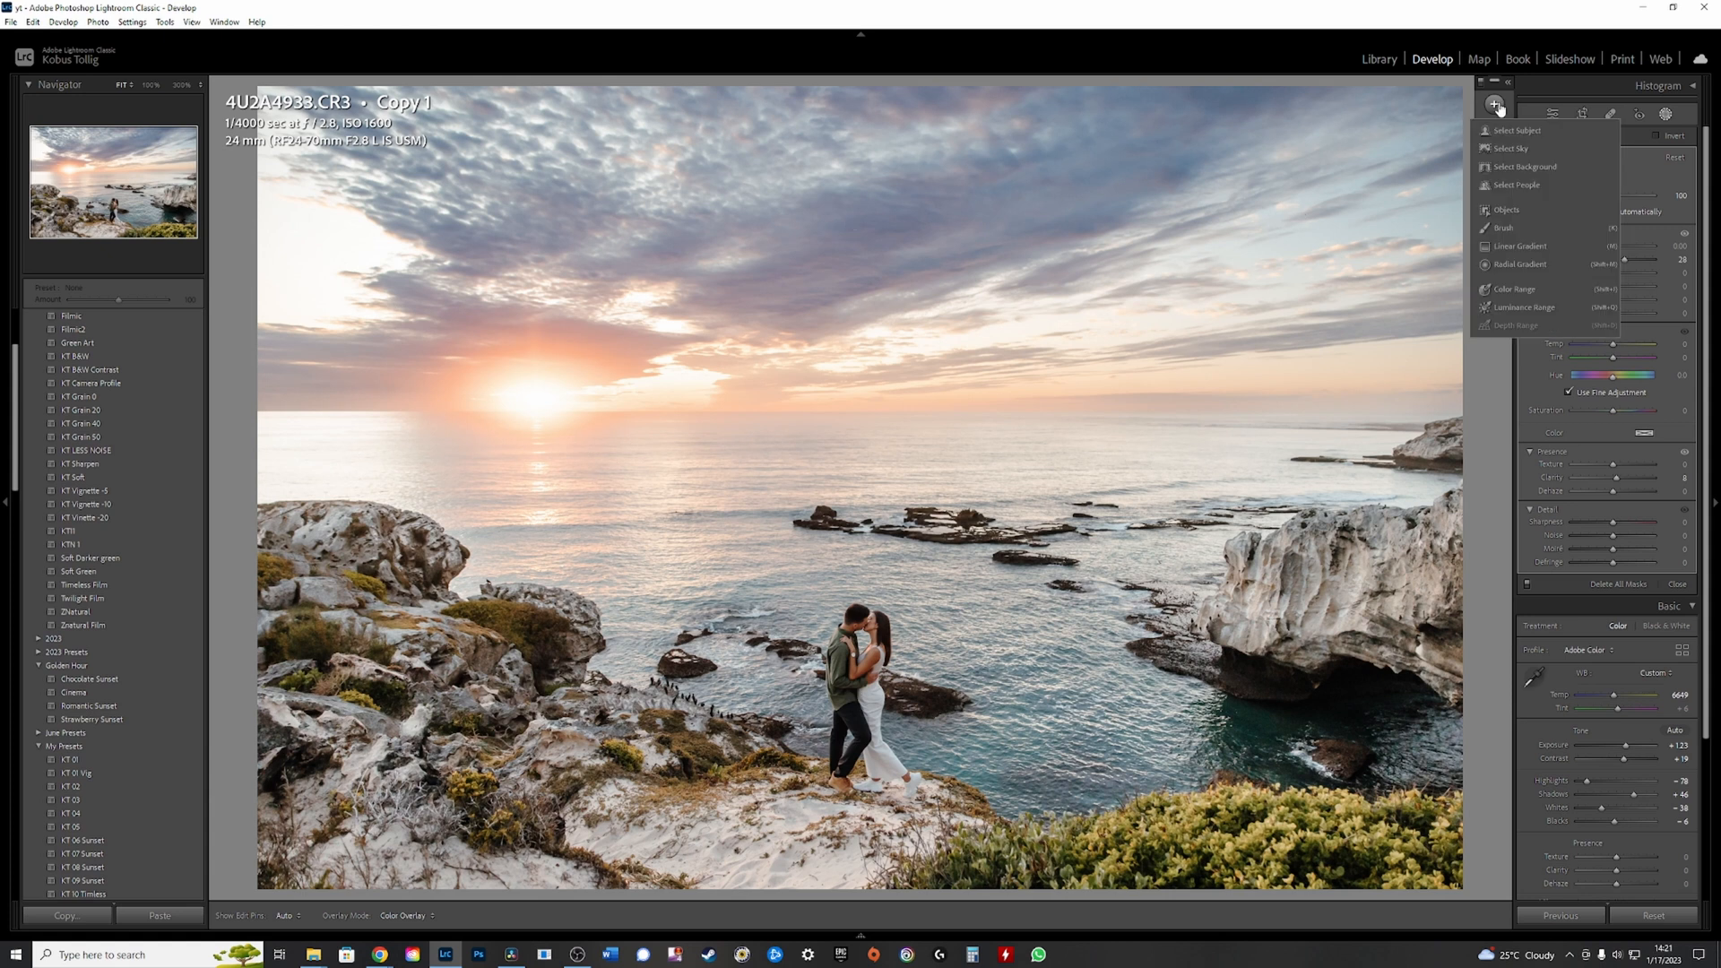
pyautogui.click(1503, 227)
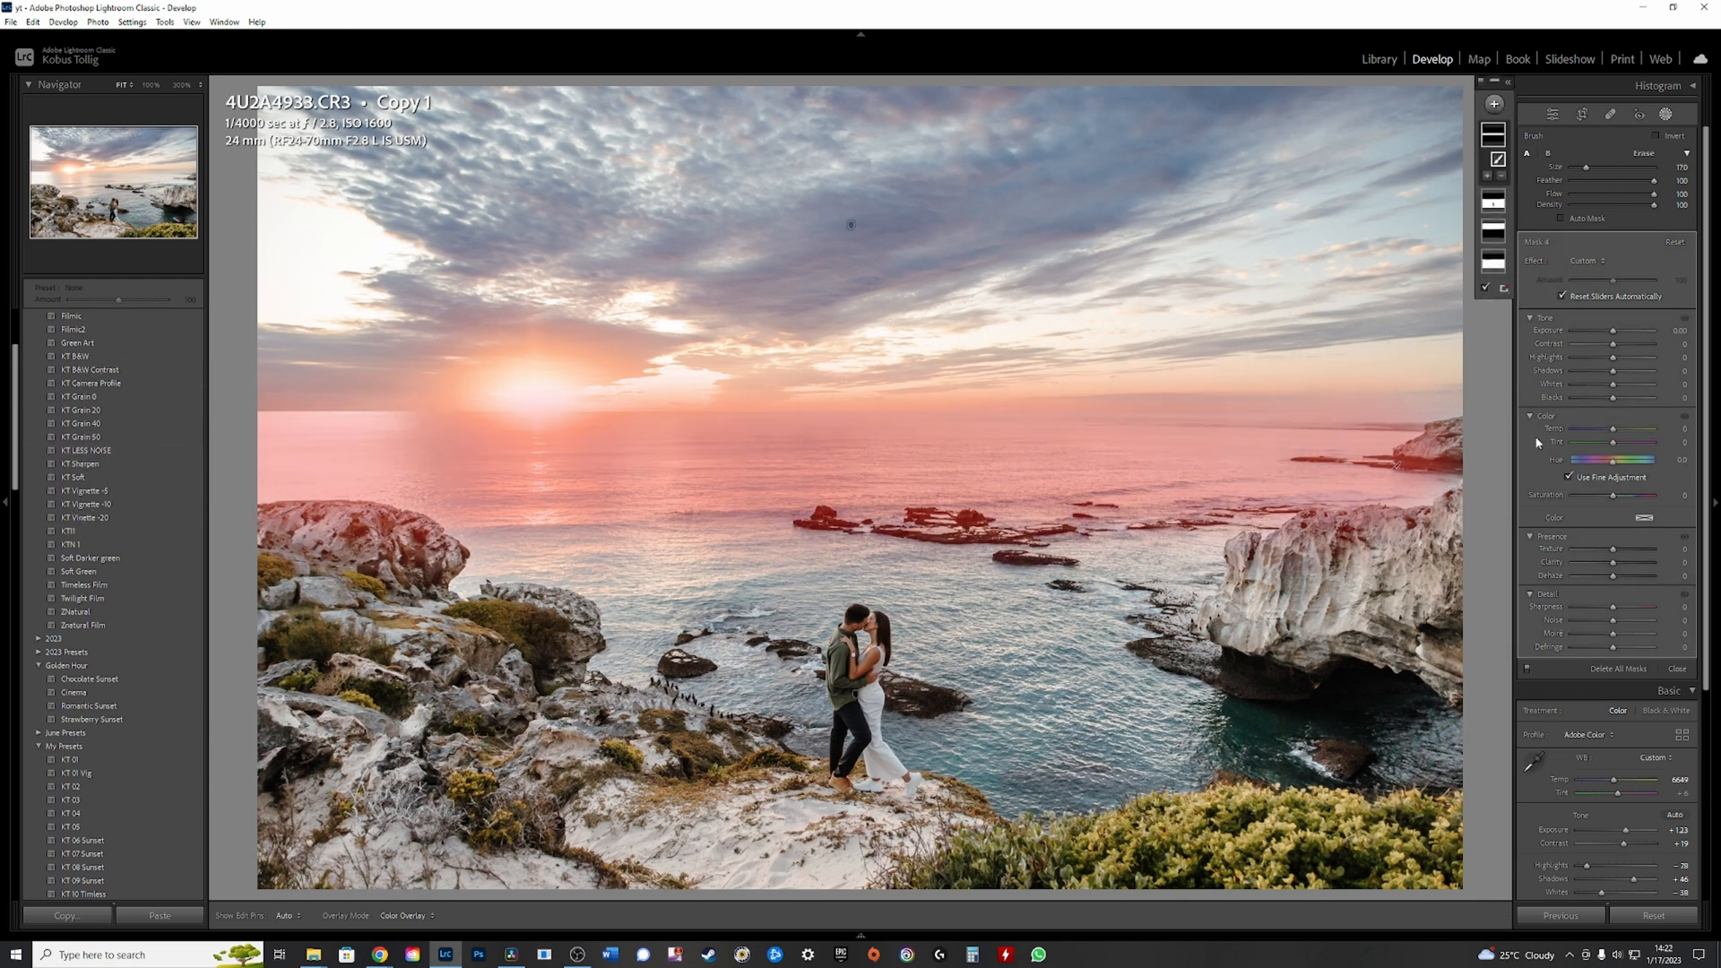
pyautogui.moveTo(1607, 344)
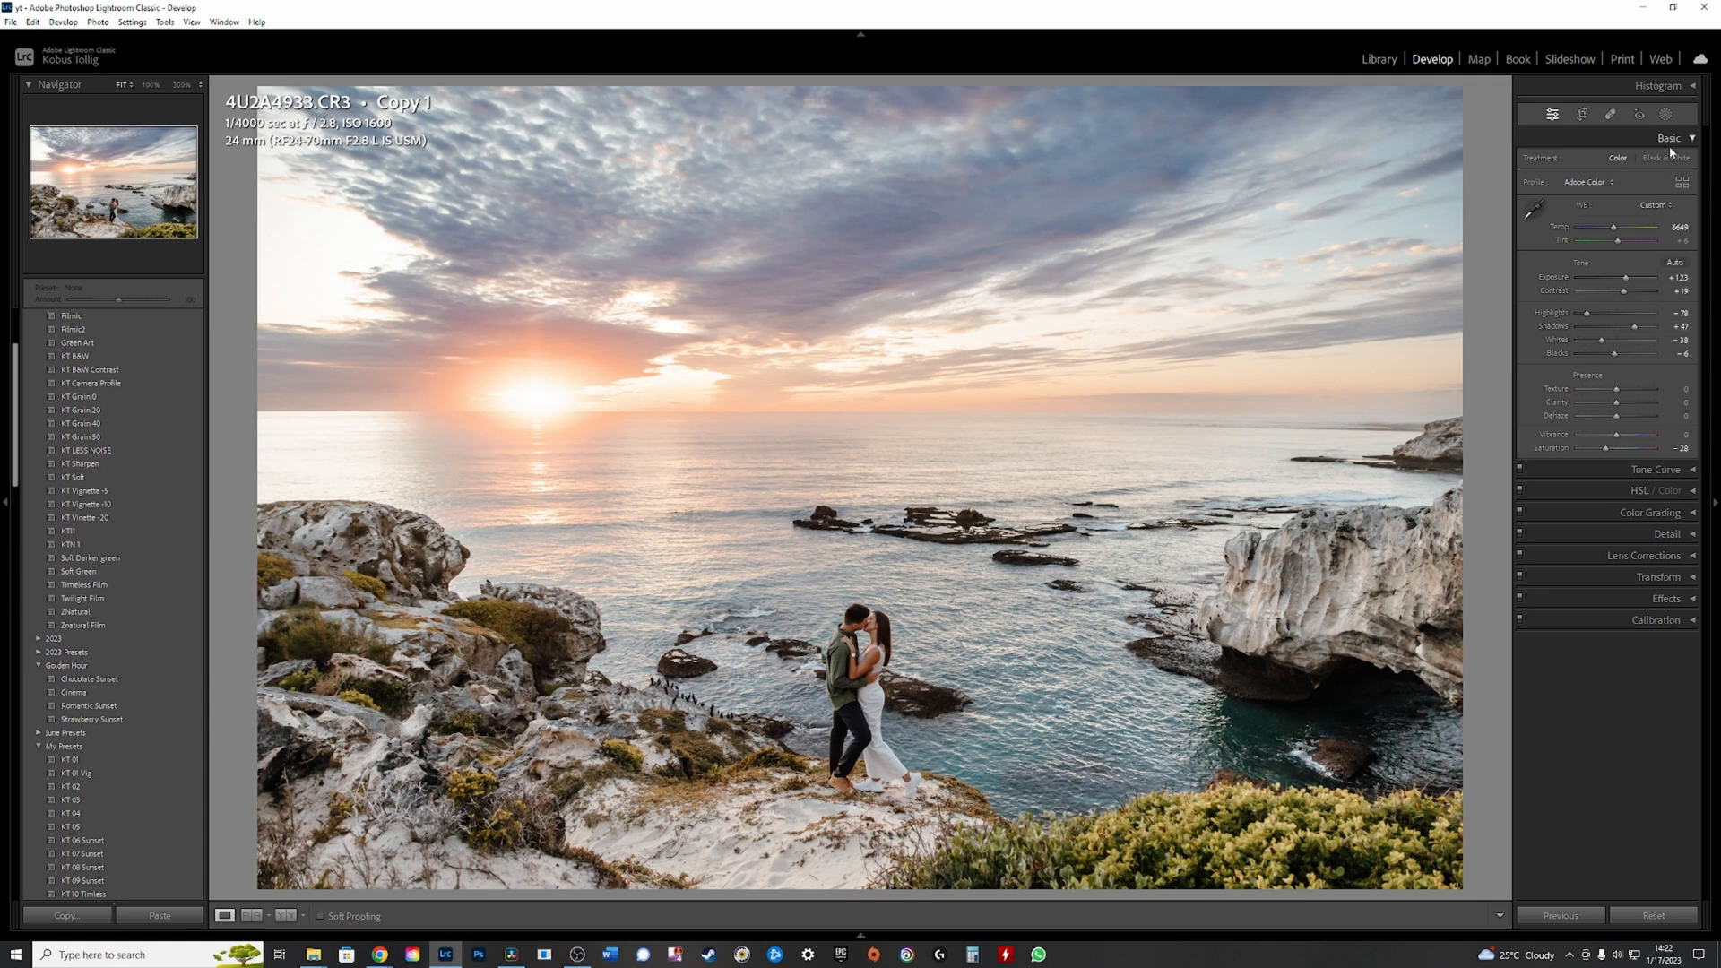
# Add a fifth Objects mask selecting the couple, then close Masking
pyautogui.click(1493, 104)
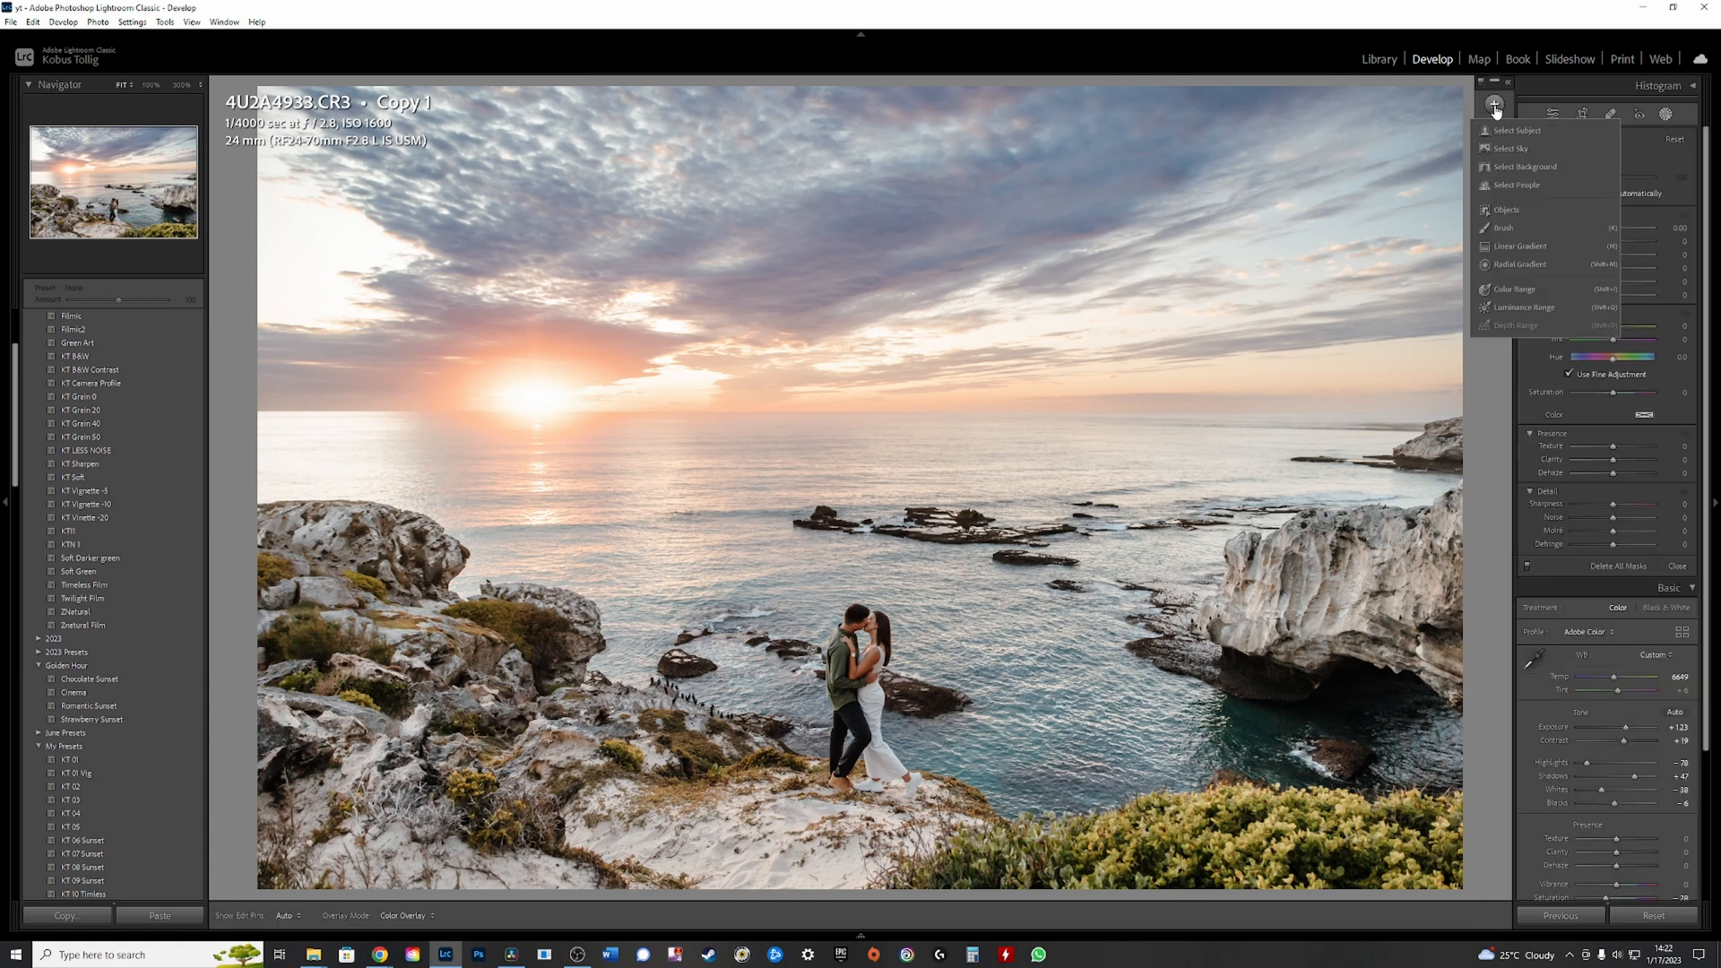
pyautogui.click(1506, 210)
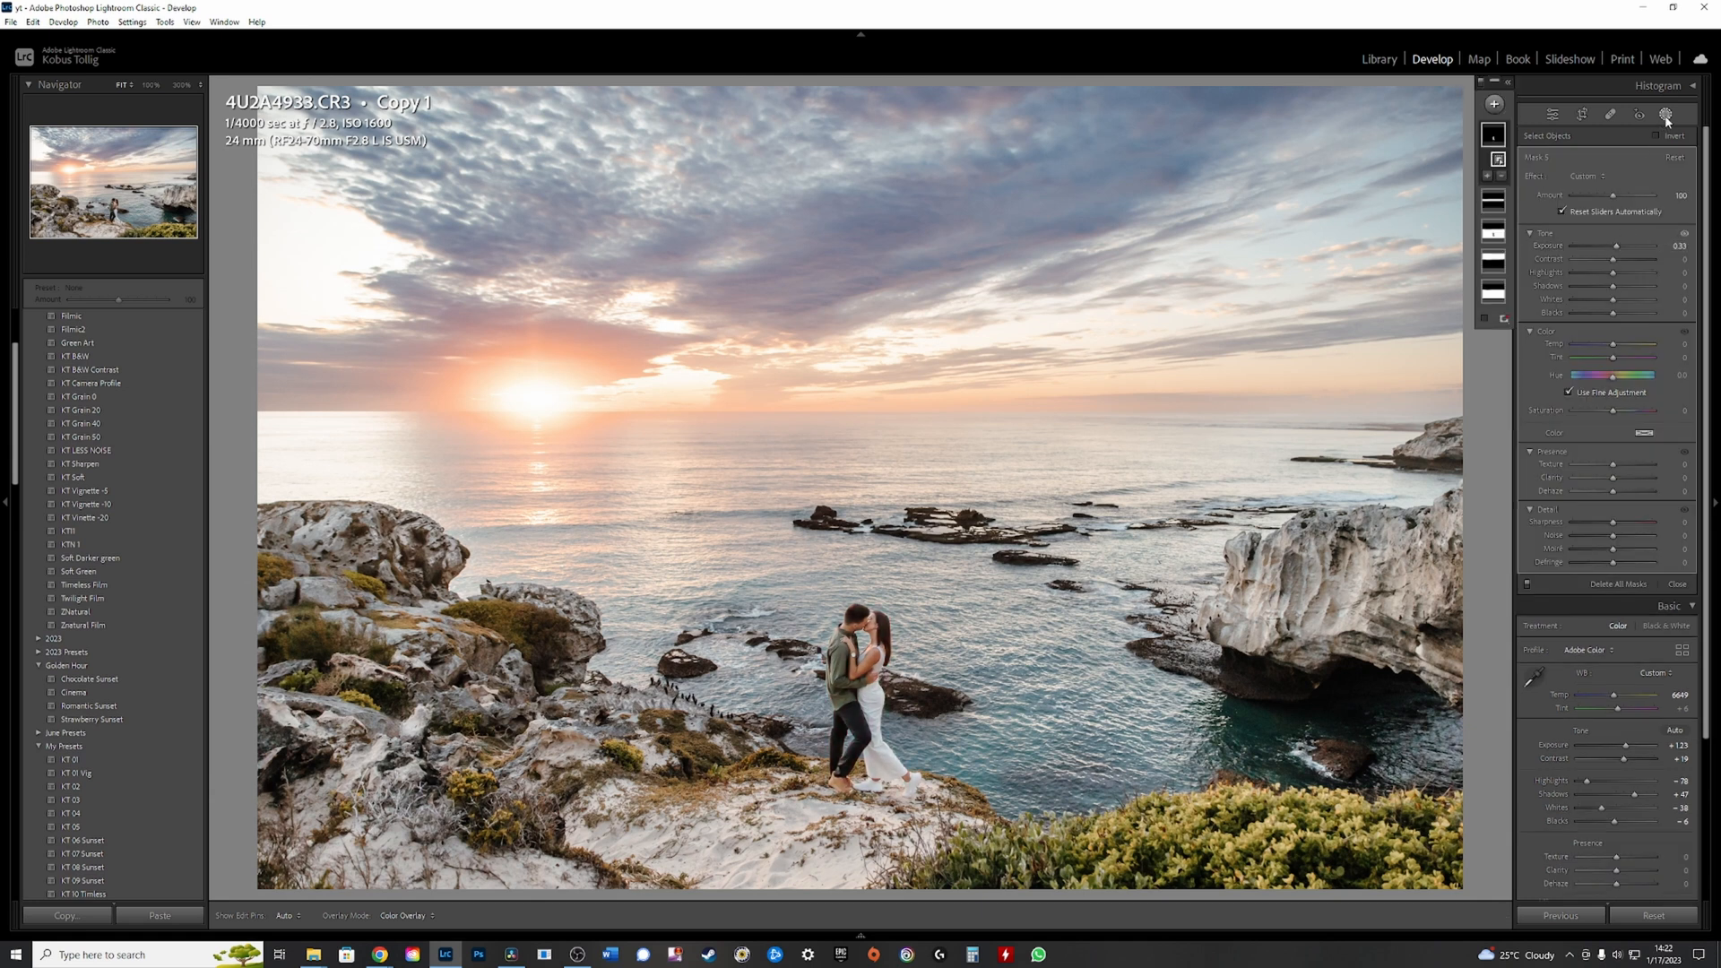
pyautogui.click(1676, 583)
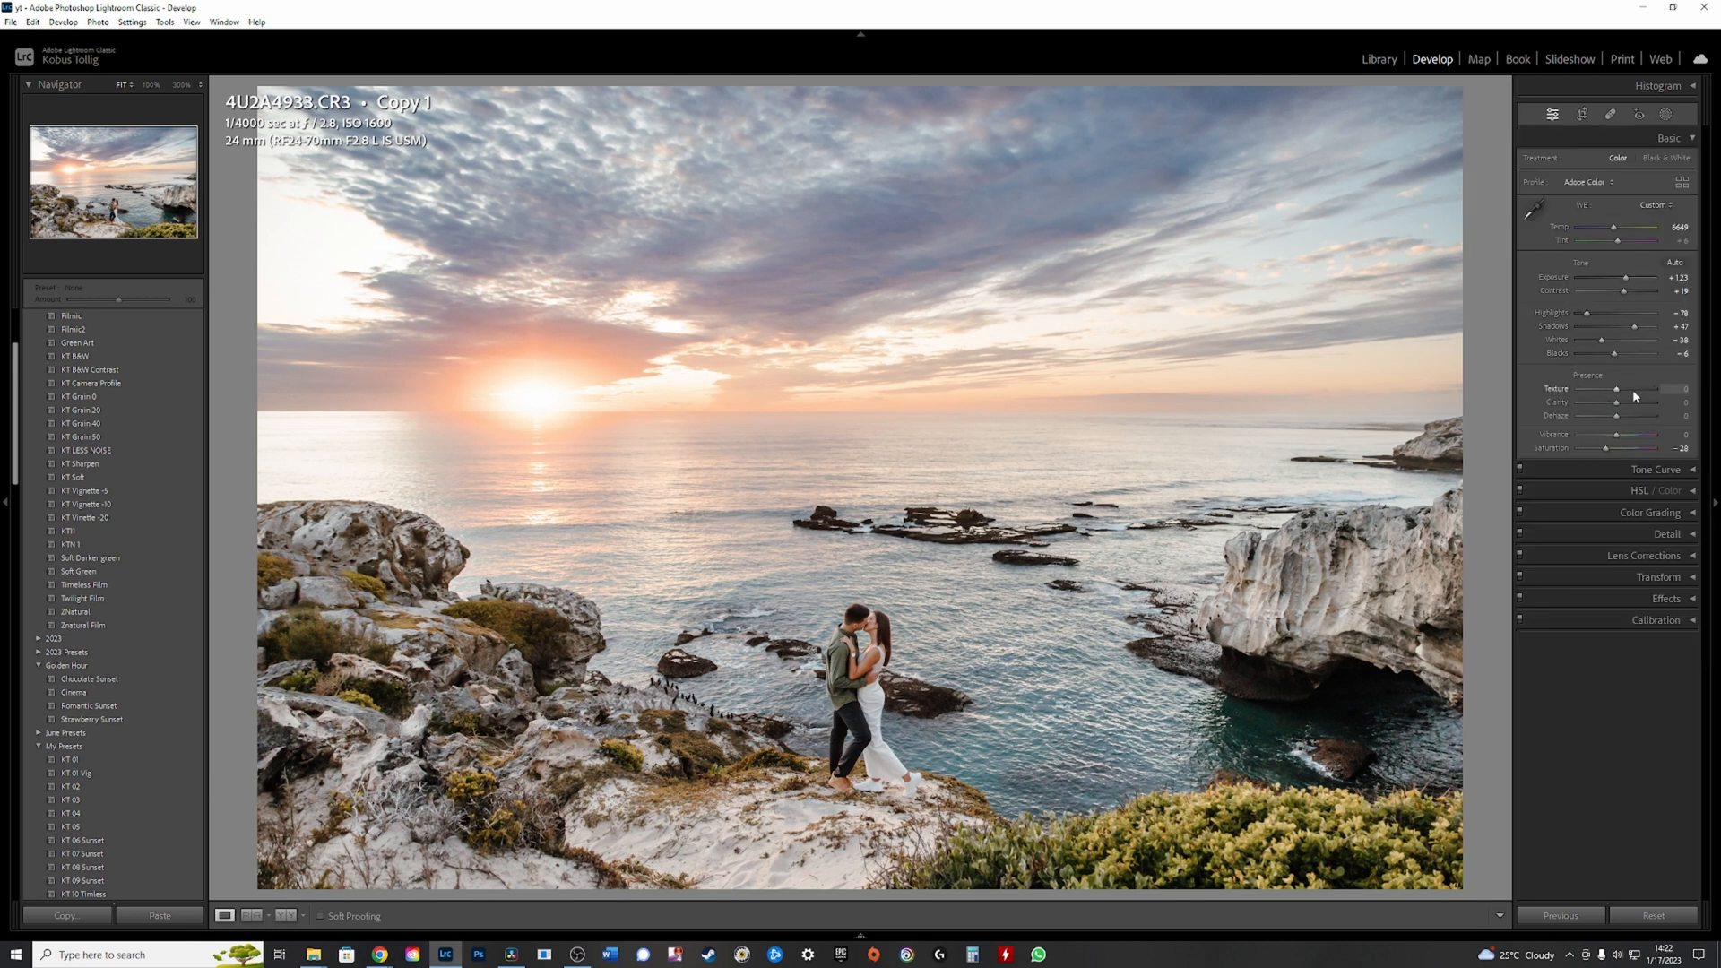